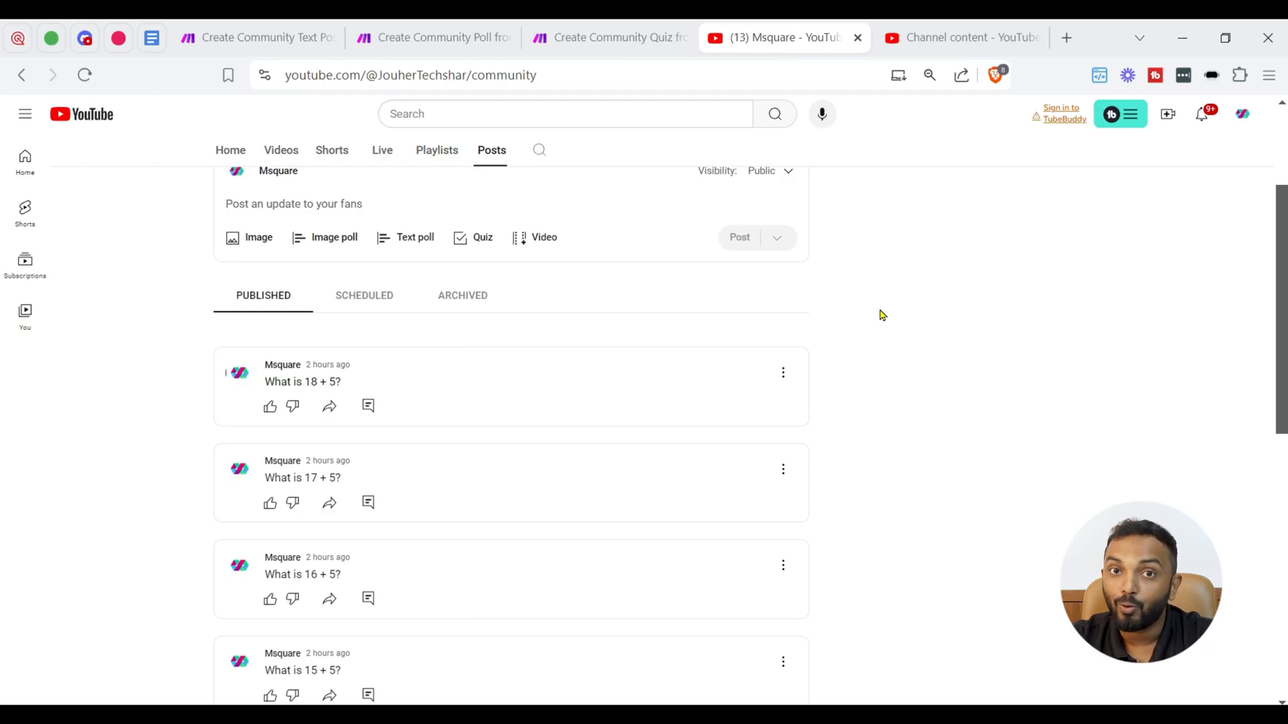
Run the text post, poll and quiz scenarios once each
{"action": "left_click", "coordinate": [255, 38]}
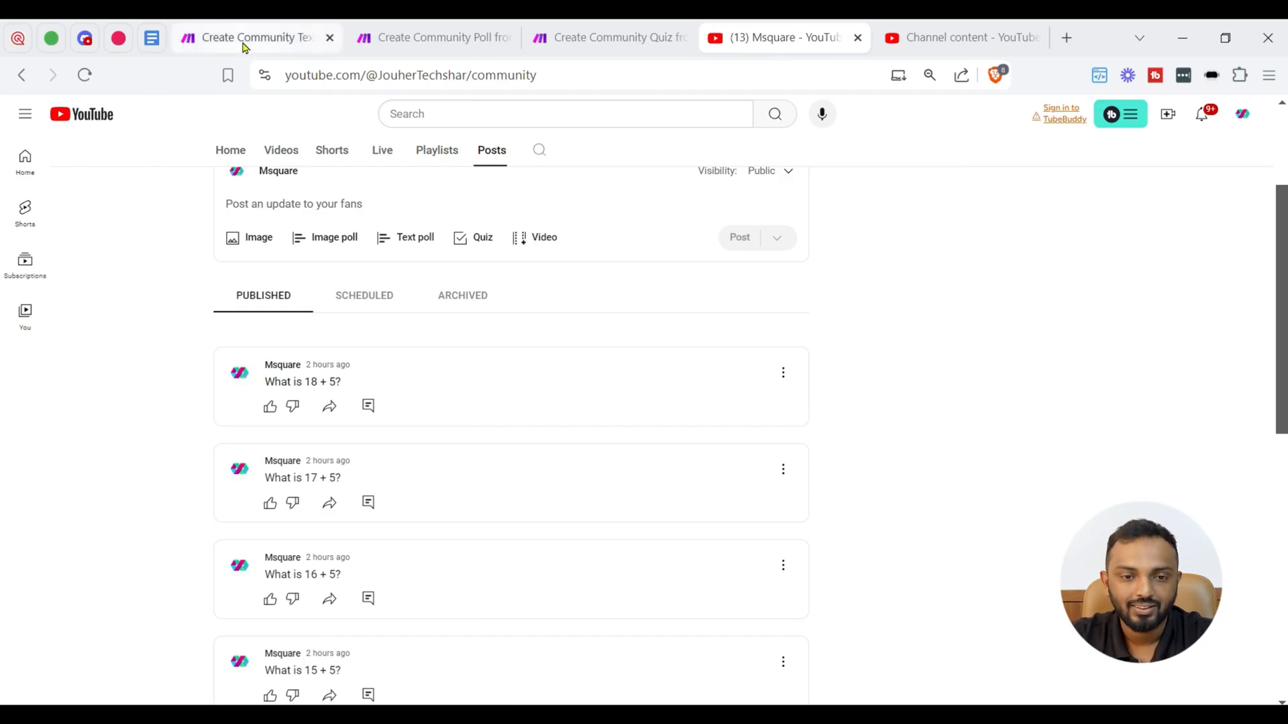
{"action": "left_click", "coordinate": [255, 38]}
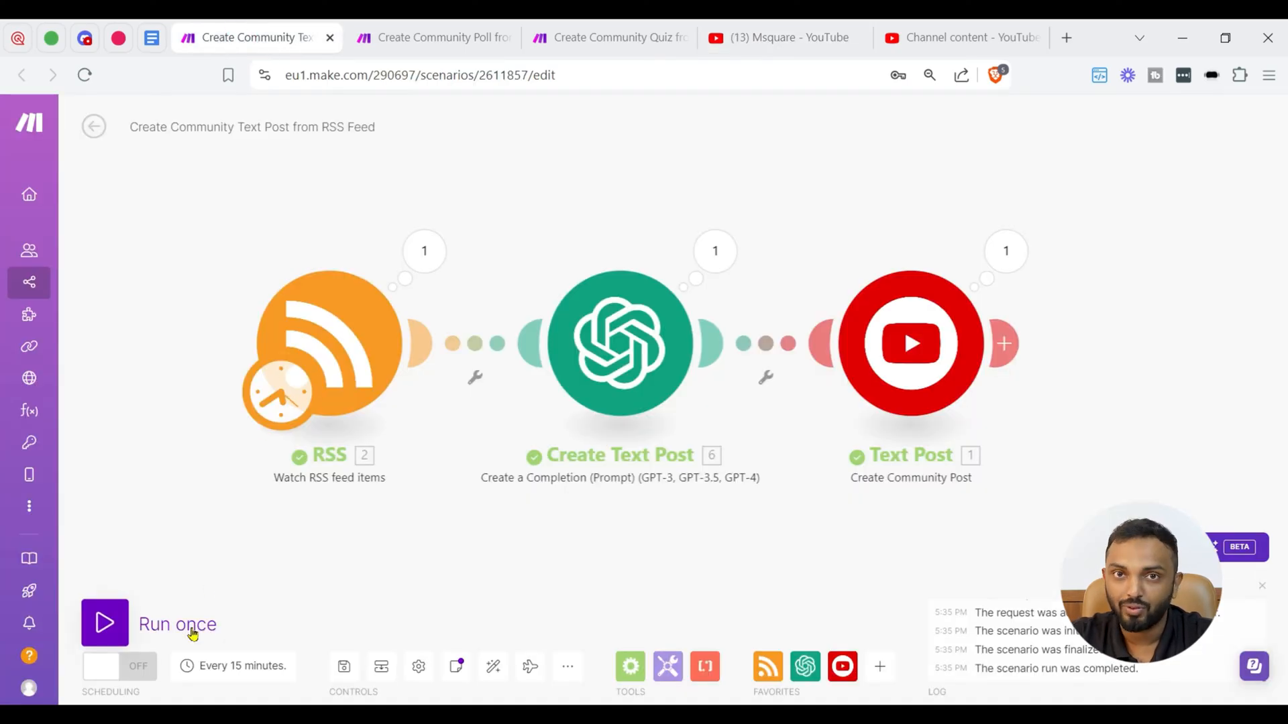
{"action": "left_click", "coordinate": [104, 624]}
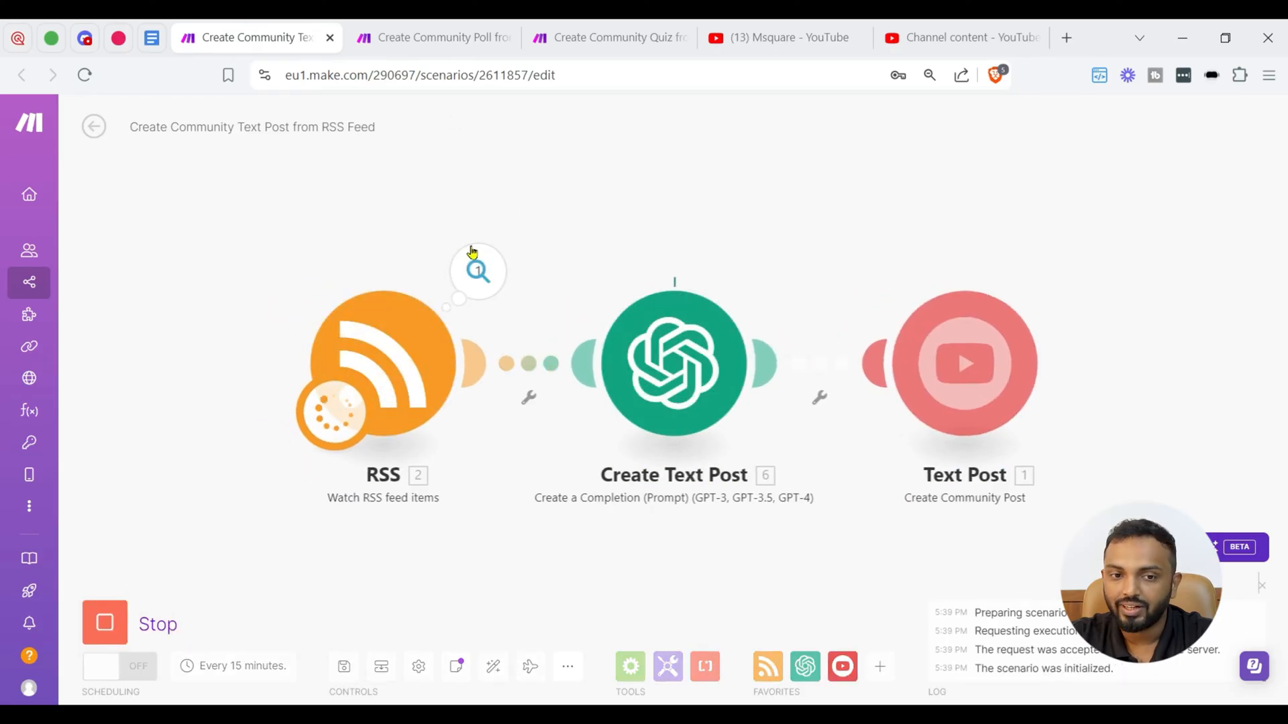
{"action": "left_click", "coordinate": [434, 37]}
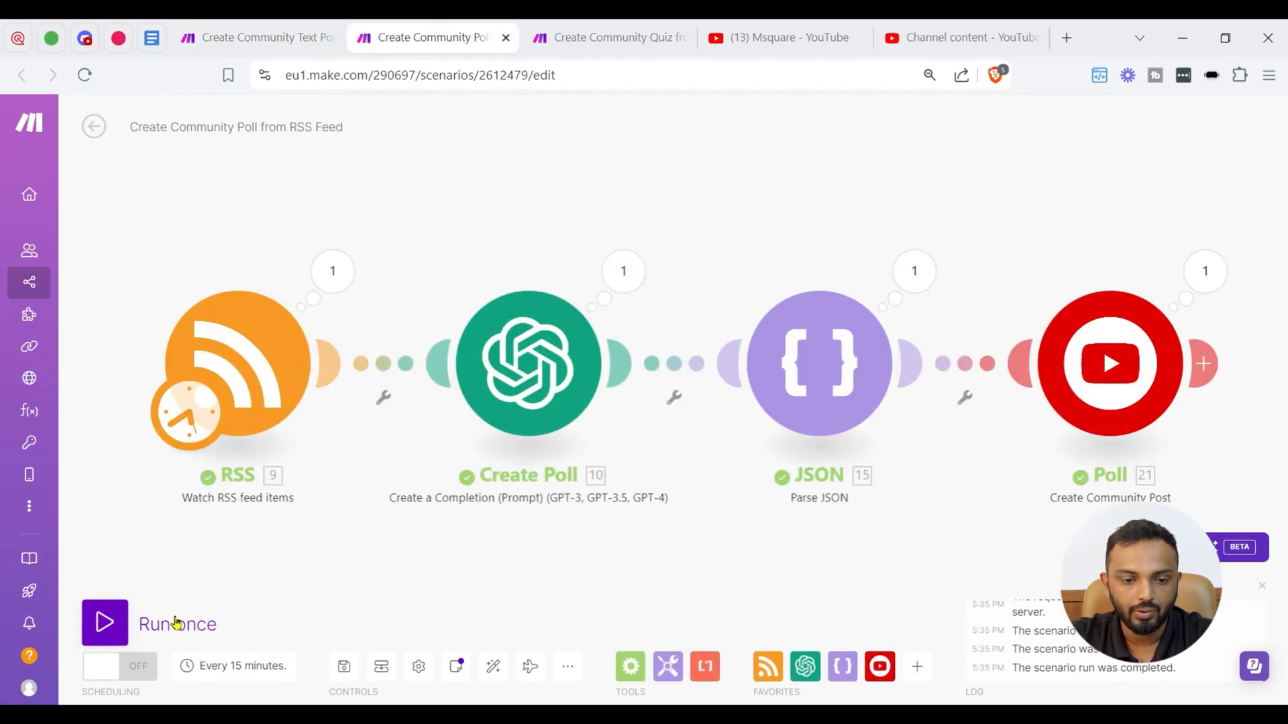
{"action": "left_click", "coordinate": [104, 621]}
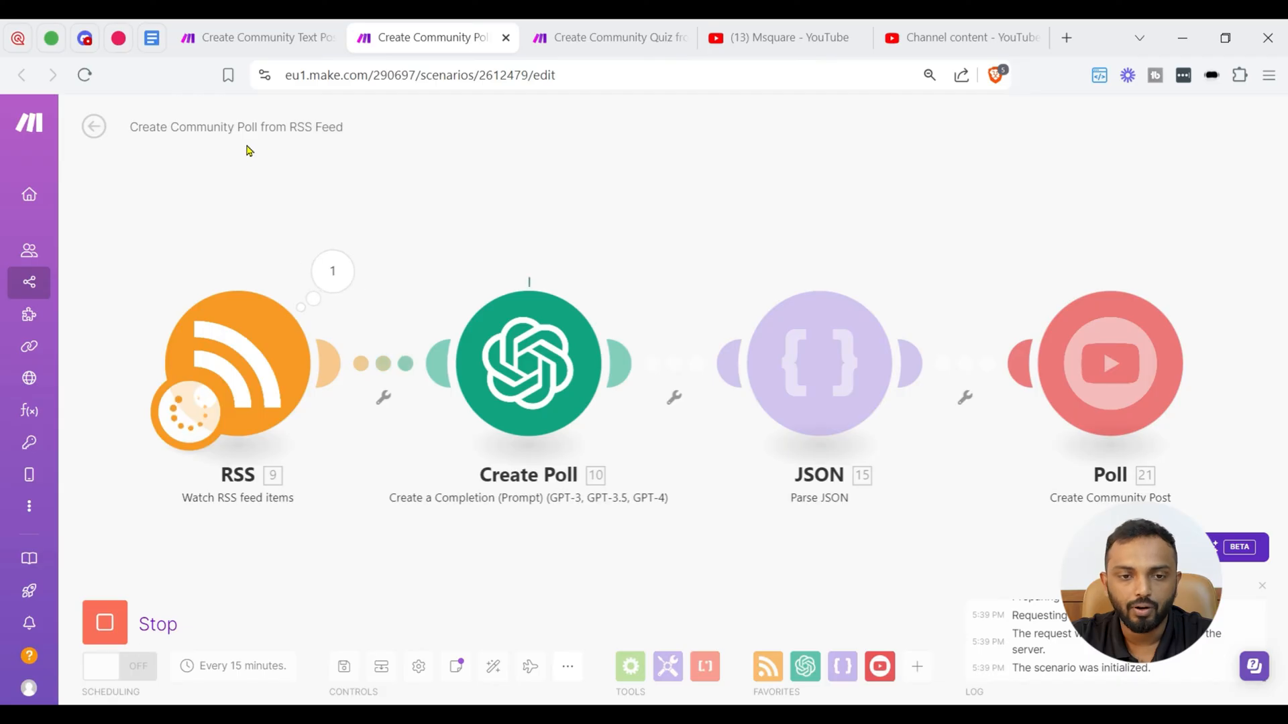
{"action": "left_click", "coordinate": [607, 38]}
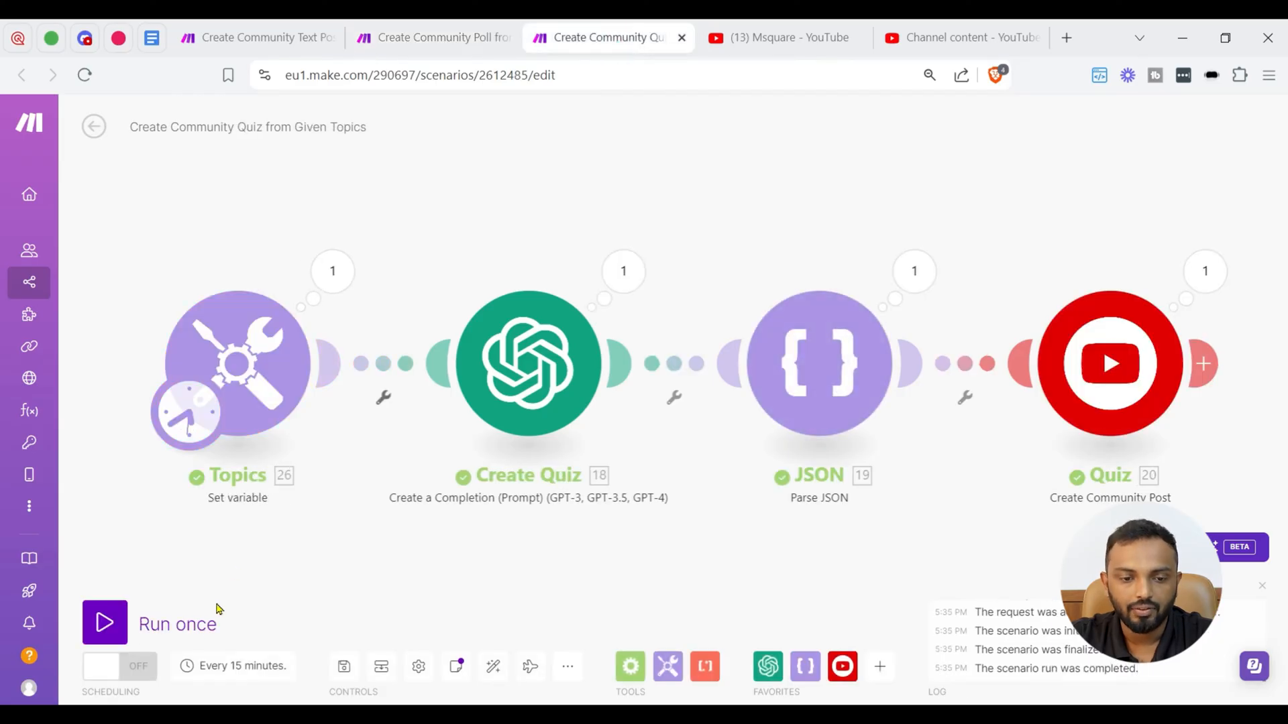
{"action": "left_click", "coordinate": [256, 37]}
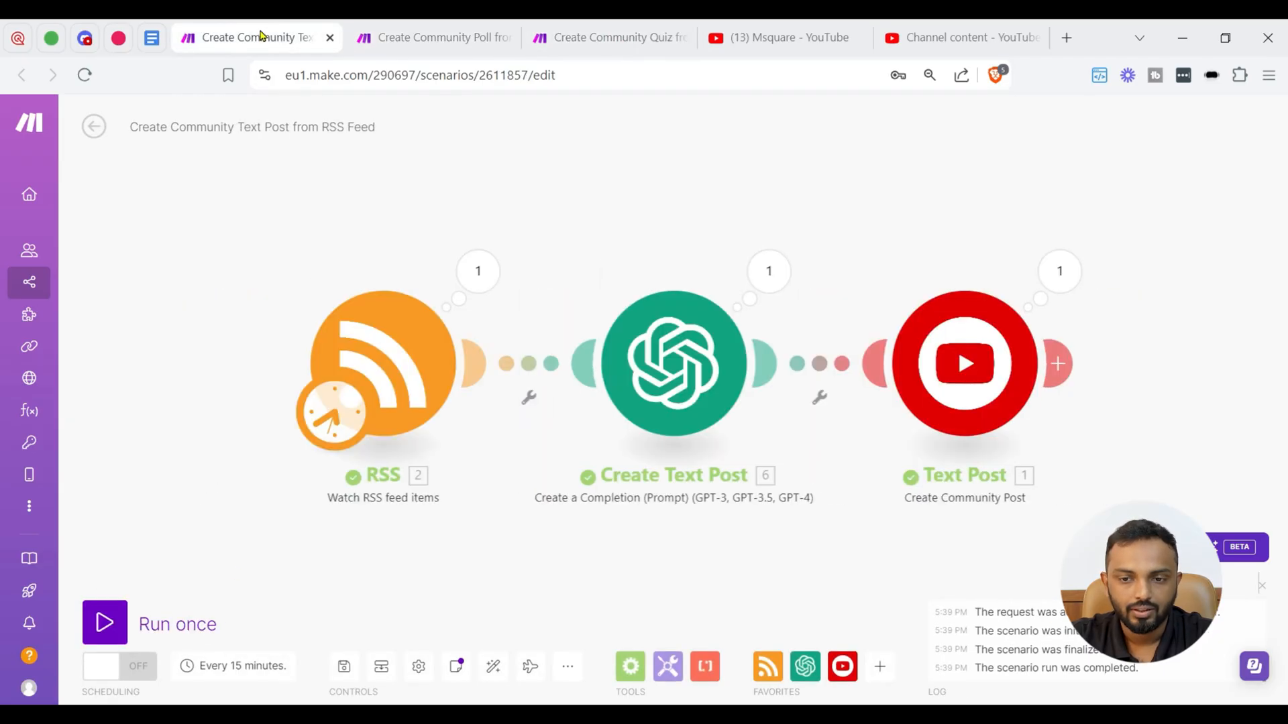
View the YouTube quiz module's output showing the published community quiz post
{"action": "left_click", "coordinate": [431, 38]}
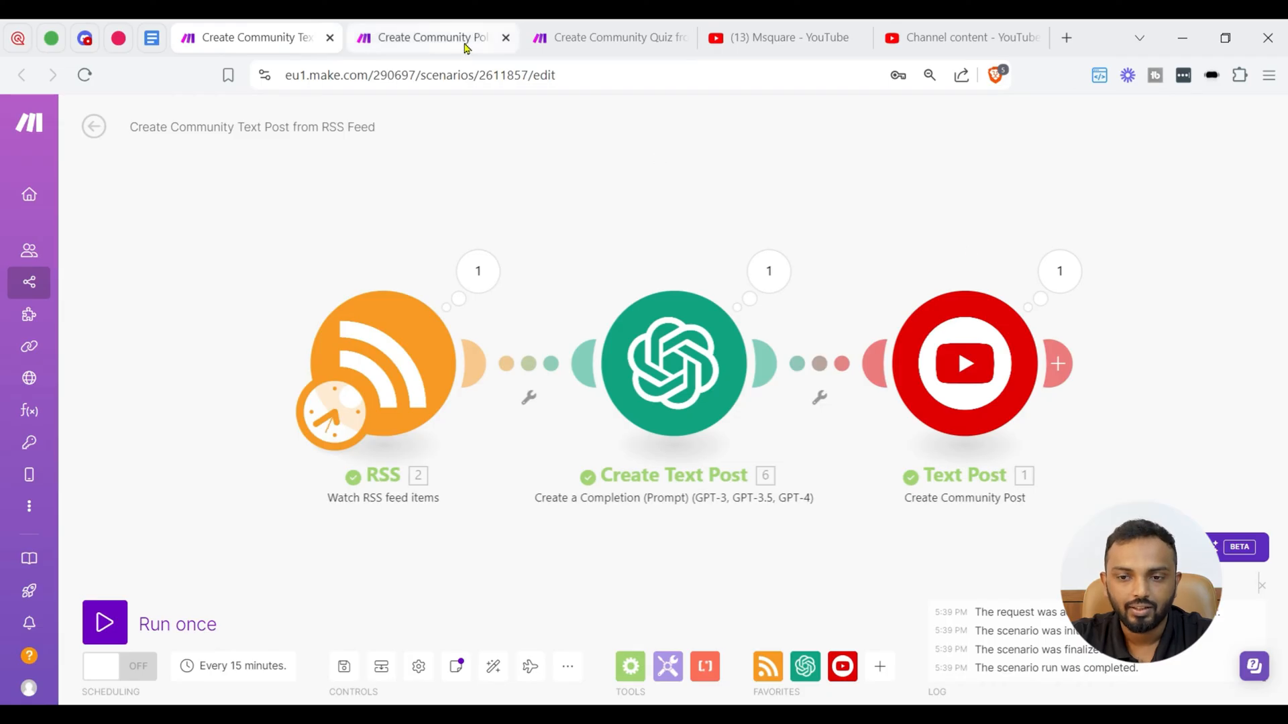
{"action": "left_click", "coordinate": [427, 37]}
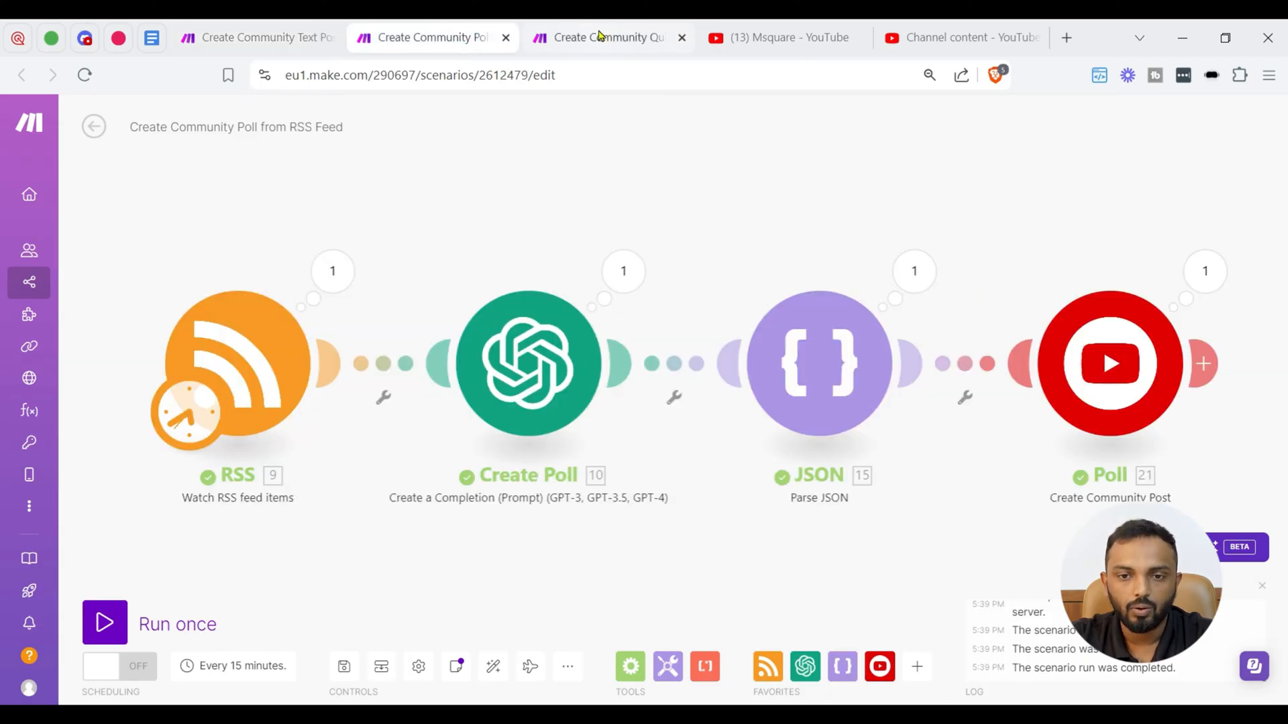
{"action": "left_click", "coordinate": [607, 38]}
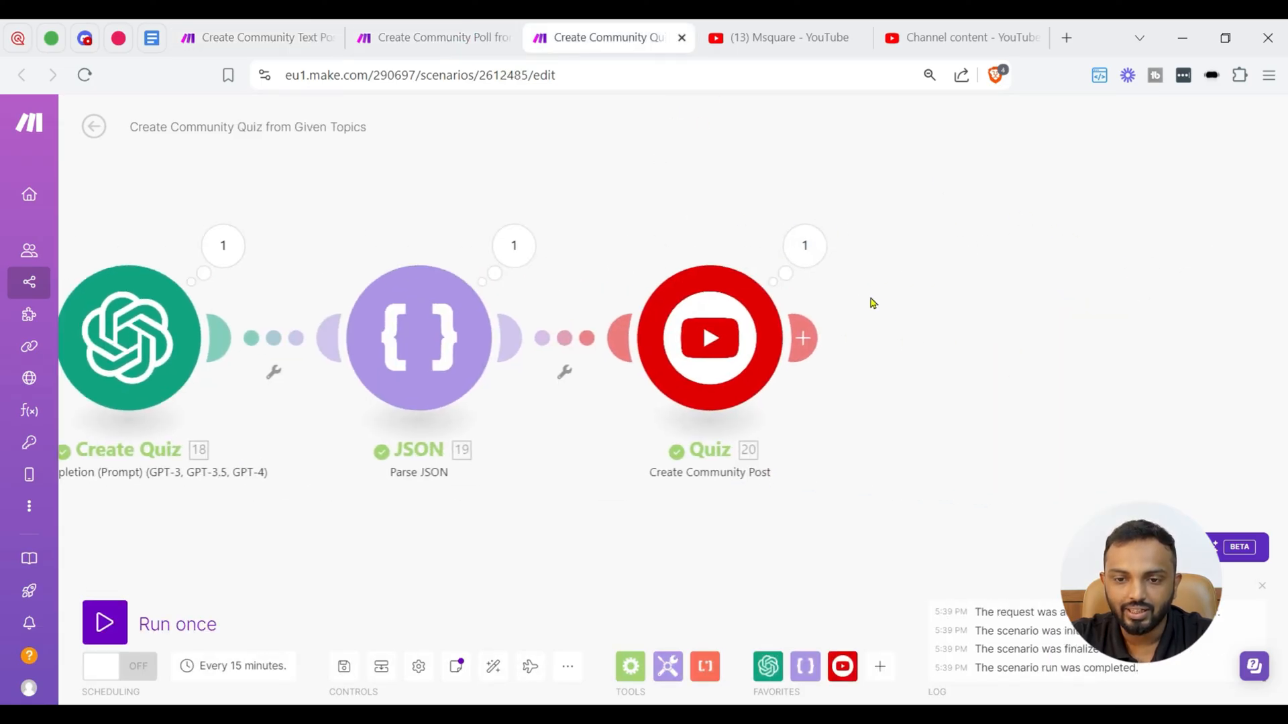
{"action": "left_click", "coordinate": [803, 244]}
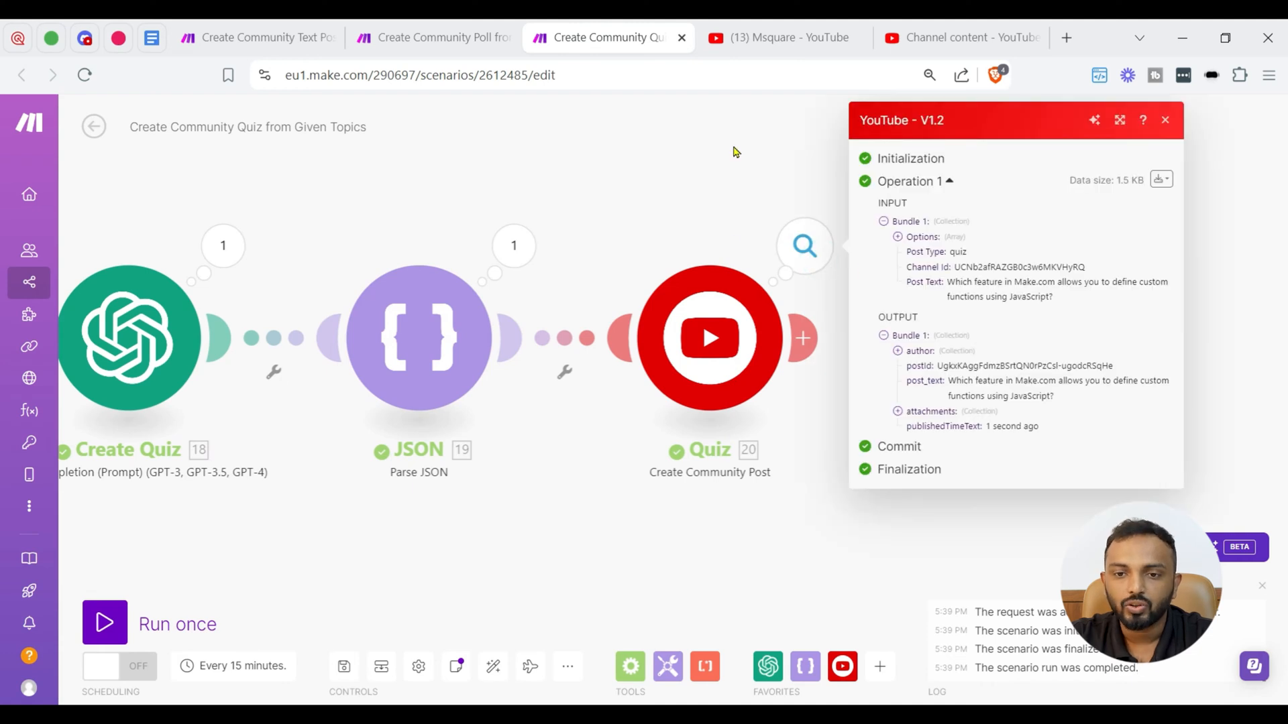
Scroll the channel's Posts feed through the new quiz, poll and text posts
{"action": "left_click", "coordinate": [777, 37]}
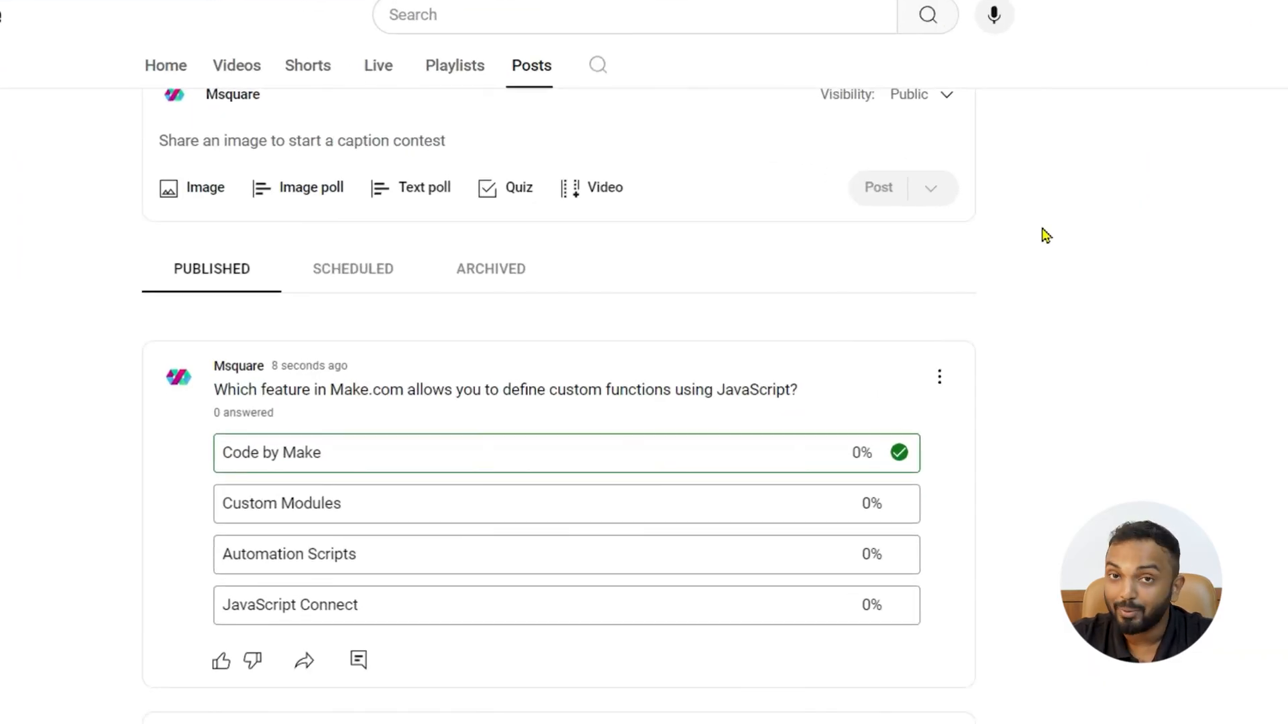
{"action": "scroll", "scroll_direction": "down", "scroll_amount": 3}
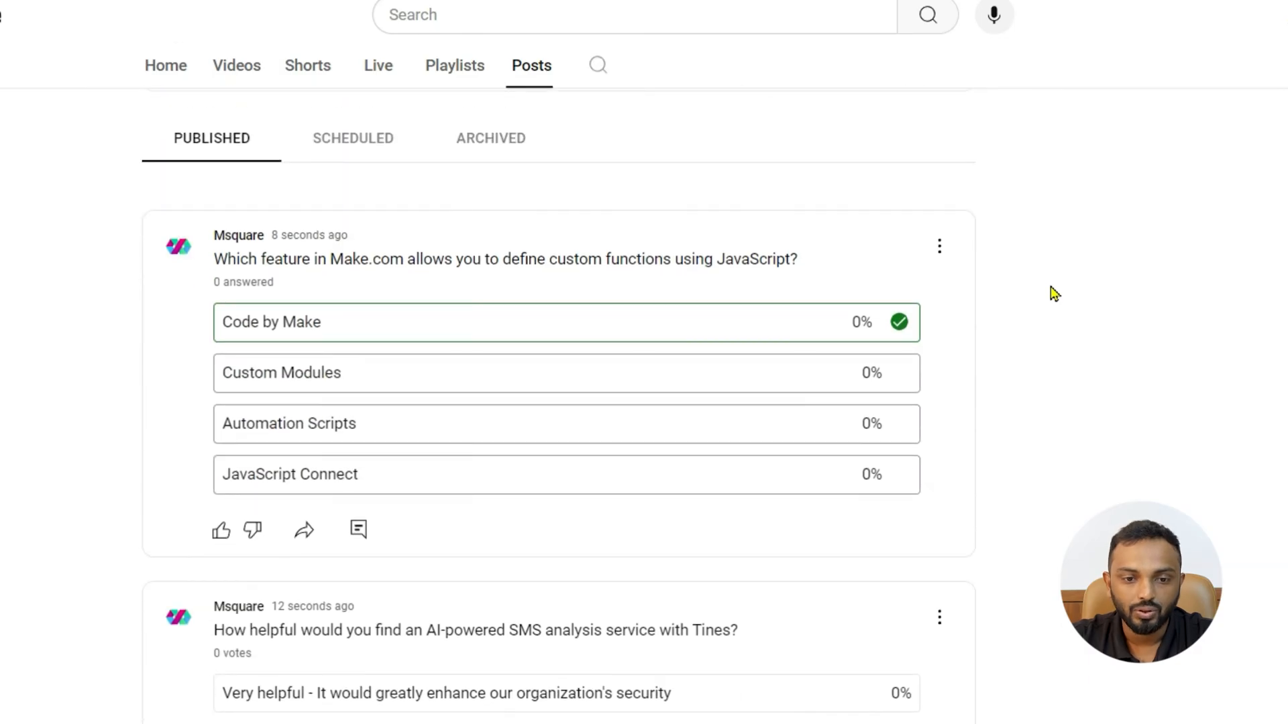
{"action": "scroll", "scroll_direction": "down", "scroll_amount": 3}
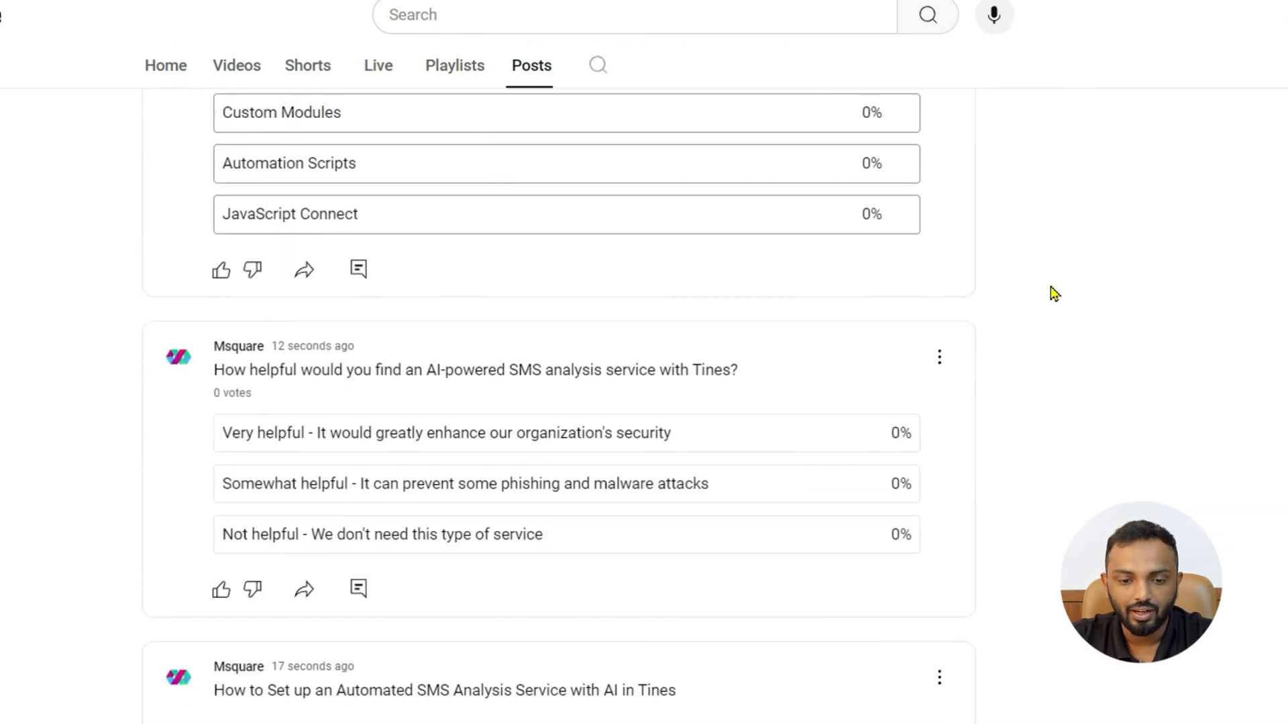
{"action": "scroll", "scroll_direction": "down", "scroll_amount": 3}
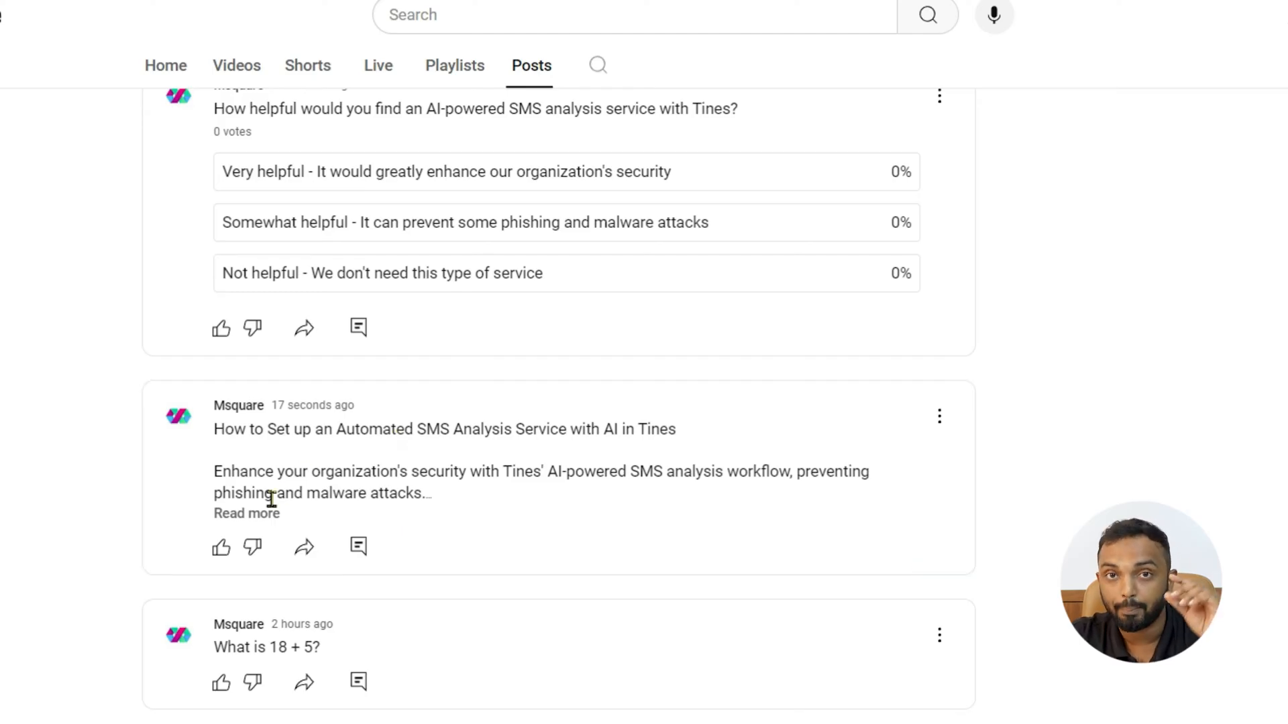
{"action": "left_click", "coordinate": [246, 513]}
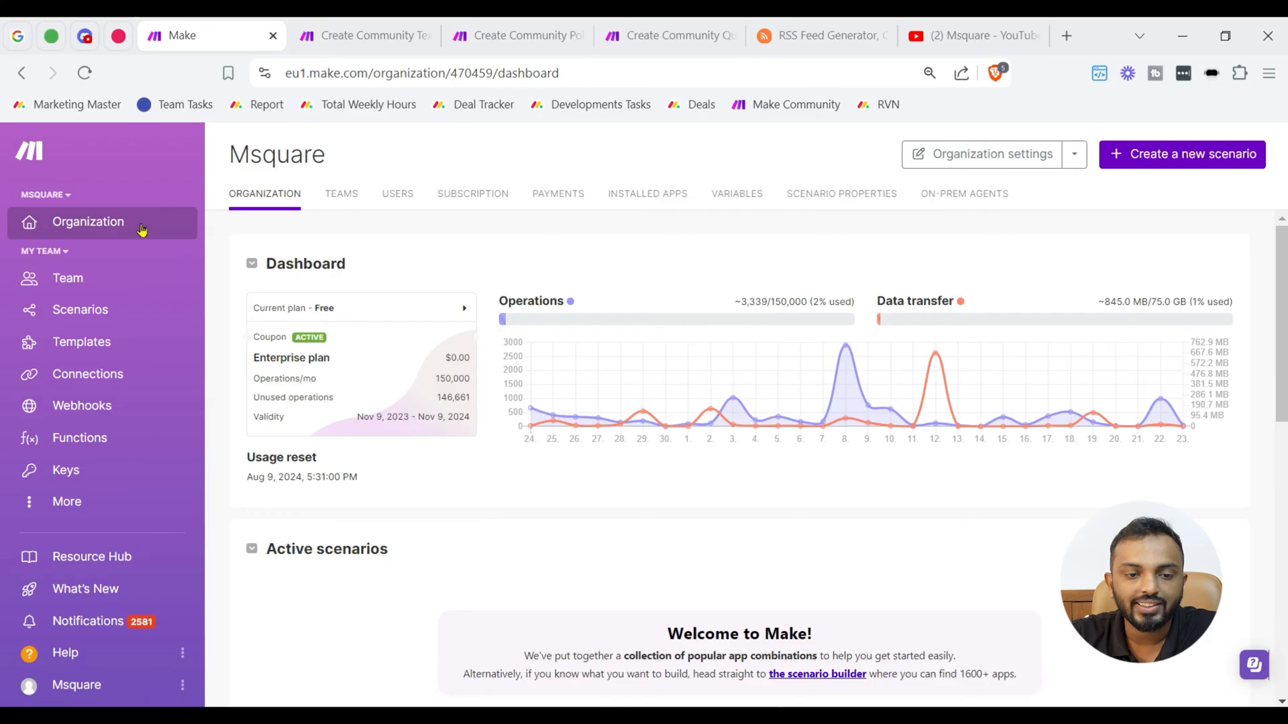
{"action": "mouse_move", "coordinate": [230, 220]}
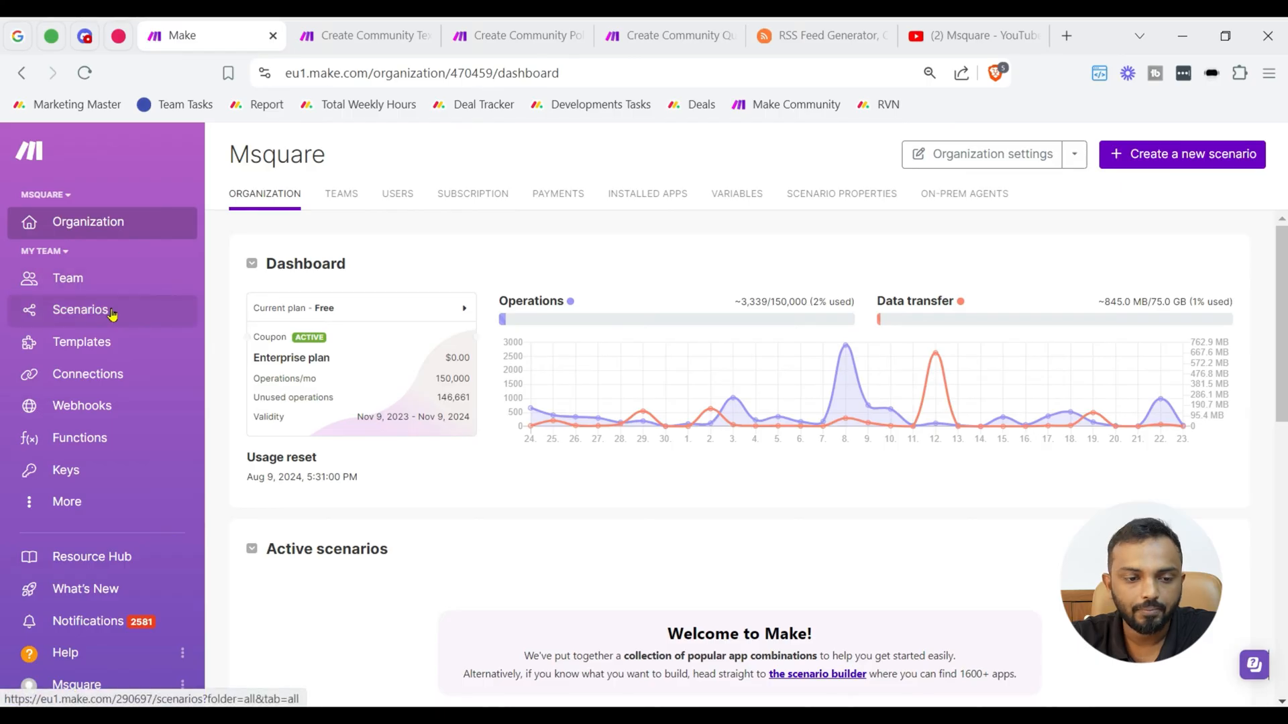
Start a new blank scenario from the Scenarios list
{"action": "left_click", "coordinate": [81, 310]}
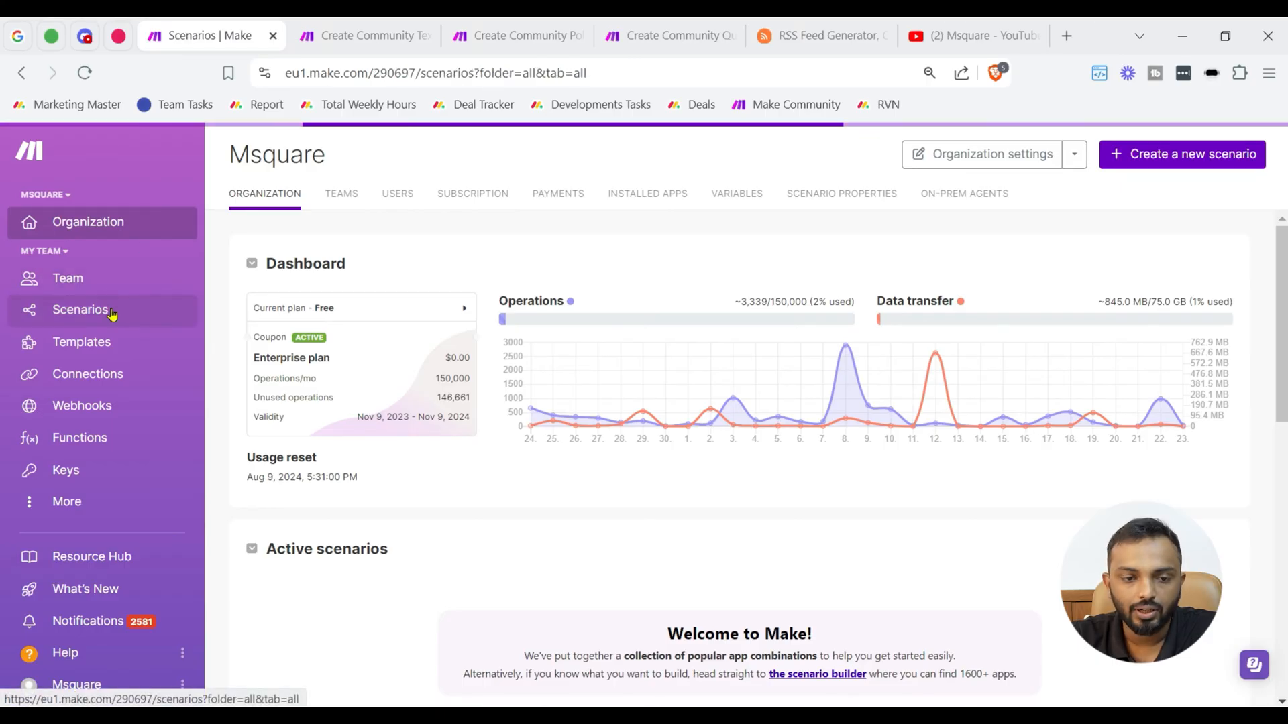
{"action": "left_click", "coordinate": [81, 310]}
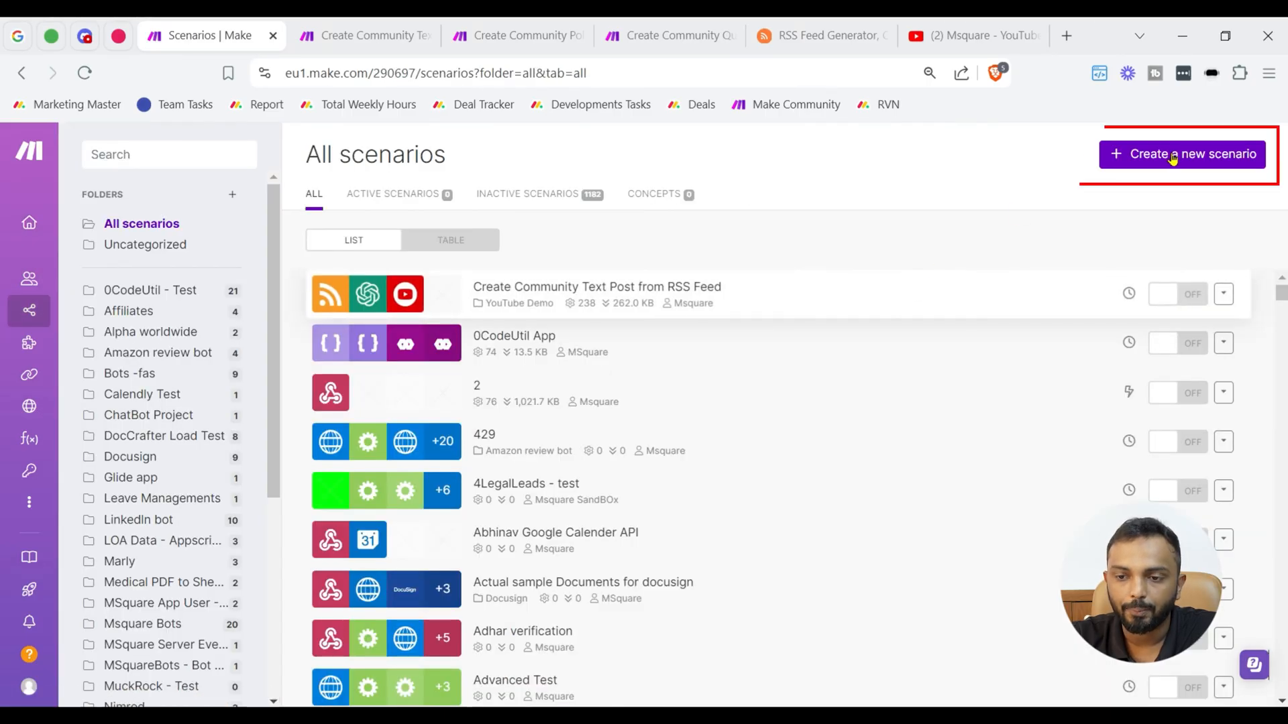
{"action": "left_click", "coordinate": [1180, 153]}
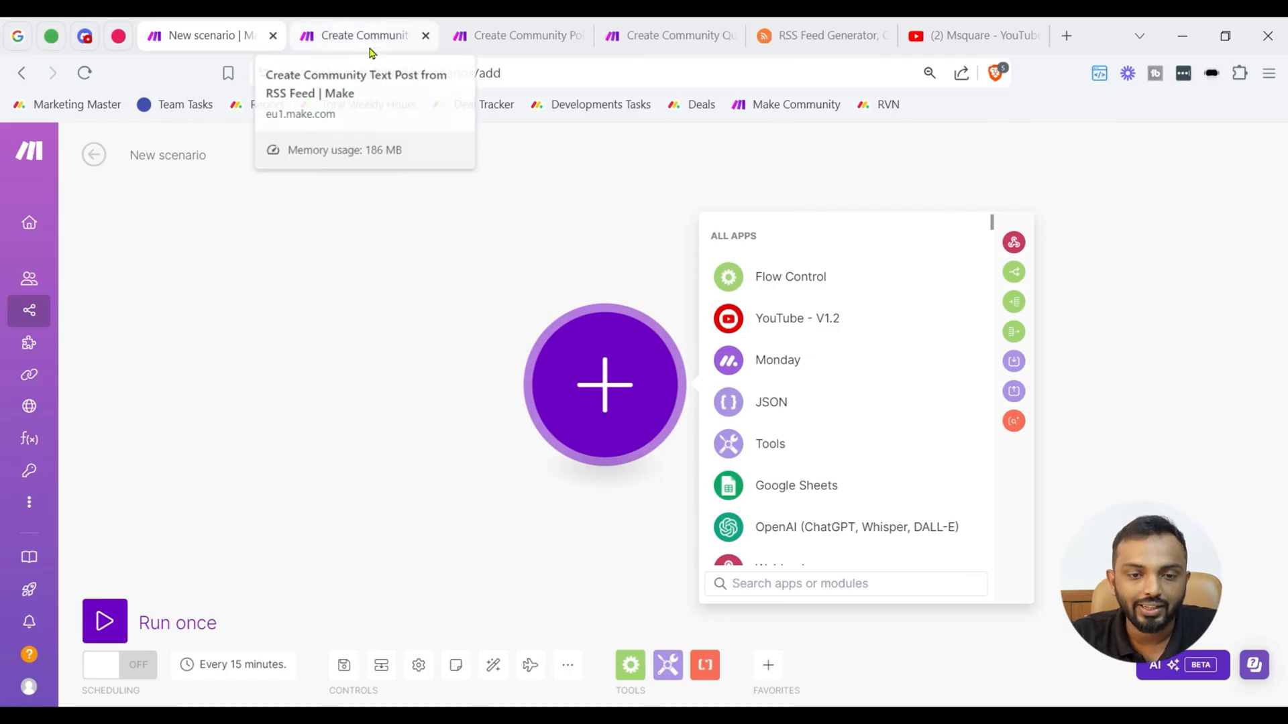
Bring the Create Community Text Post from RSS Feed scenario back into view
{"action": "left_click", "coordinate": [364, 35]}
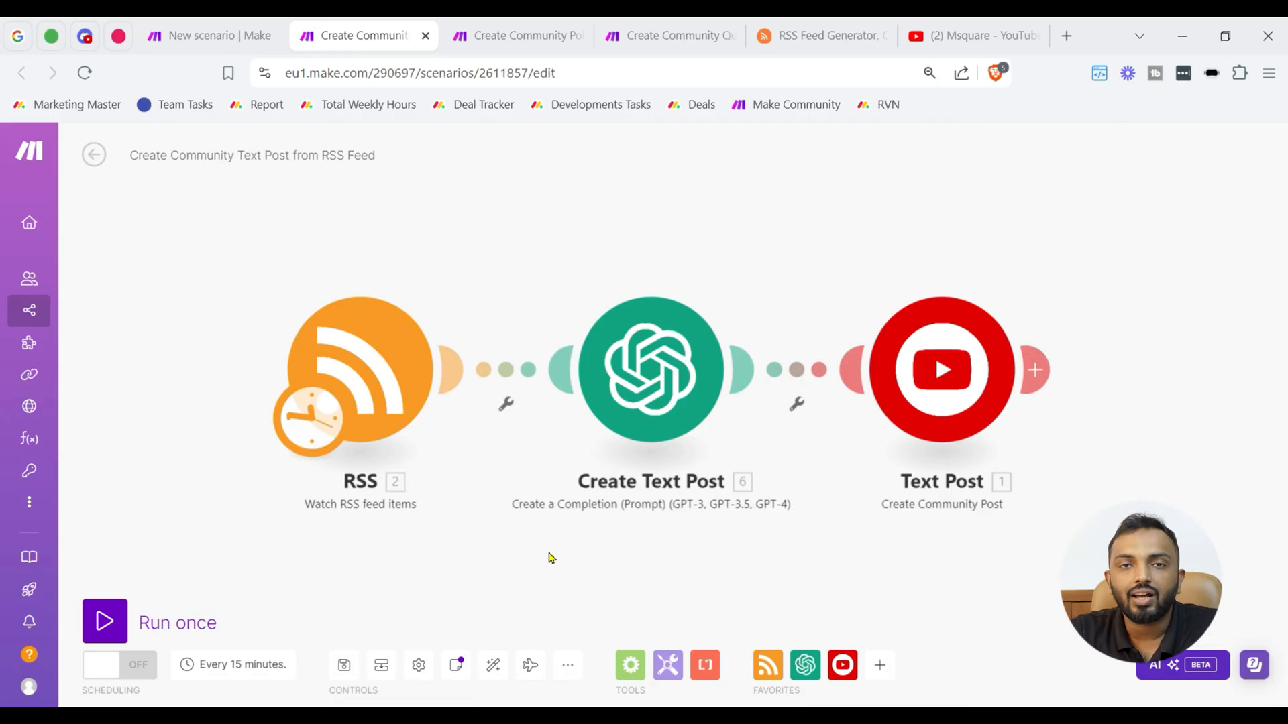
{"action": "mouse_move", "coordinate": [626, 233]}
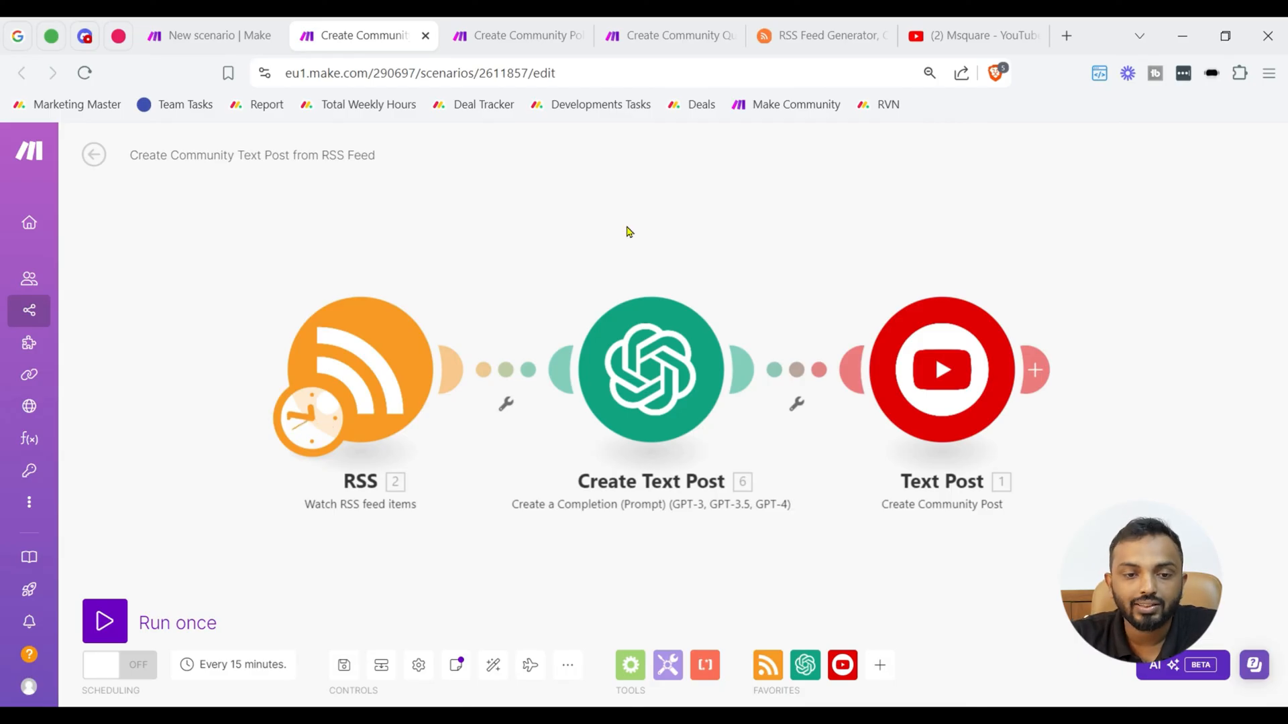
Check the RSS.app homepage, then return to the text post scenario
{"action": "left_click", "coordinate": [817, 35]}
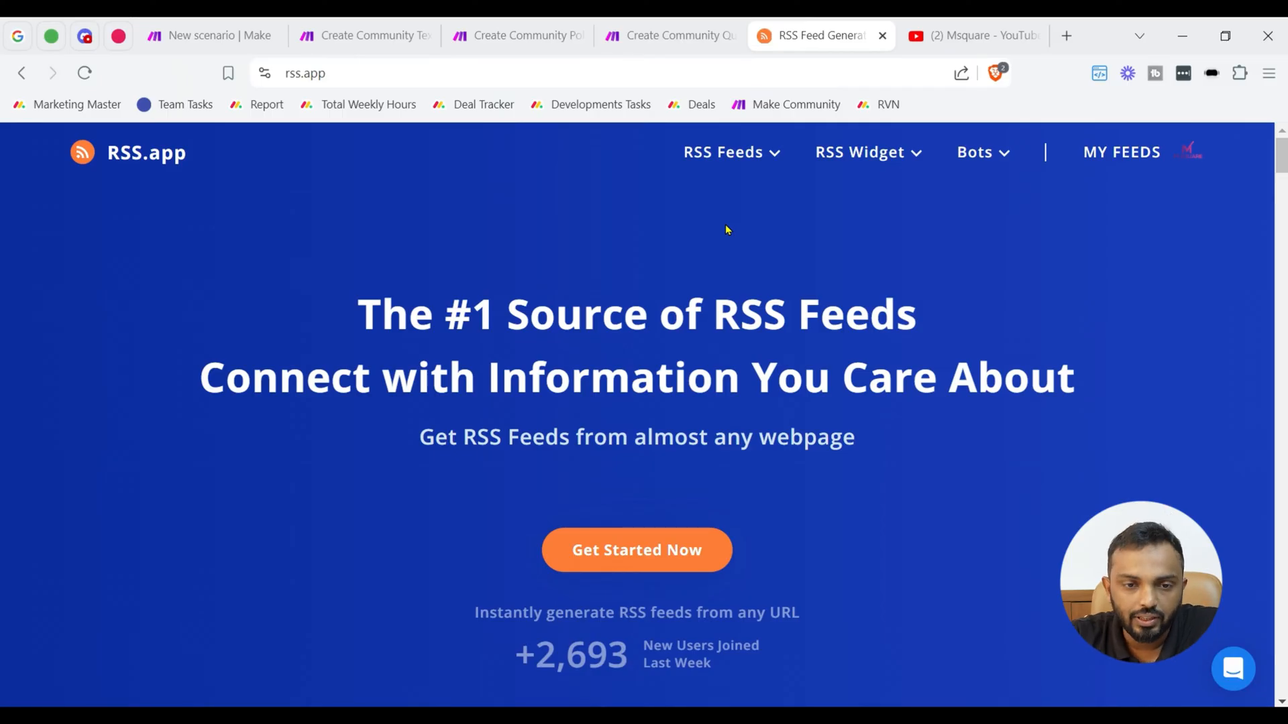
{"action": "left_click", "coordinate": [360, 34]}
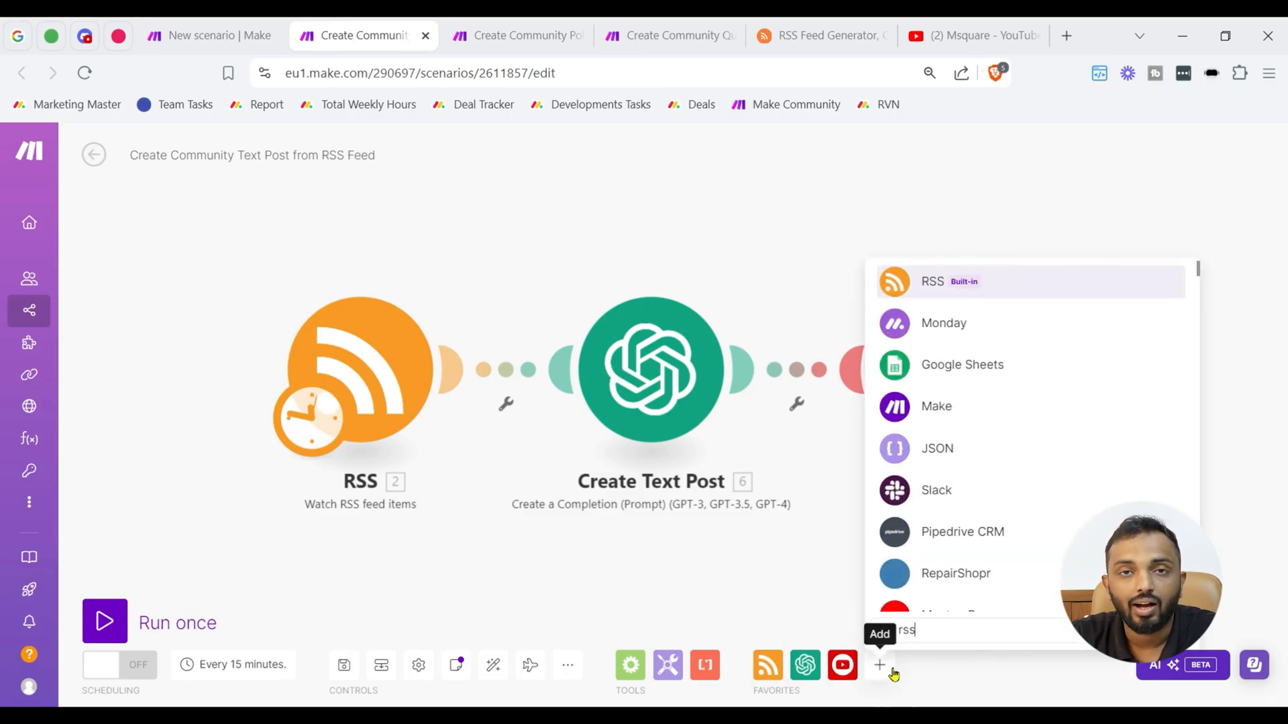
Choose RSS Watch RSS feed items and adjust the maximum number of returned items
{"action": "left_click", "coordinate": [932, 280]}
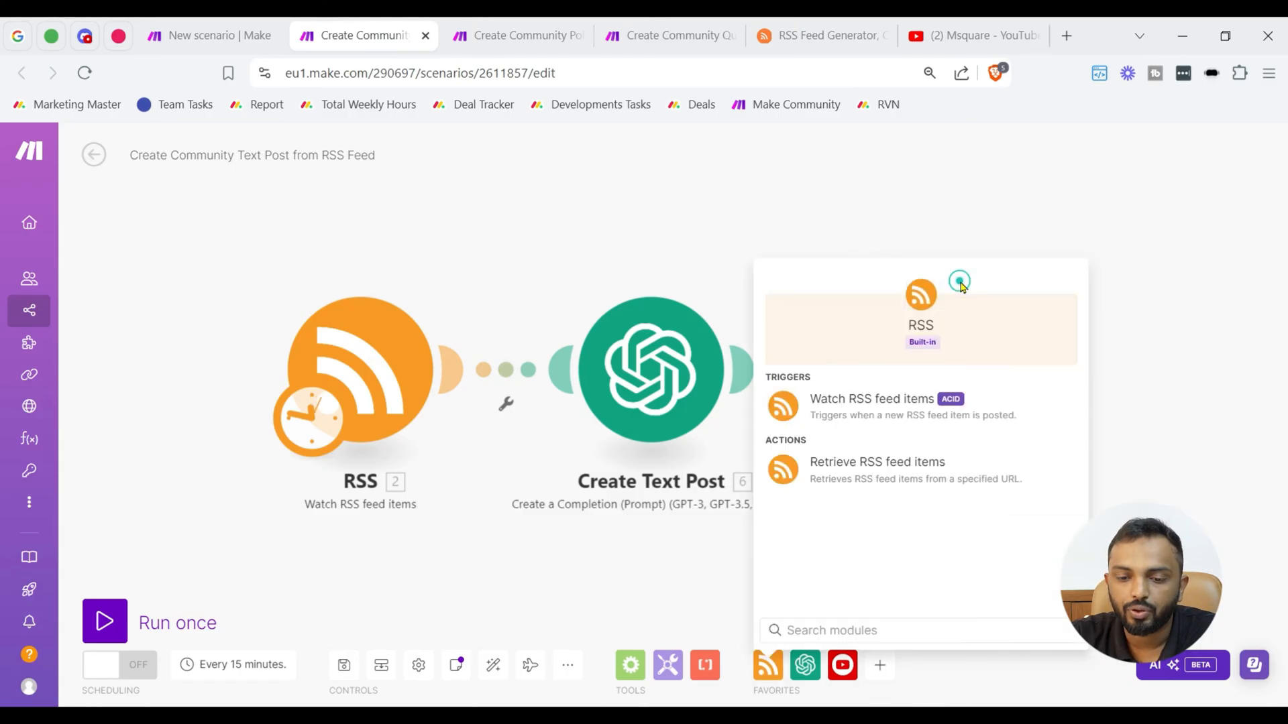
{"action": "mouse_move", "coordinate": [872, 398]}
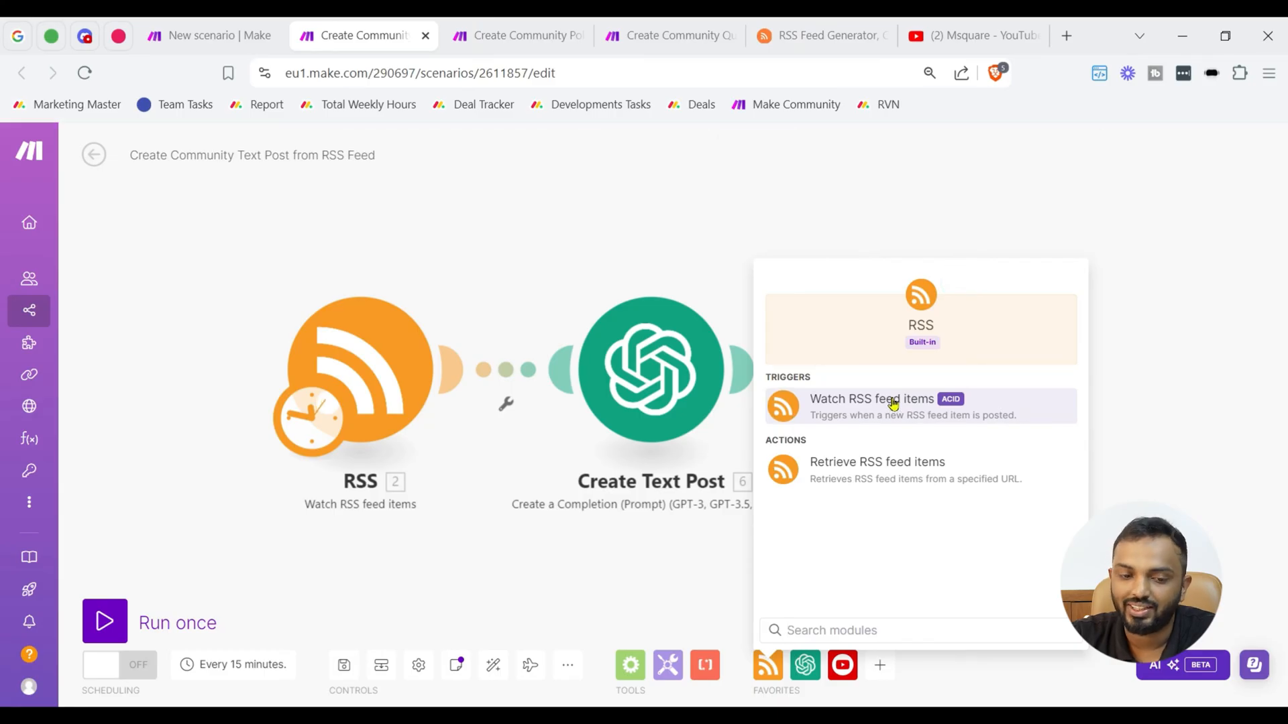
{"action": "left_click", "coordinate": [872, 399]}
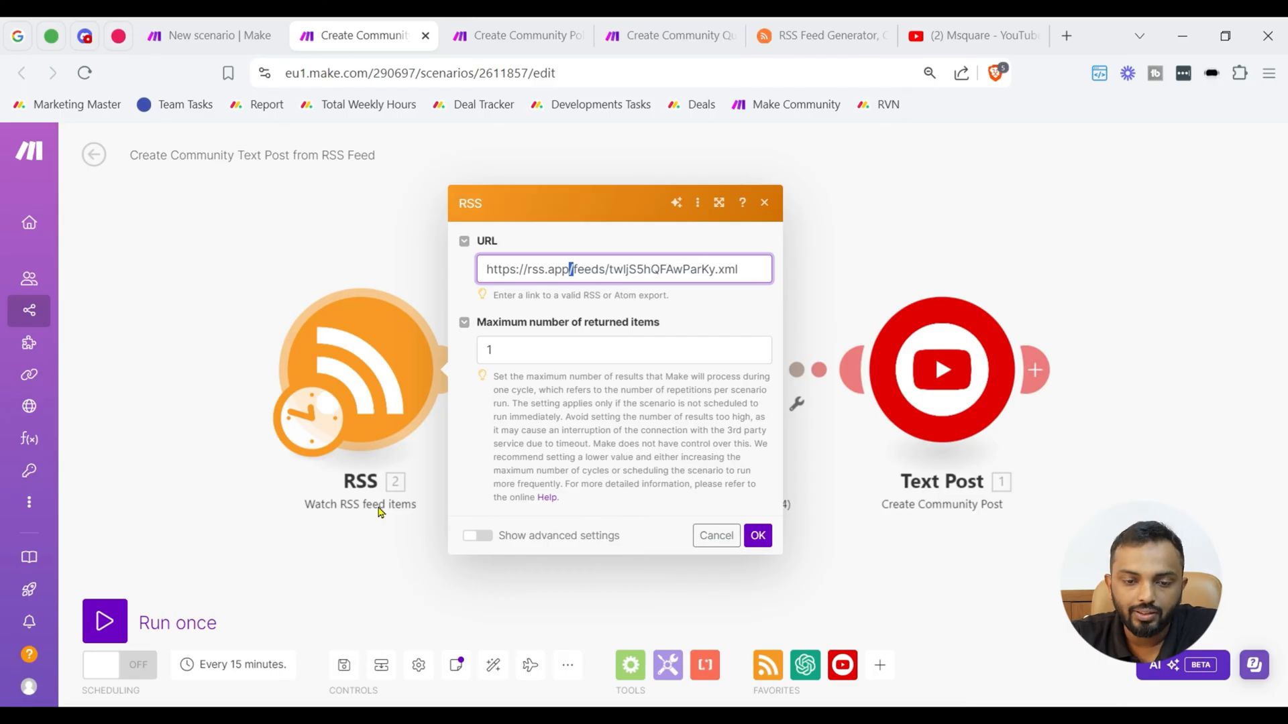
{"action": "left_click", "coordinate": [624, 350]}
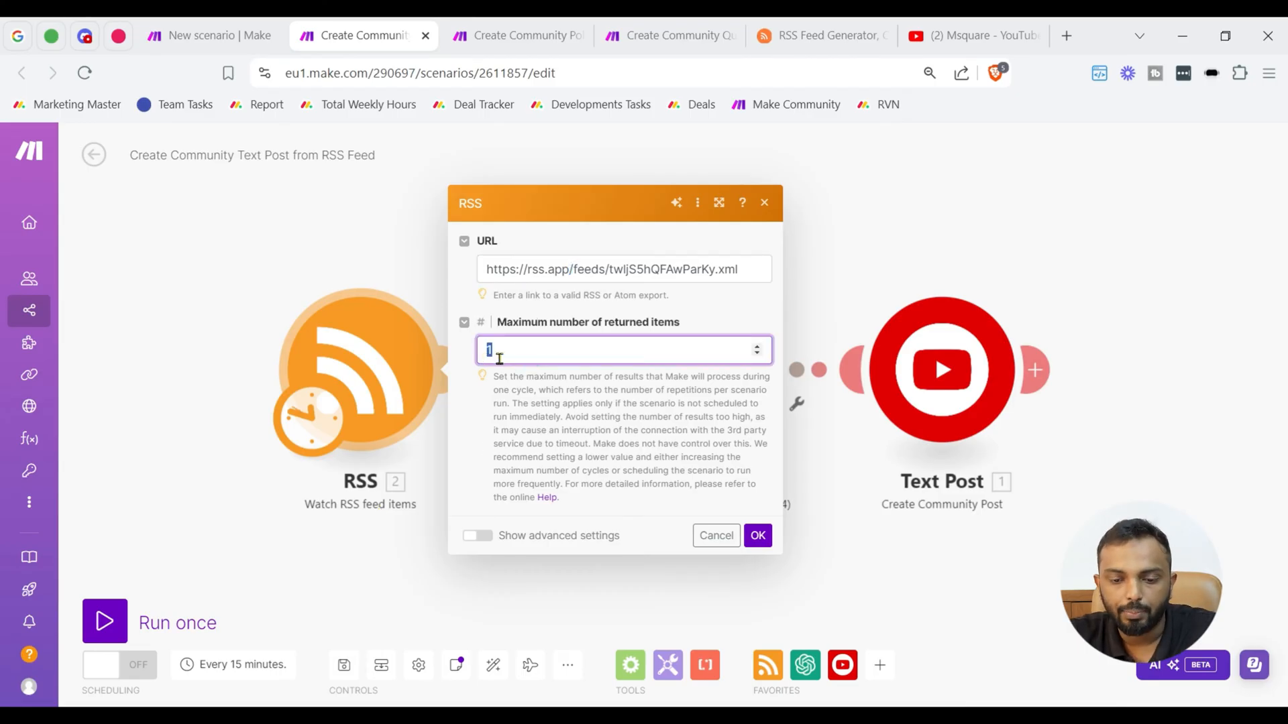
{"action": "left_click", "coordinate": [756, 535]}
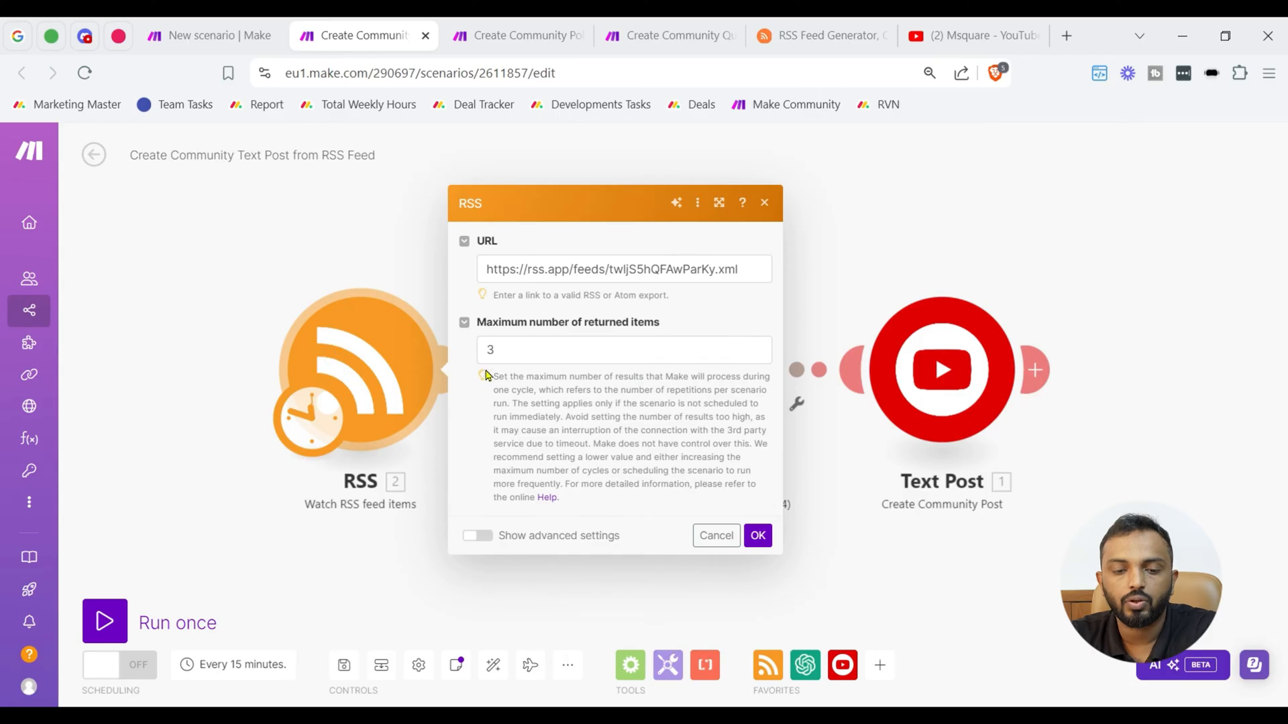
{"action": "left_click", "coordinate": [624, 351]}
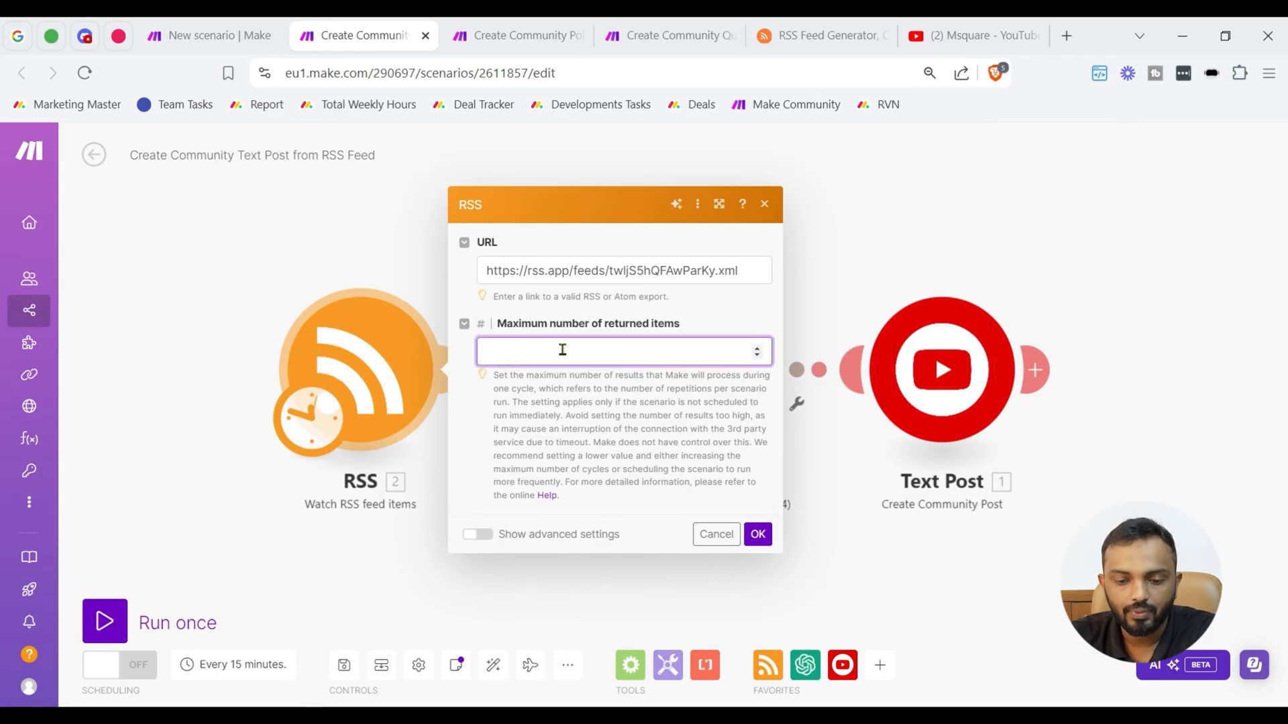
{"action": "left_click", "coordinate": [756, 534]}
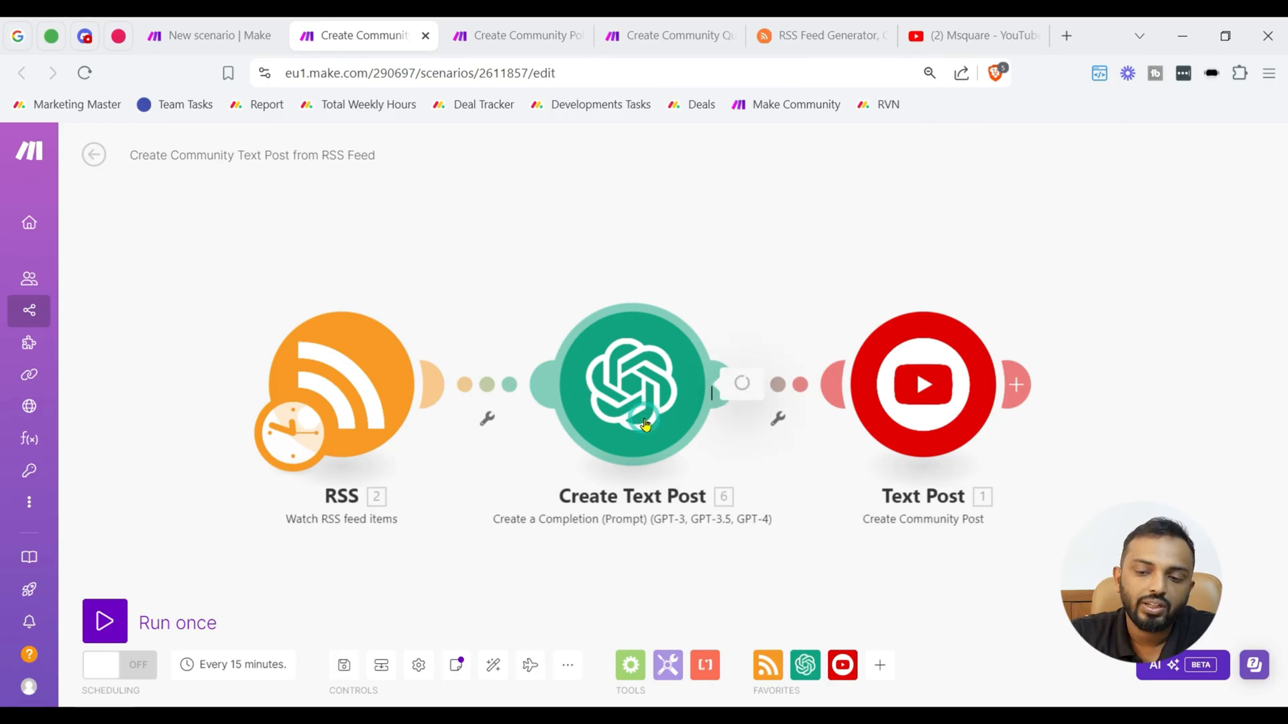
Show the Create Text Post step's OpenAI connection form, then close it unsaved
{"action": "left_click", "coordinate": [632, 387]}
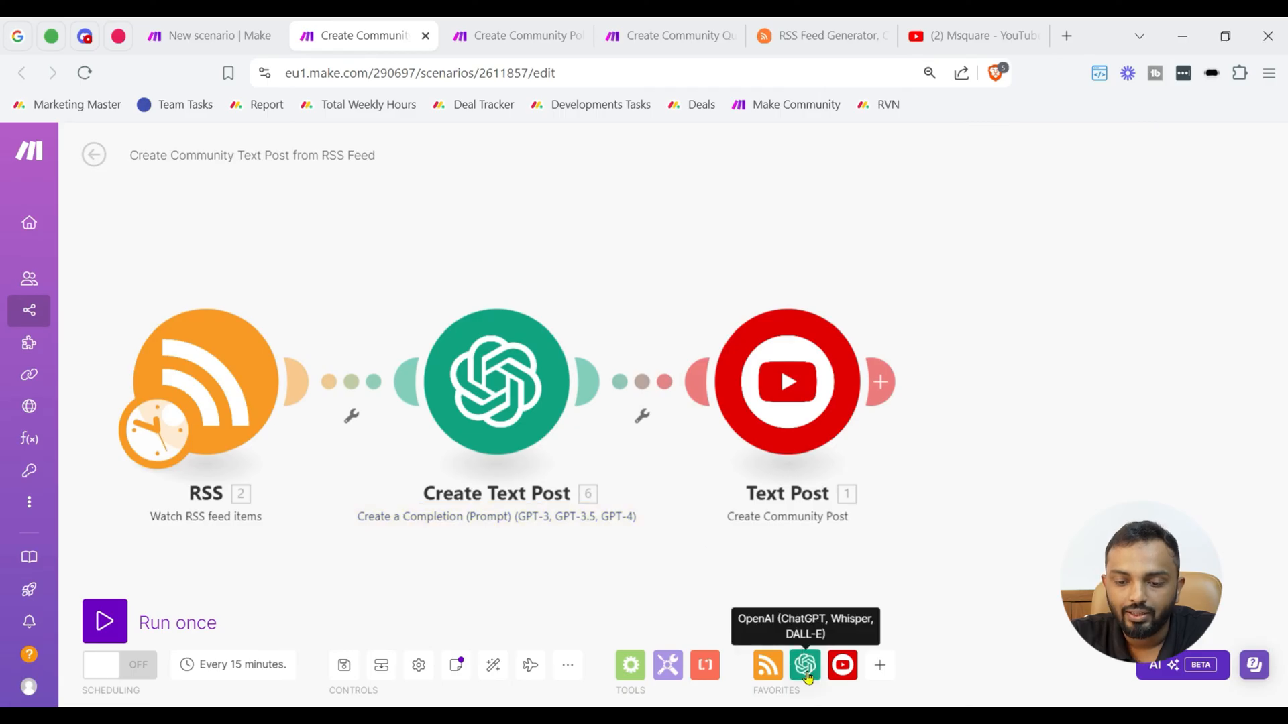
{"action": "left_click", "coordinate": [804, 665]}
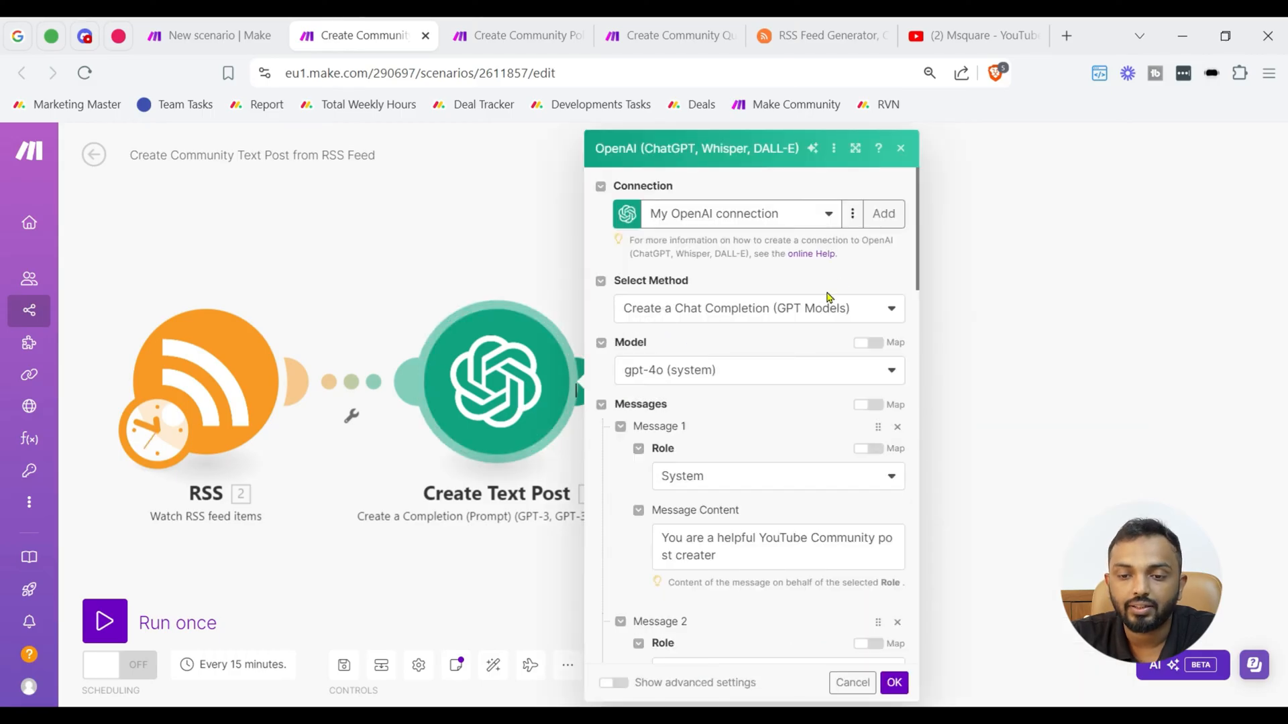
{"action": "left_click", "coordinate": [883, 214]}
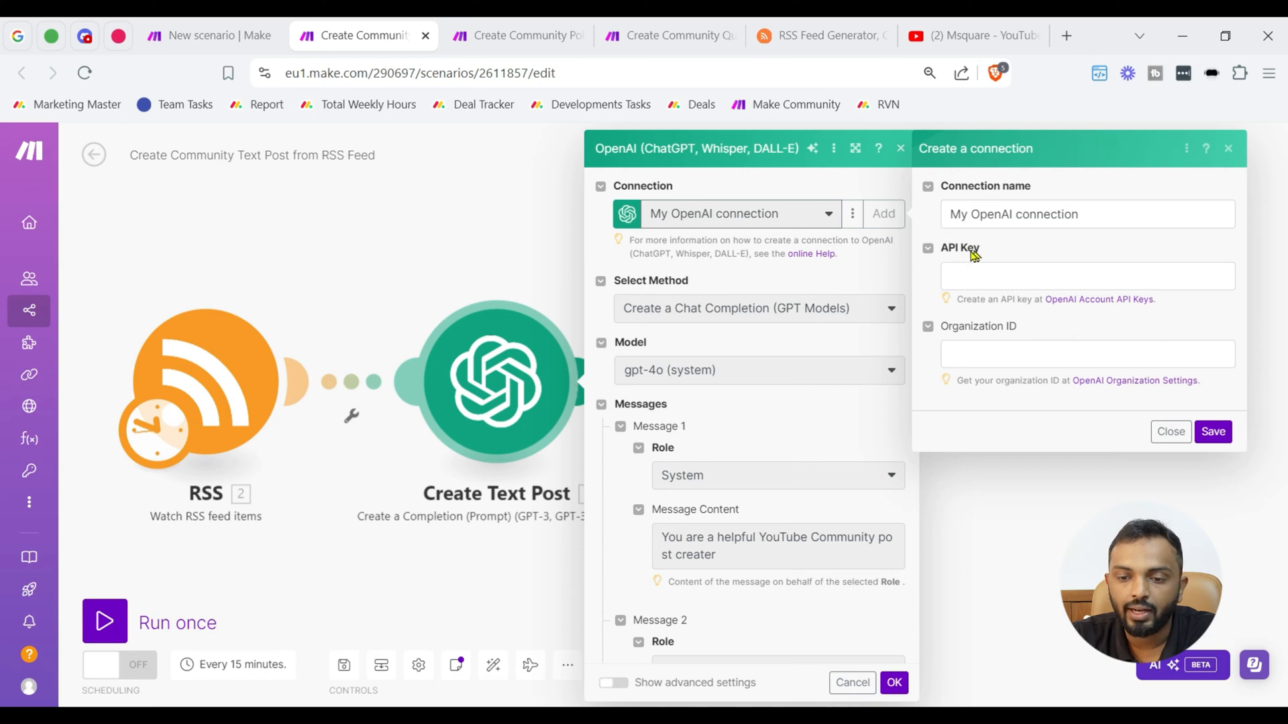
{"action": "mouse_move", "coordinate": [978, 310]}
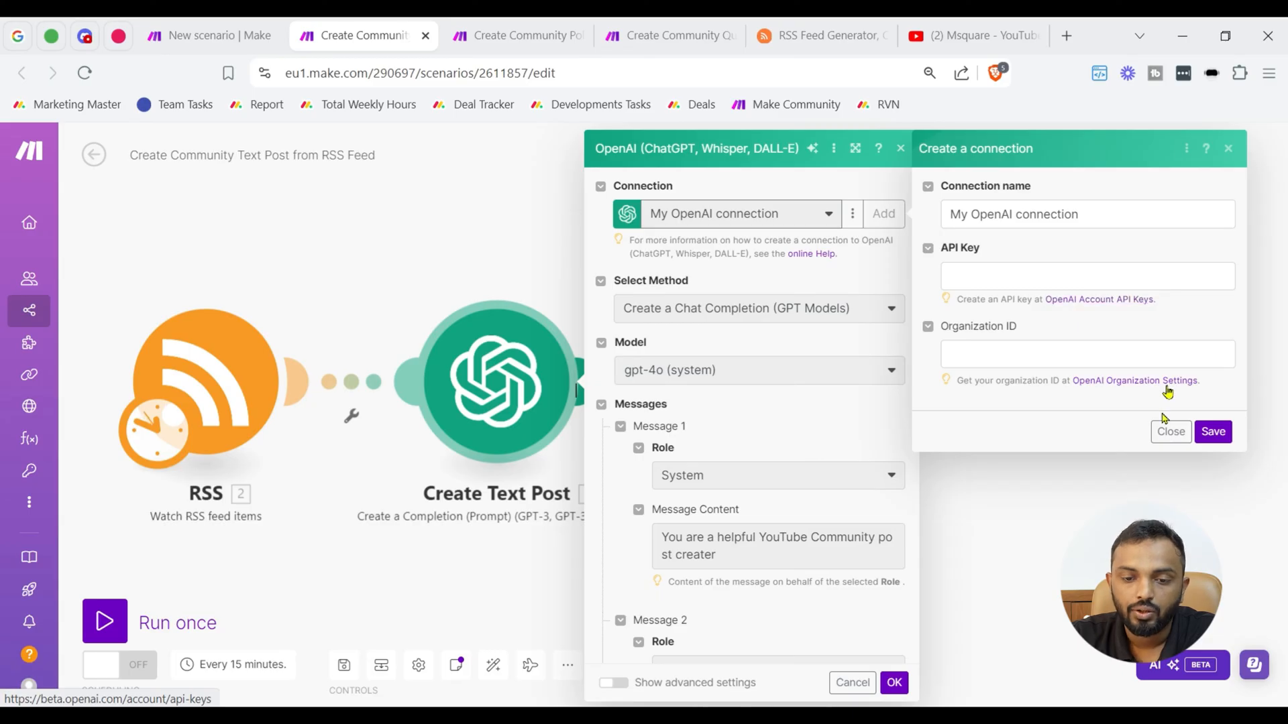
{"action": "left_click", "coordinate": [1170, 431]}
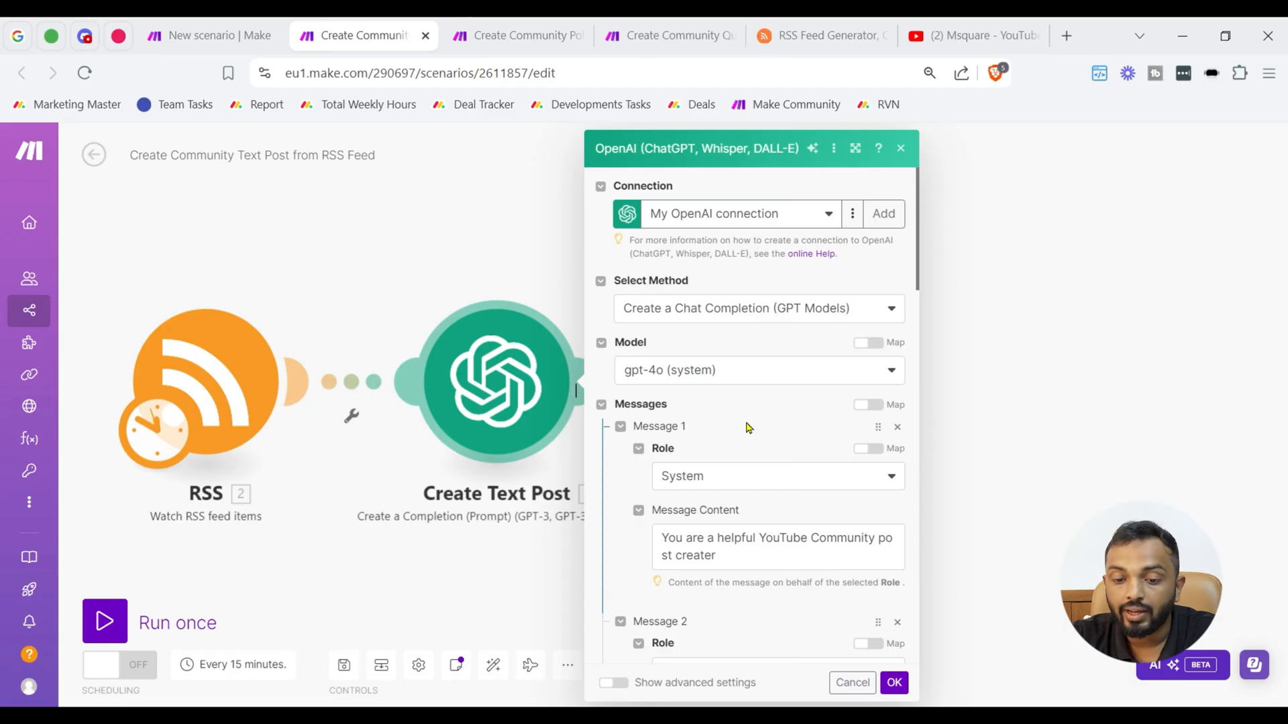
{"action": "mouse_move", "coordinate": [743, 526]}
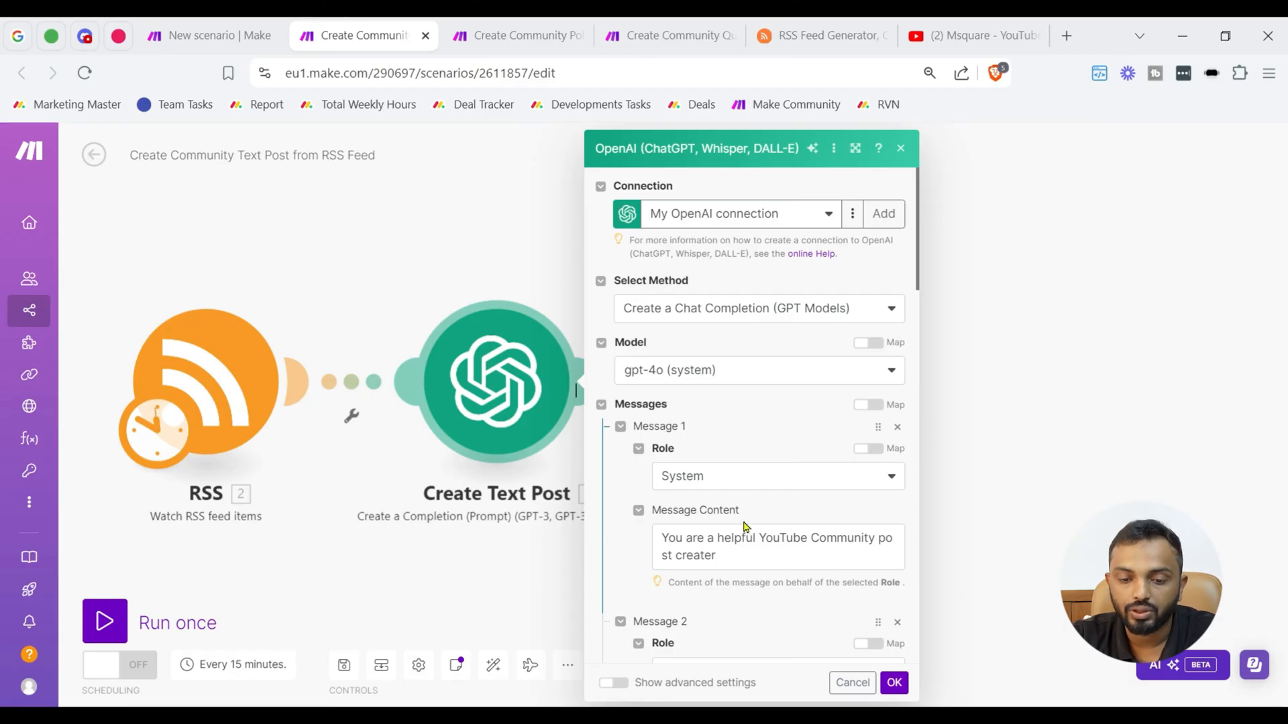
Show Message 4's mapping of RSS title, description, summary and URL with posting rules
{"action": "scroll", "scroll_direction": "down", "scroll_amount": 3}
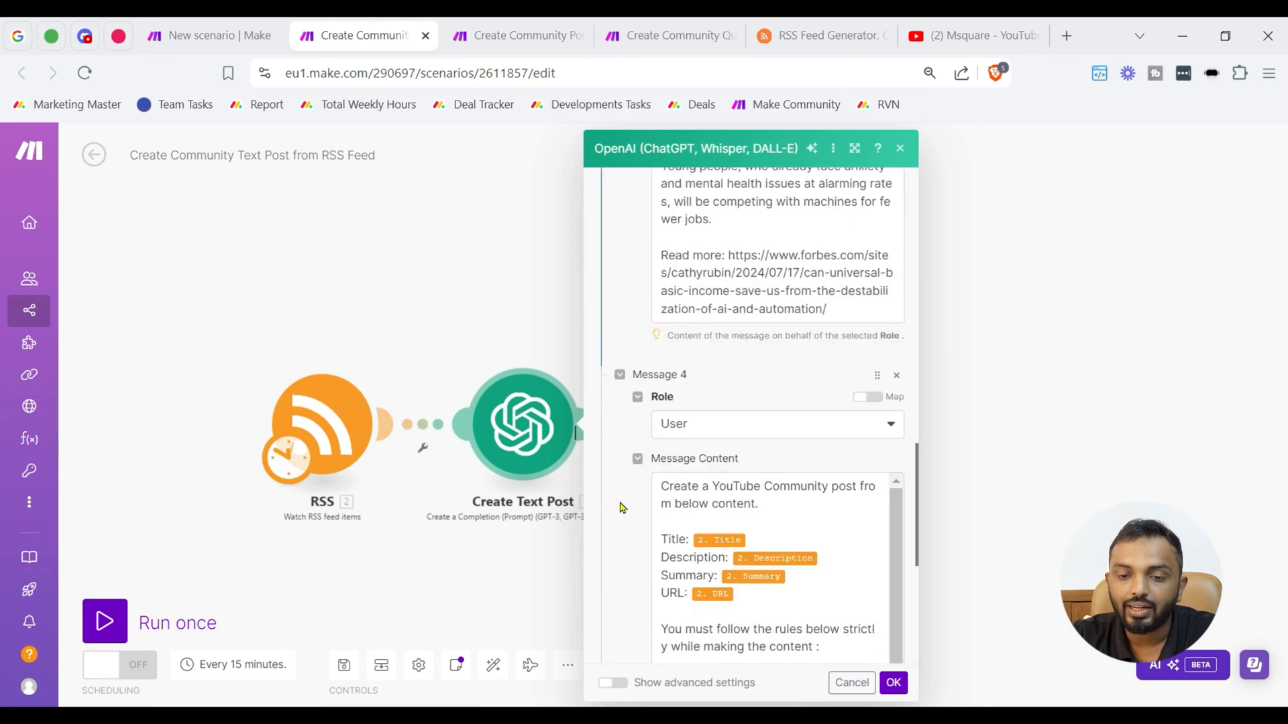
{"action": "scroll", "scroll_direction": "down", "scroll_amount": 3}
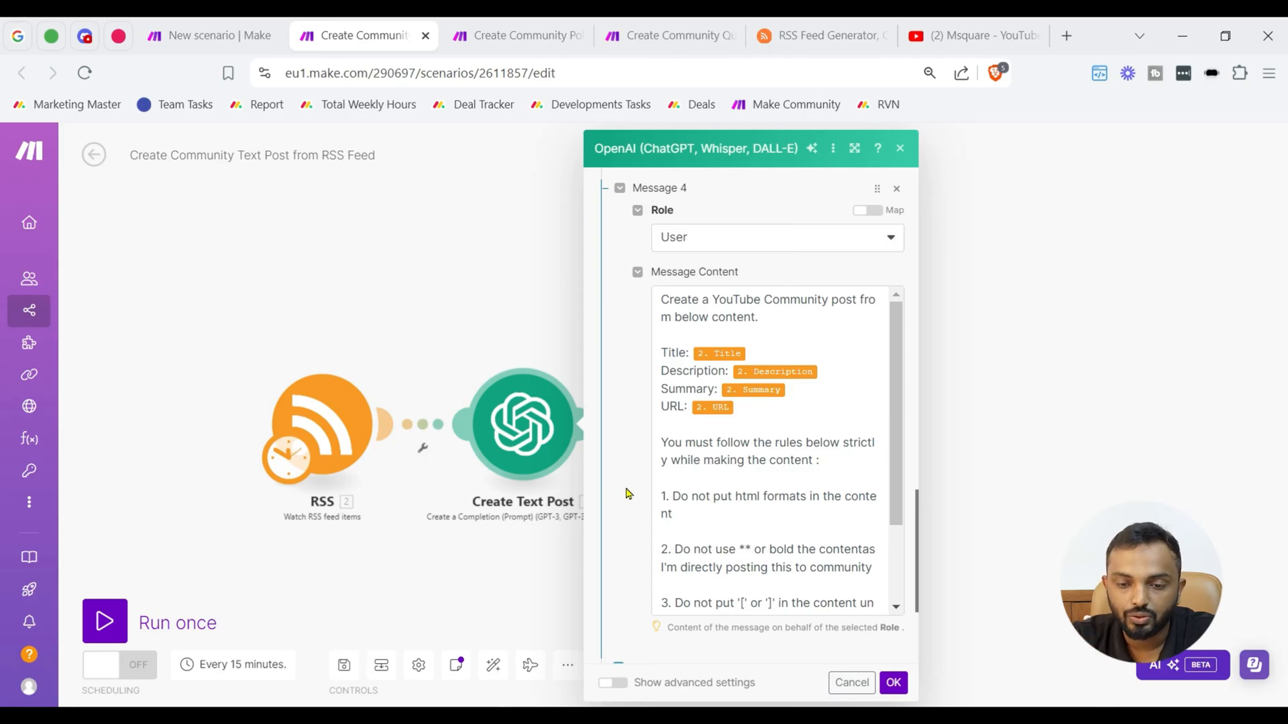
{"action": "left_click", "coordinate": [768, 353]}
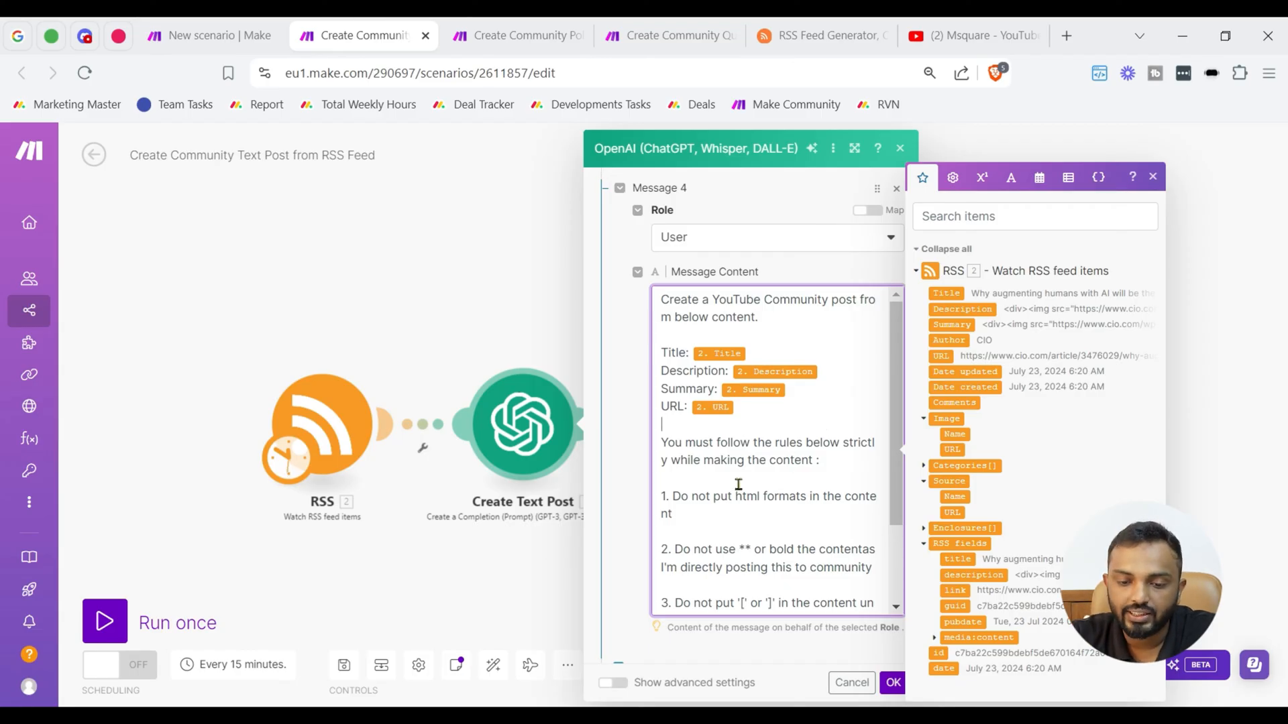
{"action": "scroll", "scroll_direction": "down", "scroll_amount": 3}
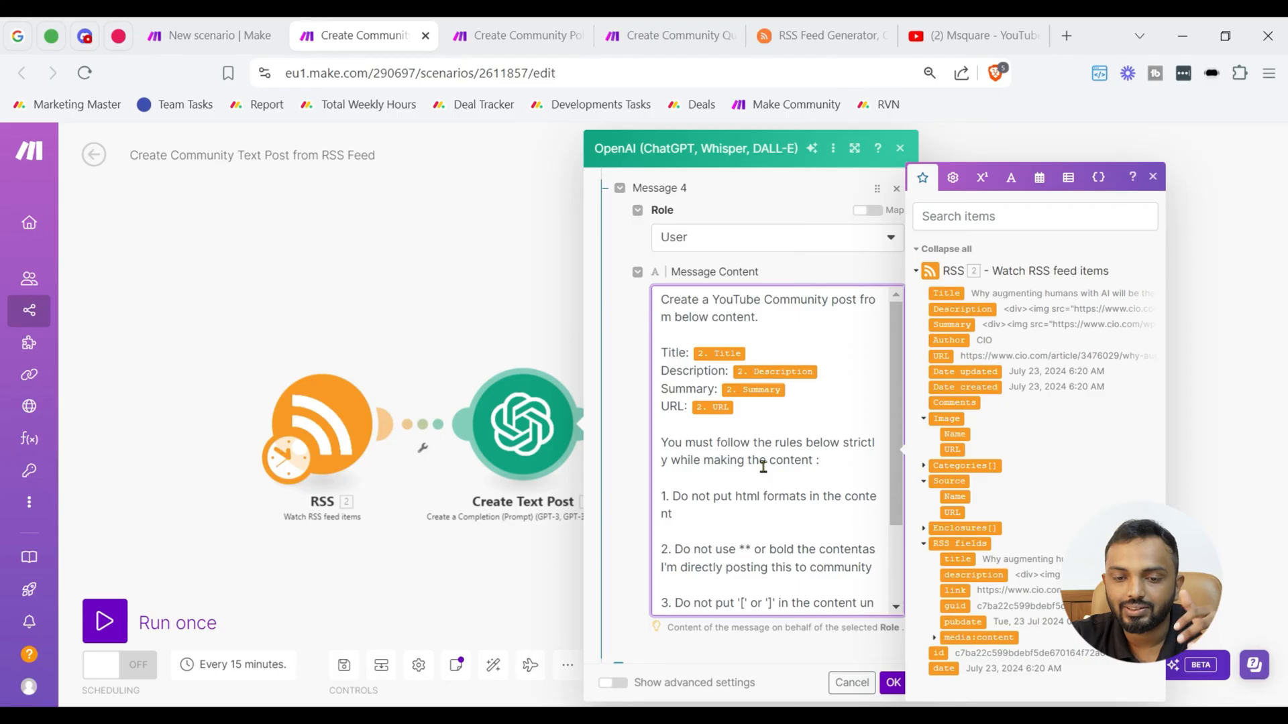
{"action": "scroll", "scroll_direction": "down", "scroll_amount": 3}
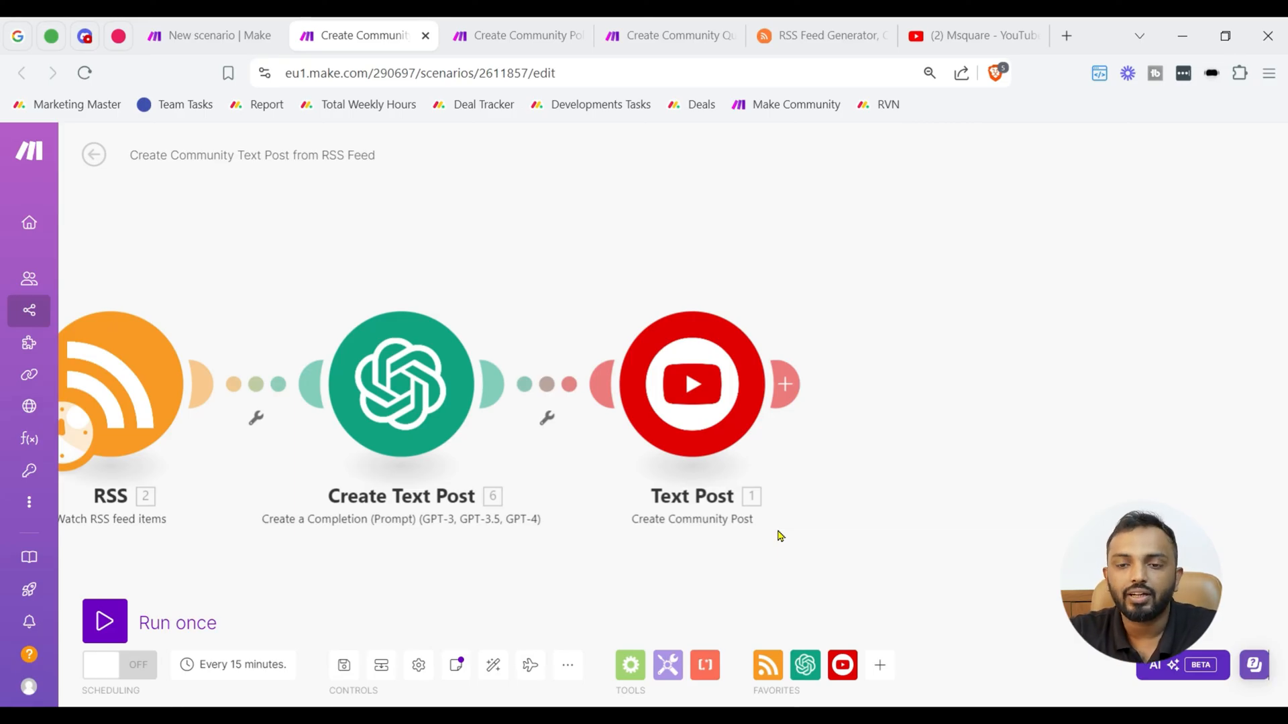
{"action": "mouse_move", "coordinate": [1016, 225]}
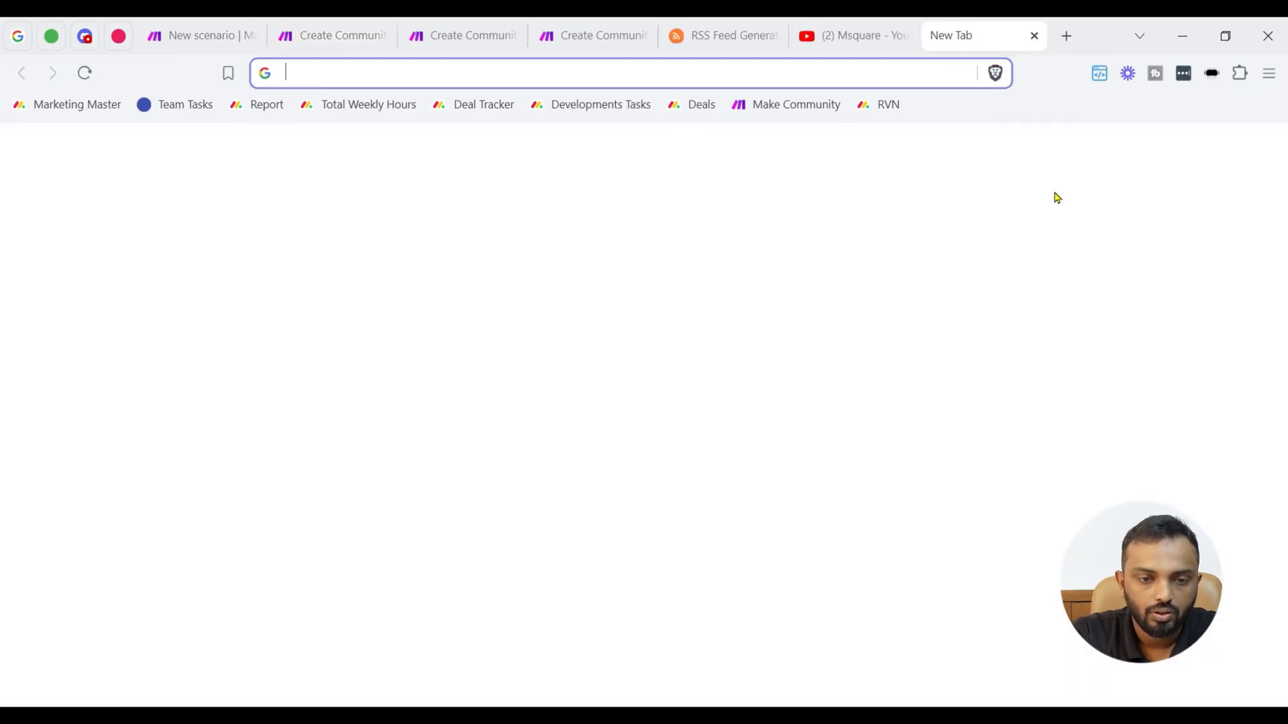
Find the YouTube Automation App page and scroll to its Affordable Pricing plans
{"action": "type", "text": "youtube-automation-app"}
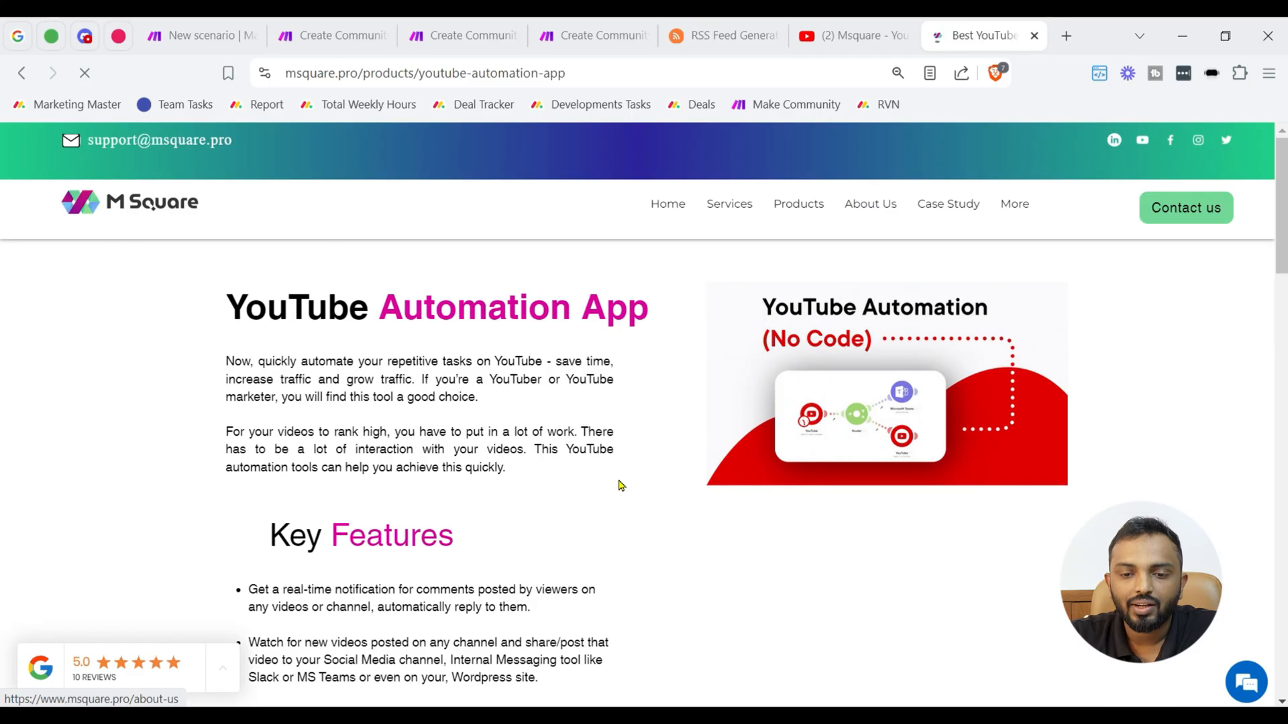
{"action": "scroll", "scroll_direction": "down", "scroll_amount": 3}
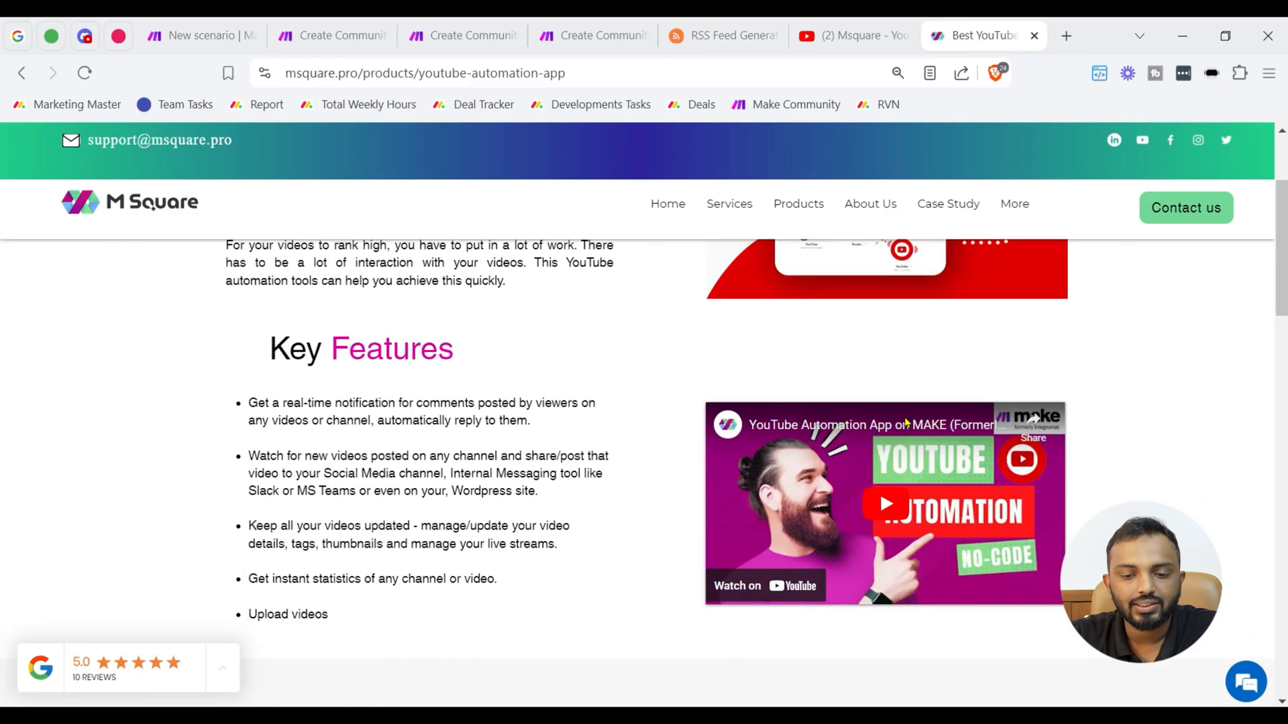
{"action": "scroll", "scroll_direction": "down", "scroll_amount": 3}
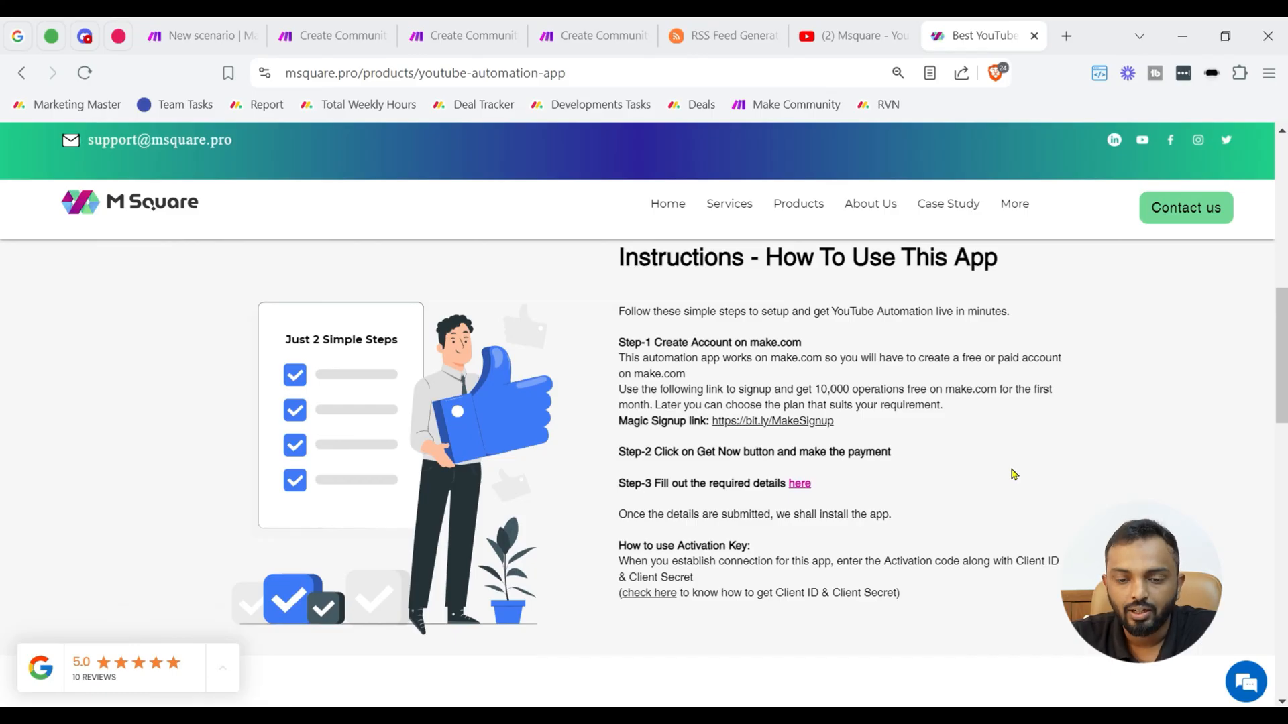
{"action": "scroll", "scroll_direction": "down", "scroll_amount": 3}
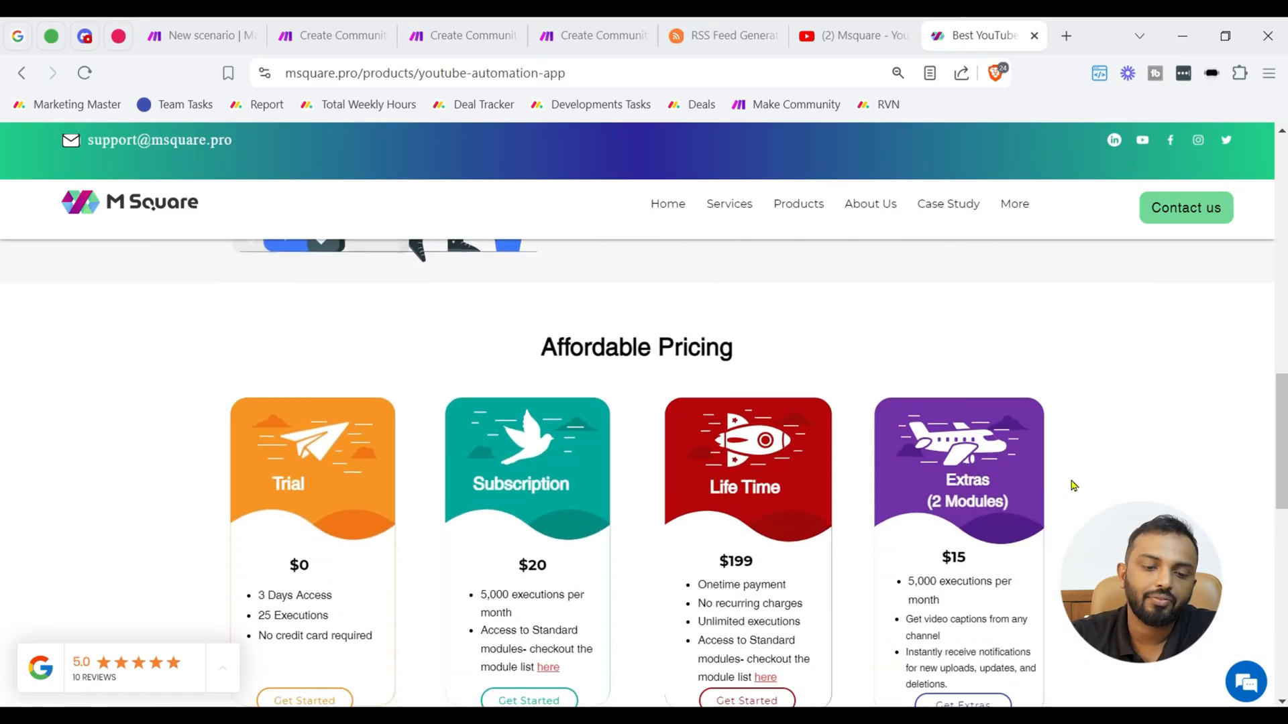
{"action": "scroll", "scroll_direction": "down", "scroll_amount": 3}
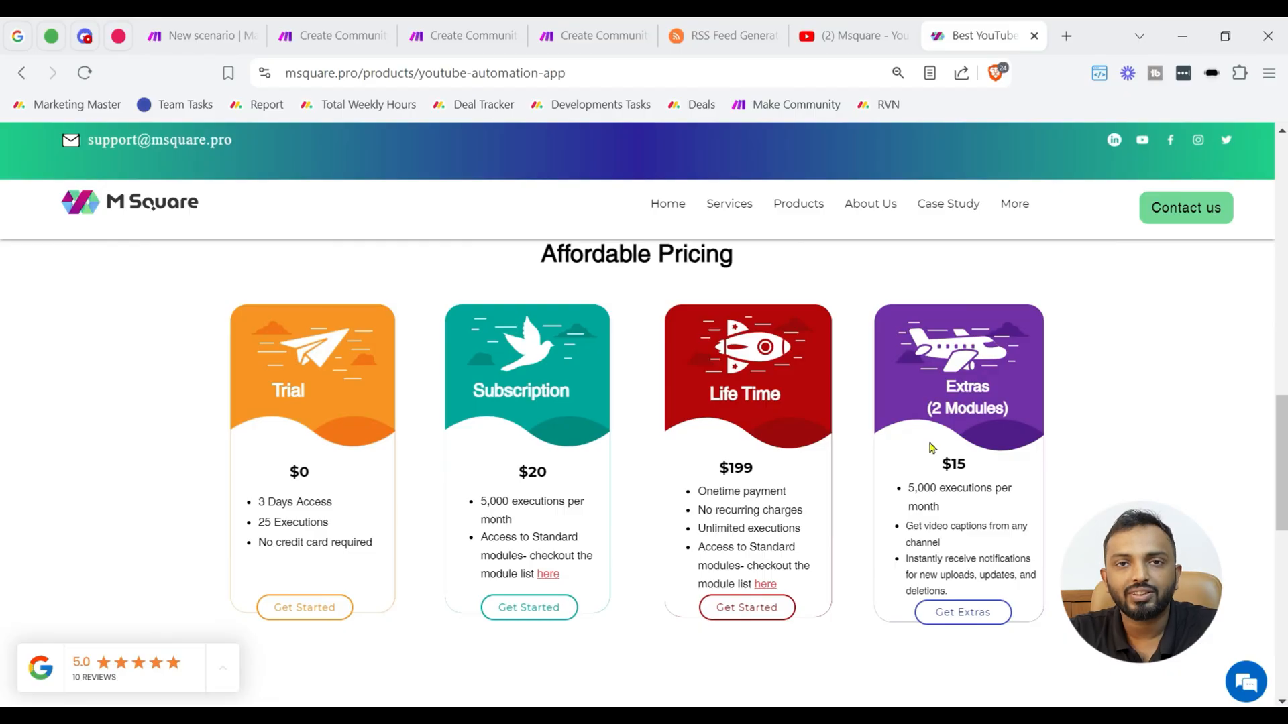
Browse YouTube V1.2 'comm' actions and show the Text Post step's settings
{"action": "left_click", "coordinate": [329, 35]}
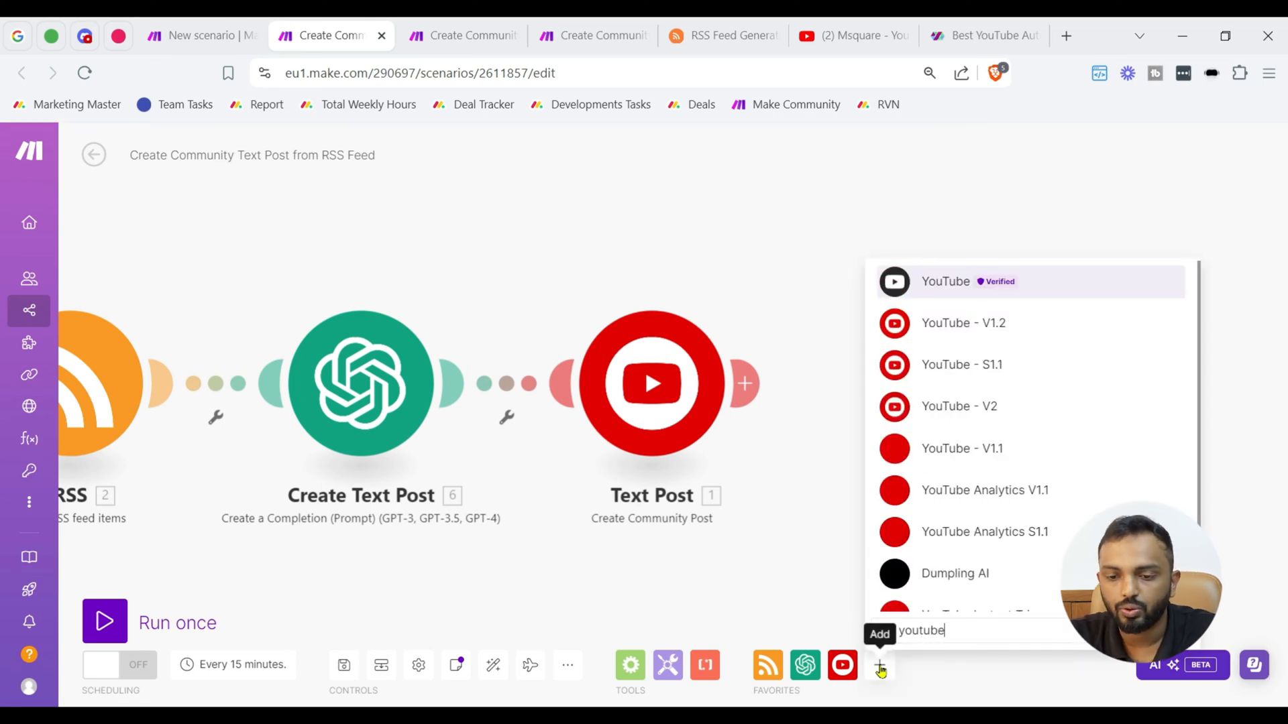
{"action": "left_click", "coordinate": [963, 323]}
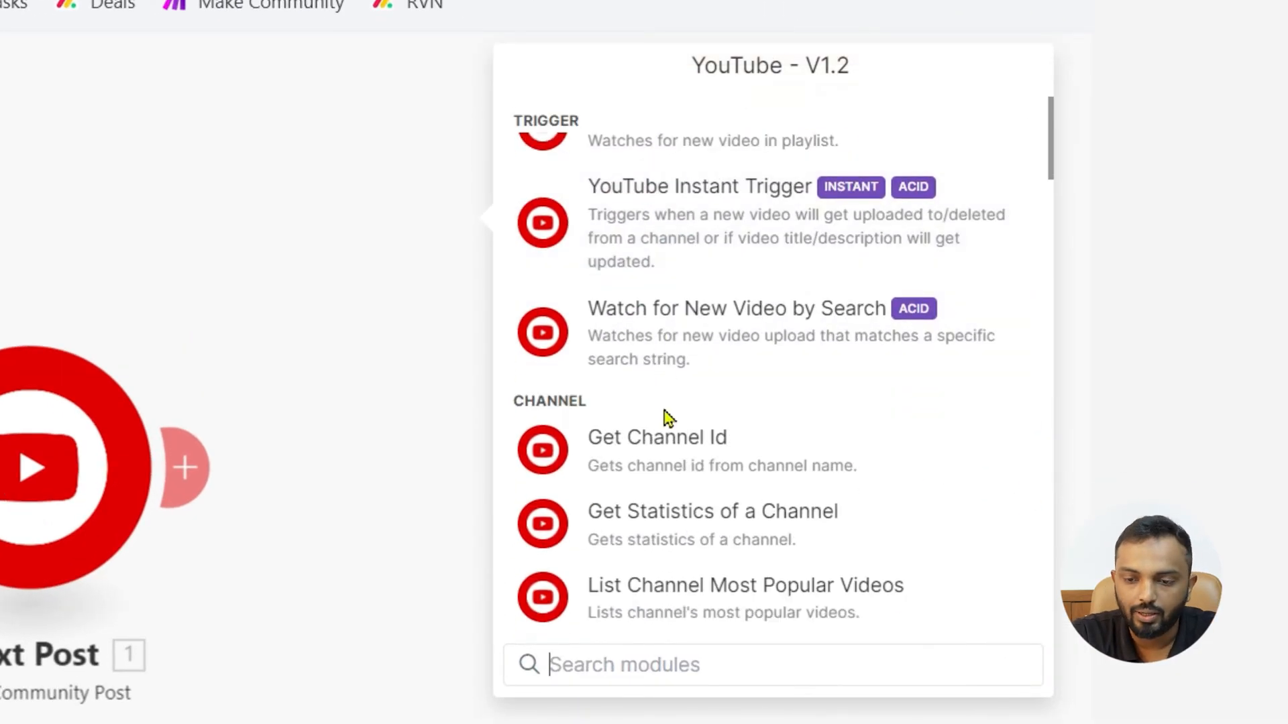
{"action": "type", "text": "comm"}
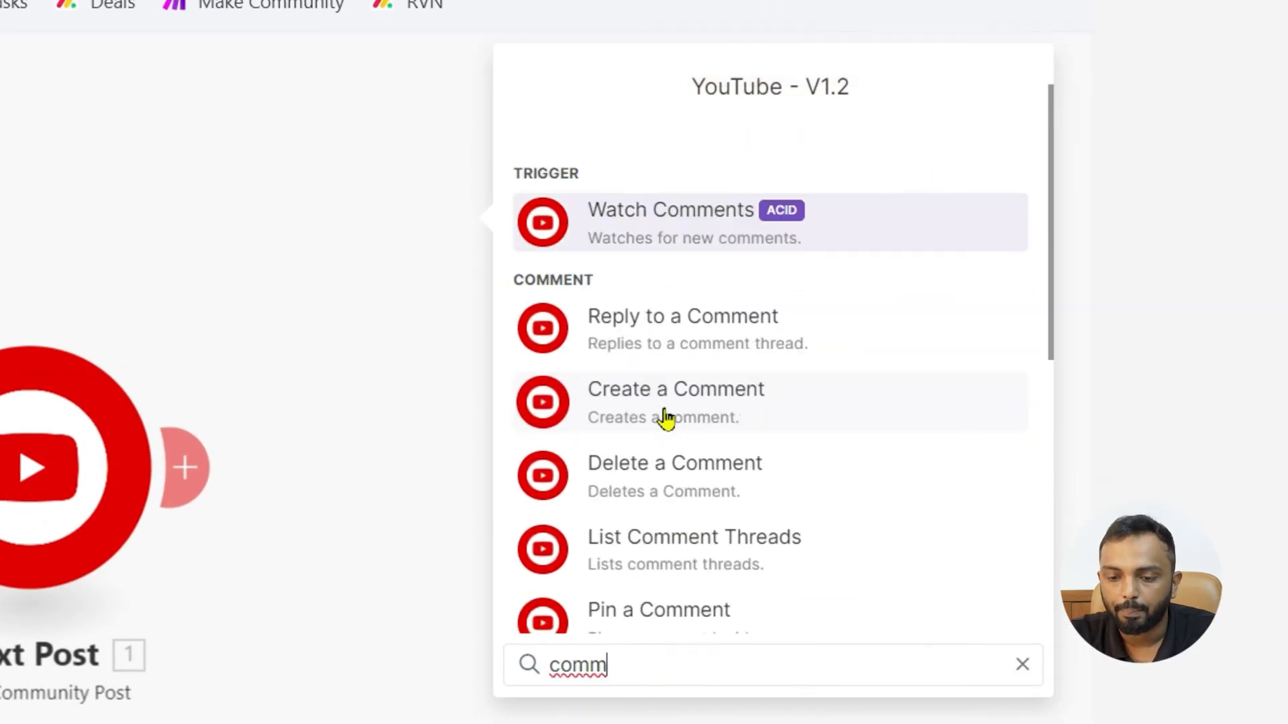
{"action": "scroll", "scroll_direction": "down", "scroll_amount": 3}
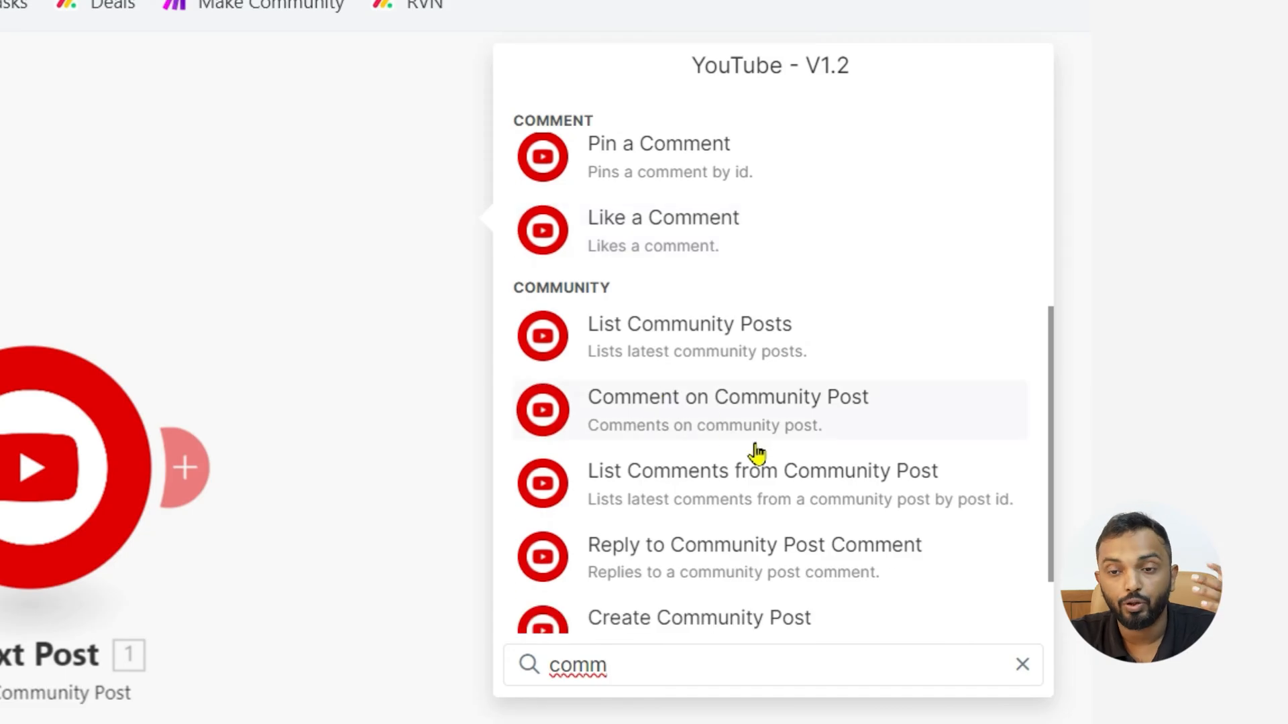
{"action": "mouse_move", "coordinate": [698, 430]}
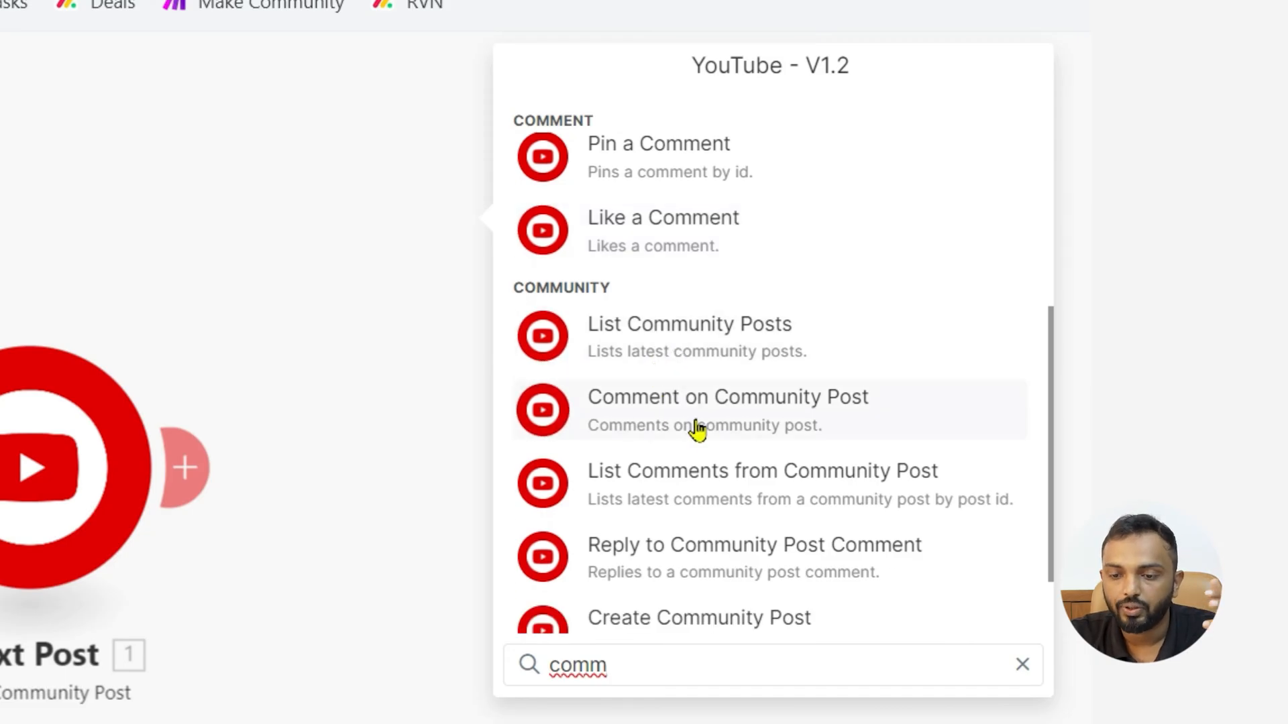
{"action": "mouse_move", "coordinate": [730, 484]}
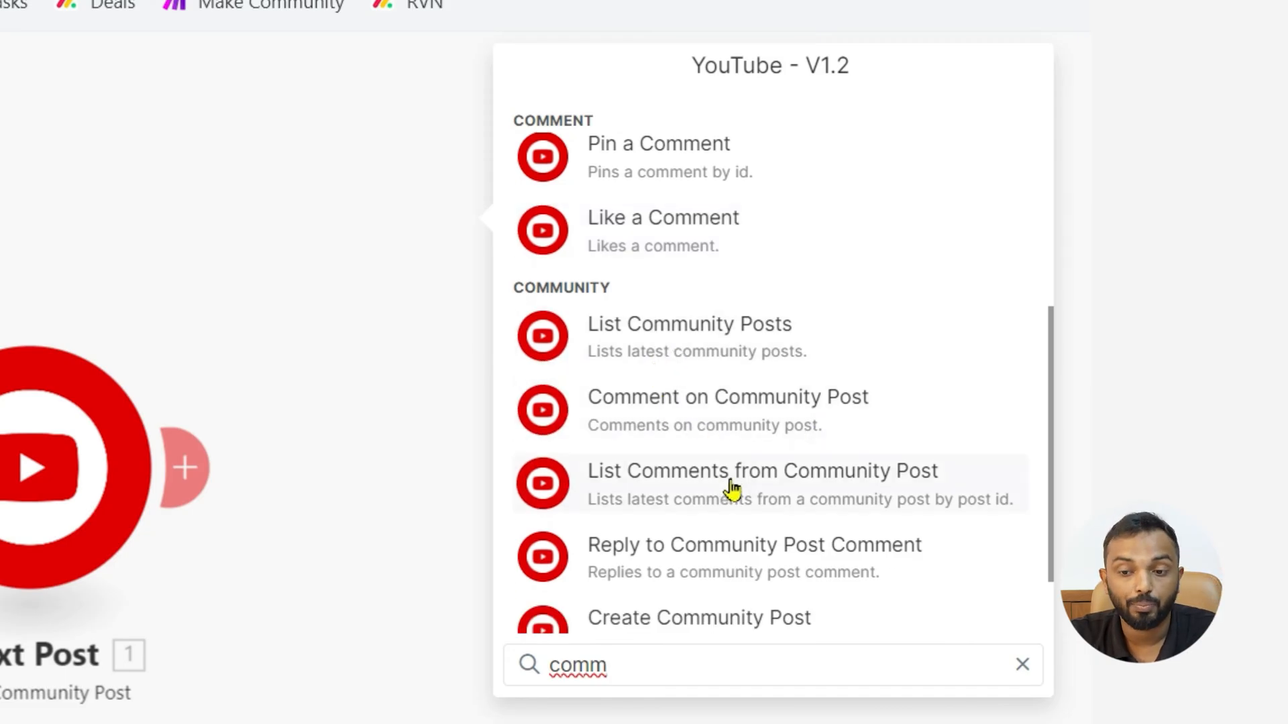
{"action": "scroll", "scroll_direction": "down", "scroll_amount": 3}
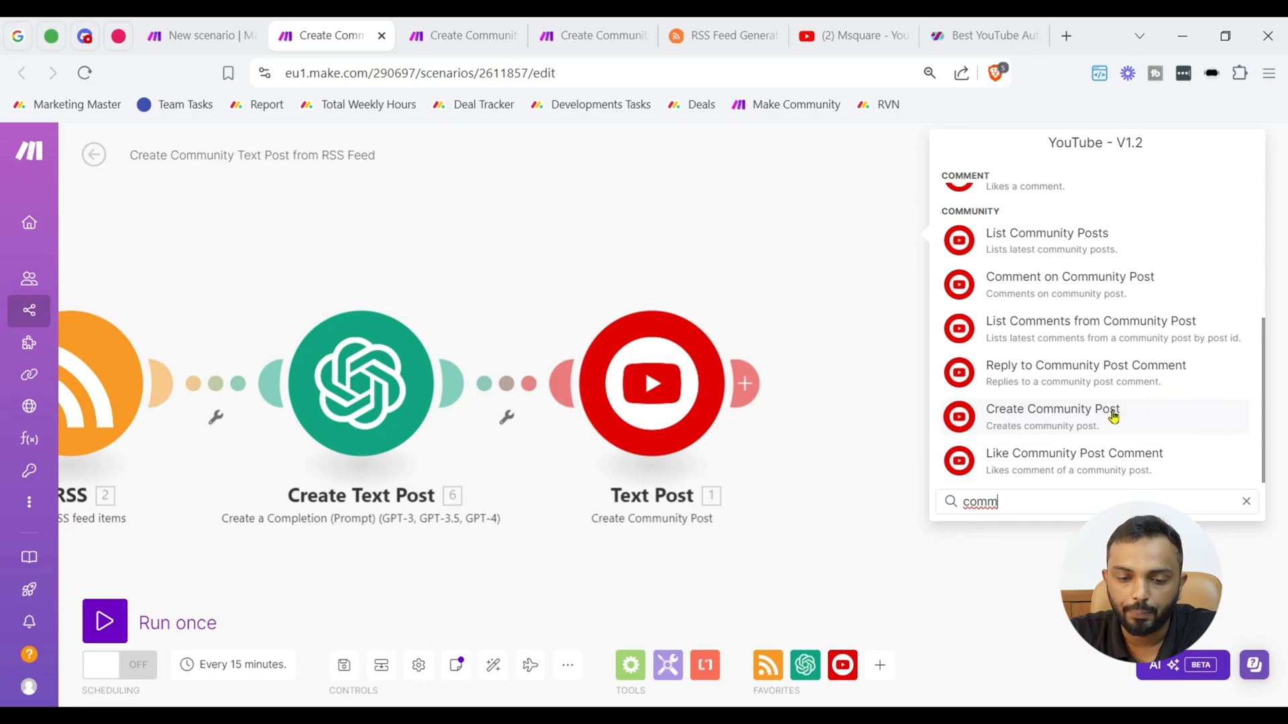
{"action": "left_click", "coordinate": [1052, 409]}
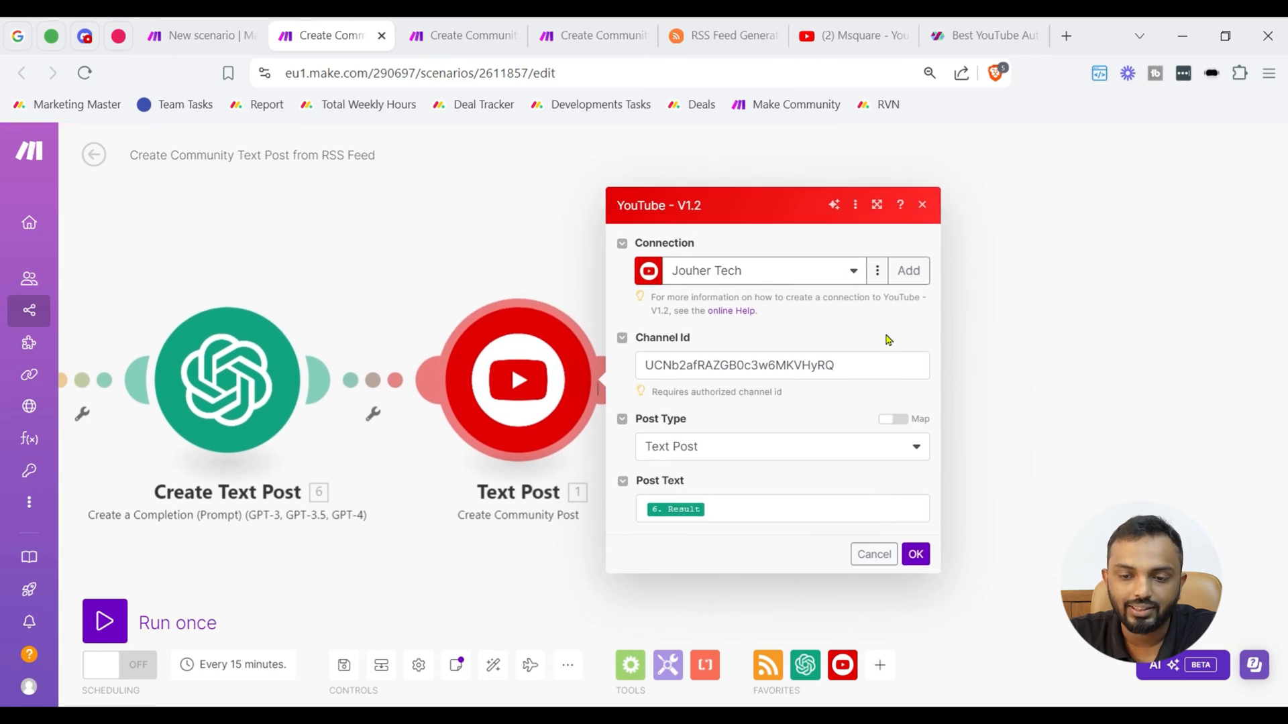
Review the post types (Text Post, Text Poll, Quiz, Video Post), keep Text Post with Result as Post Text, and confirm
{"action": "left_click", "coordinate": [908, 269]}
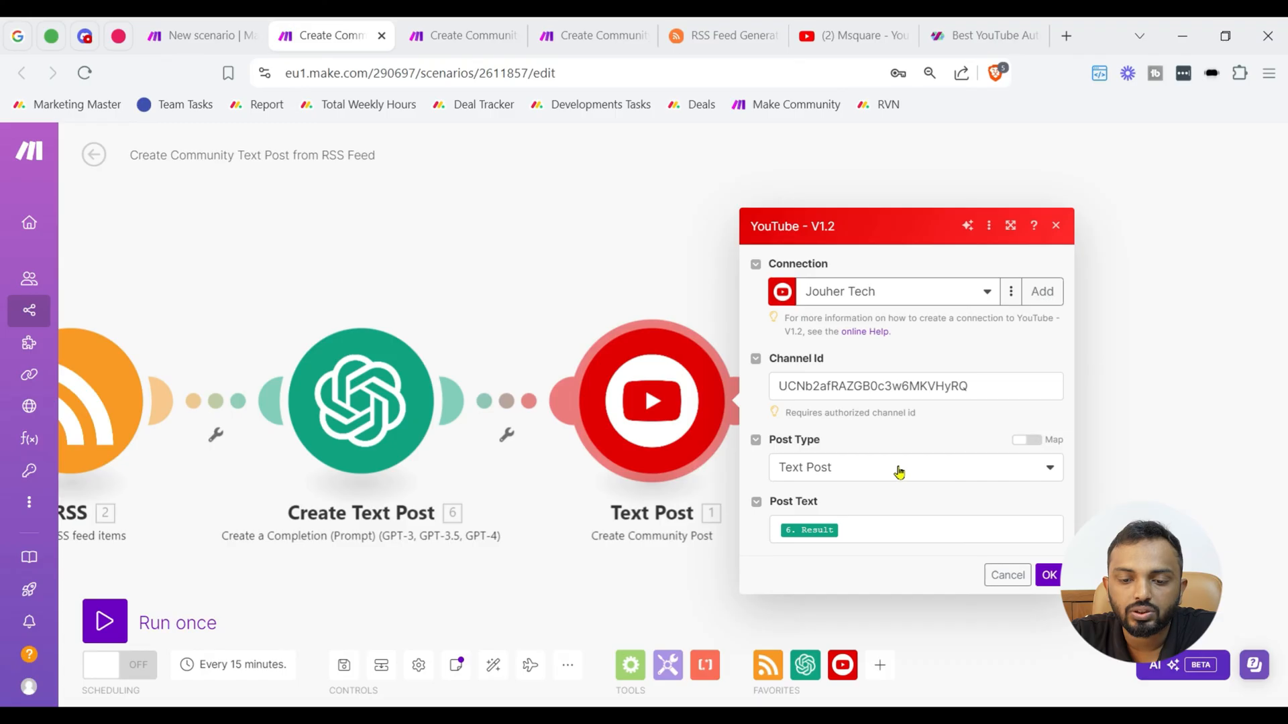
{"action": "left_click", "coordinate": [913, 467]}
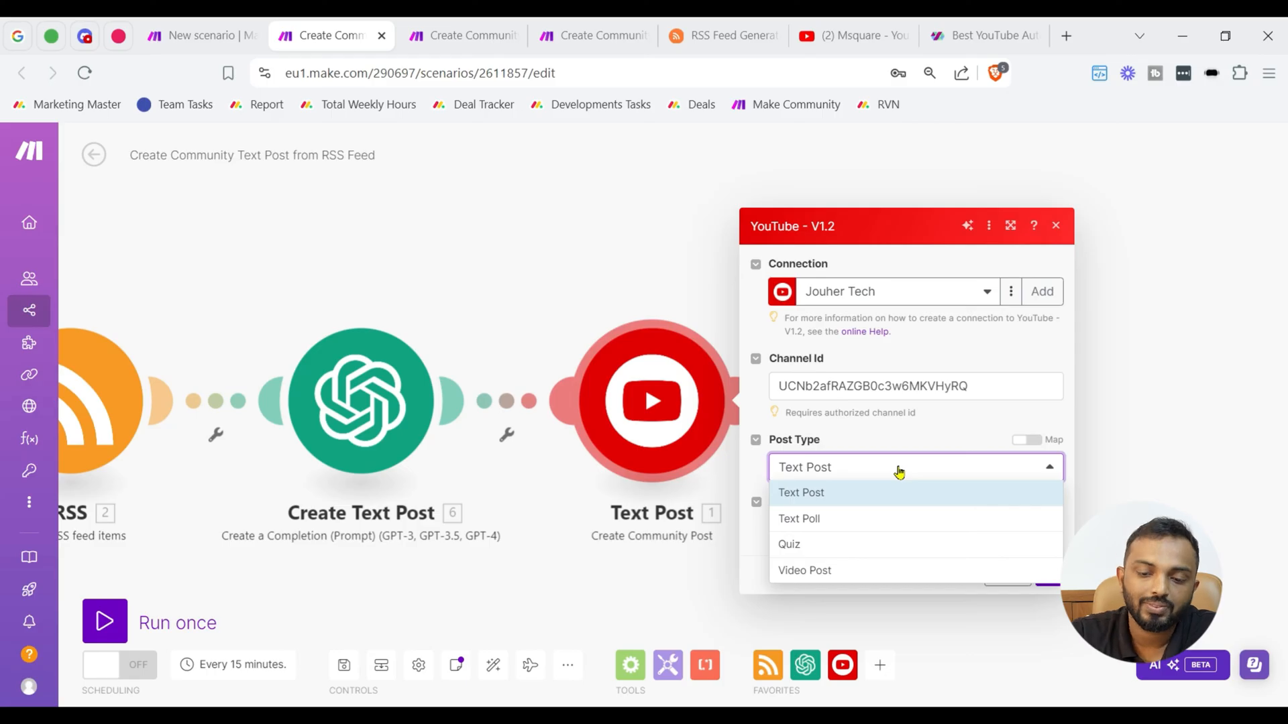
{"action": "mouse_move", "coordinate": [880, 496]}
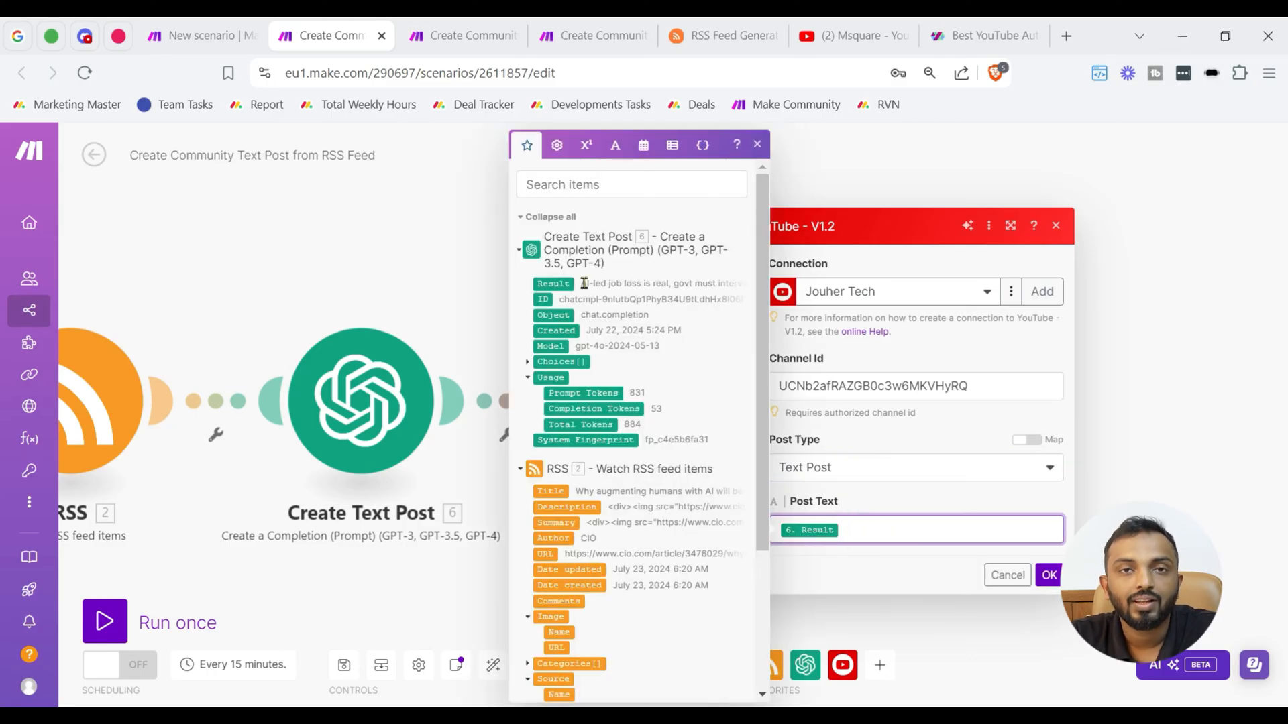
{"action": "mouse_move", "coordinate": [588, 283]}
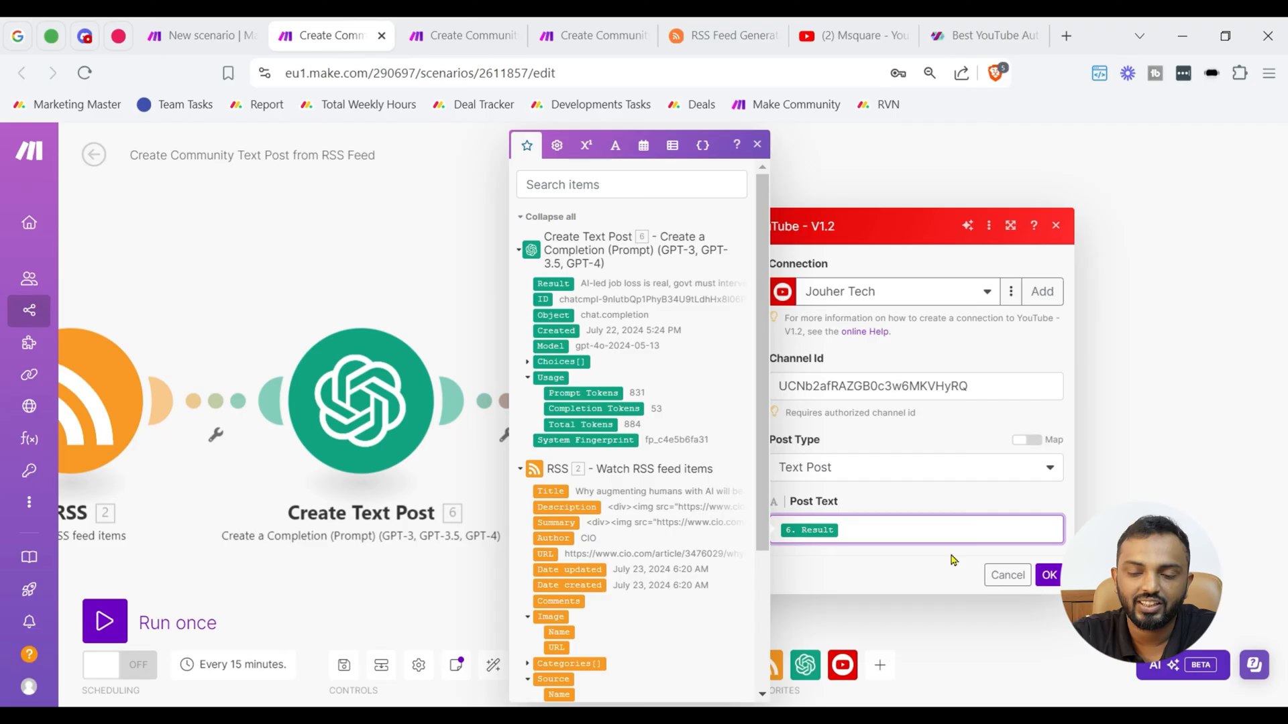
{"action": "left_click", "coordinate": [914, 530]}
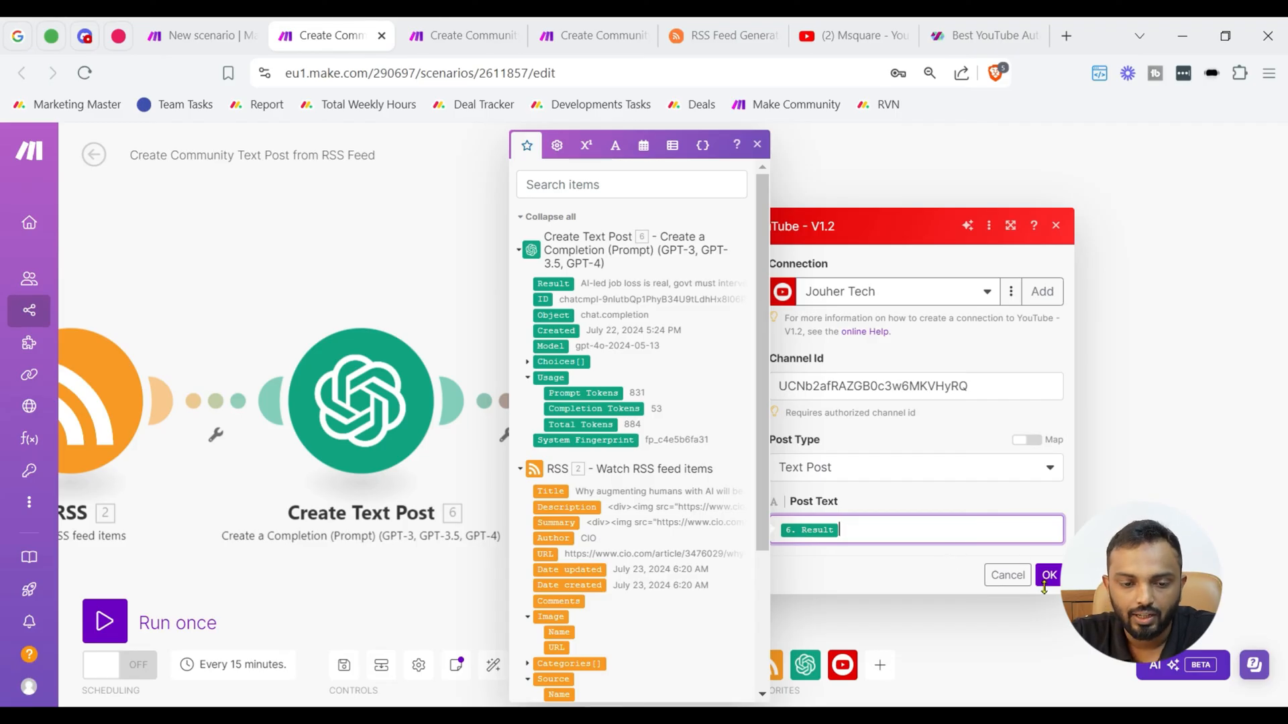
{"action": "left_click", "coordinate": [1047, 576]}
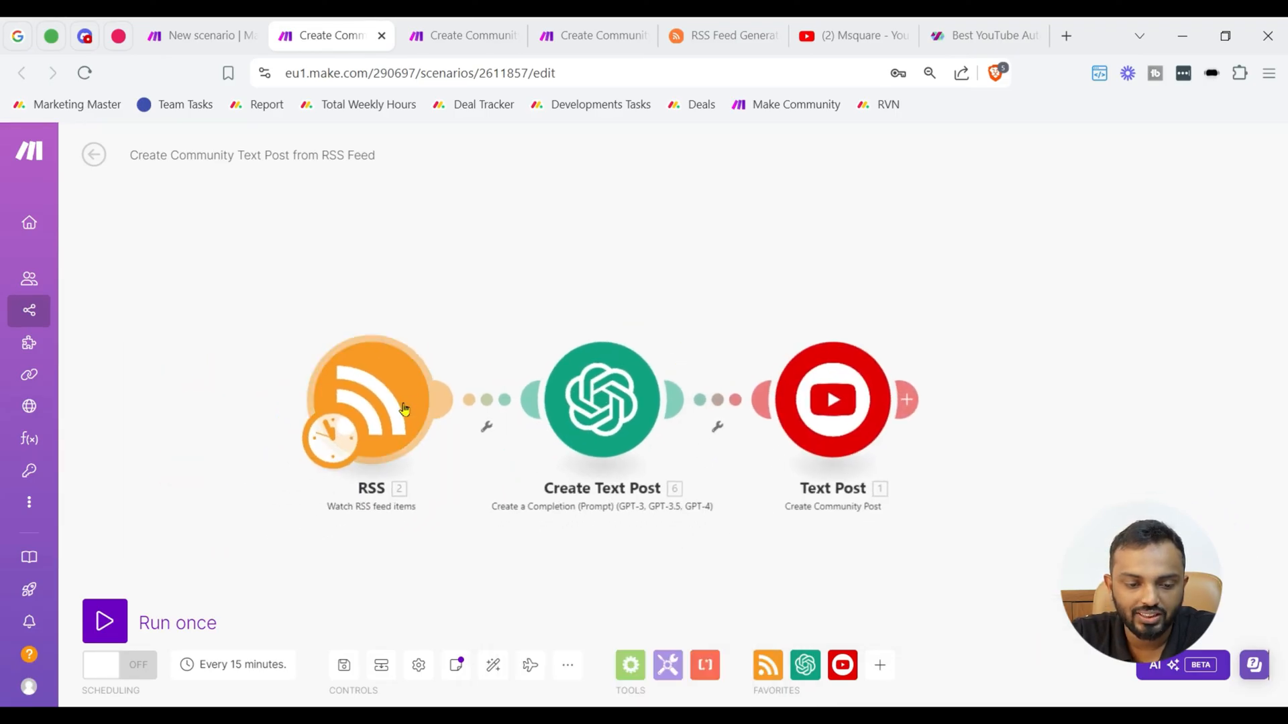
Run the text-post scenario, inspect the Text Post output, and switch to the YouTube channel page
{"action": "left_click", "coordinate": [105, 621]}
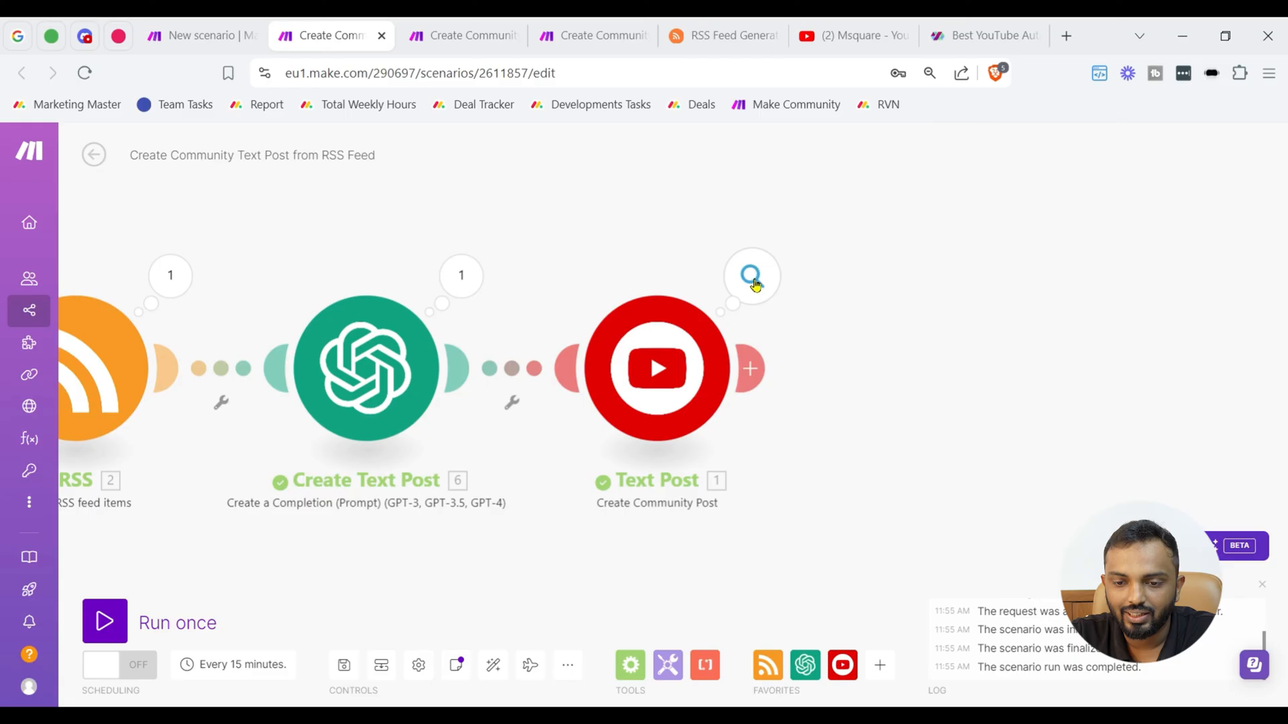
{"action": "left_click", "coordinate": [750, 275]}
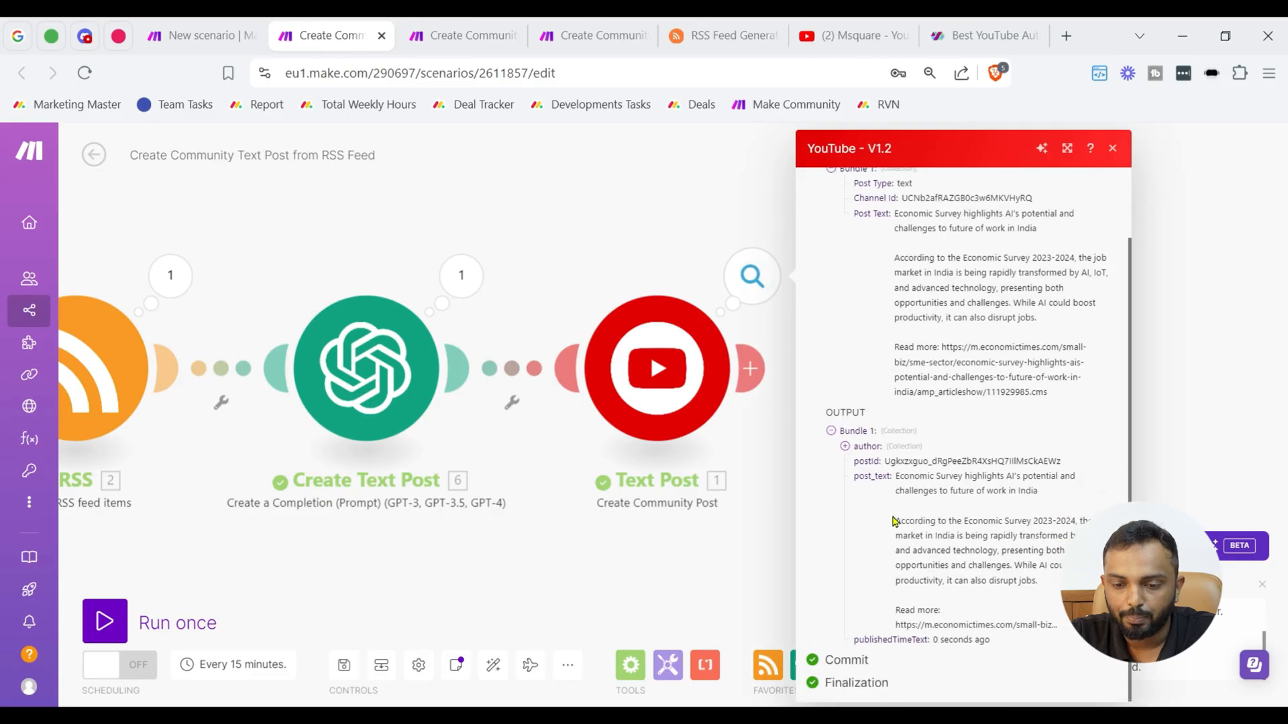
{"action": "mouse_move", "coordinate": [936, 481]}
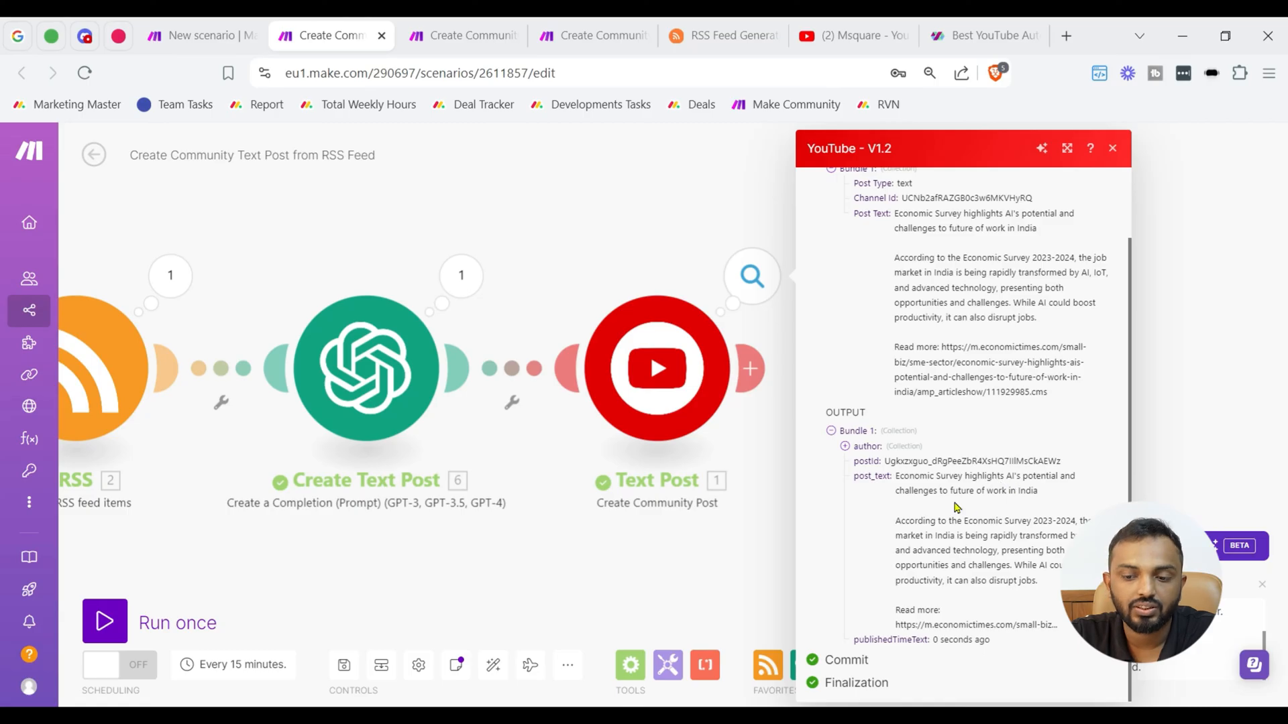
{"action": "mouse_move", "coordinate": [934, 511]}
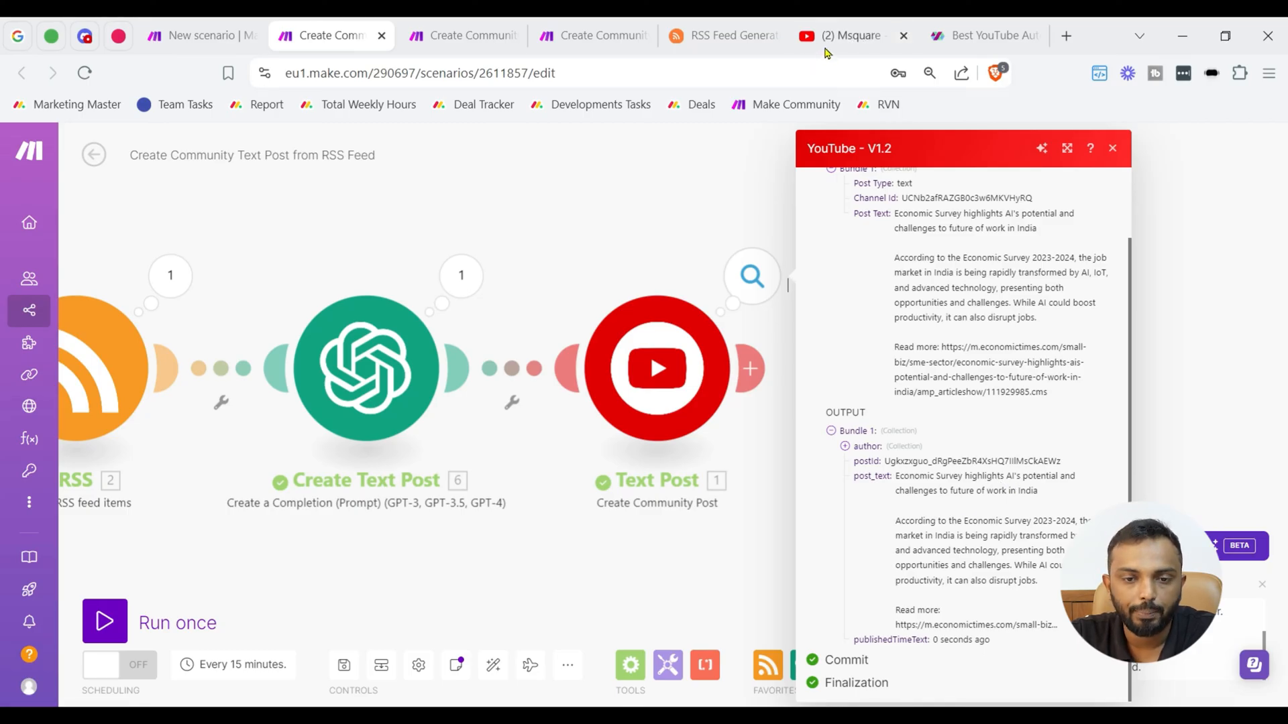
{"action": "left_click", "coordinate": [850, 35]}
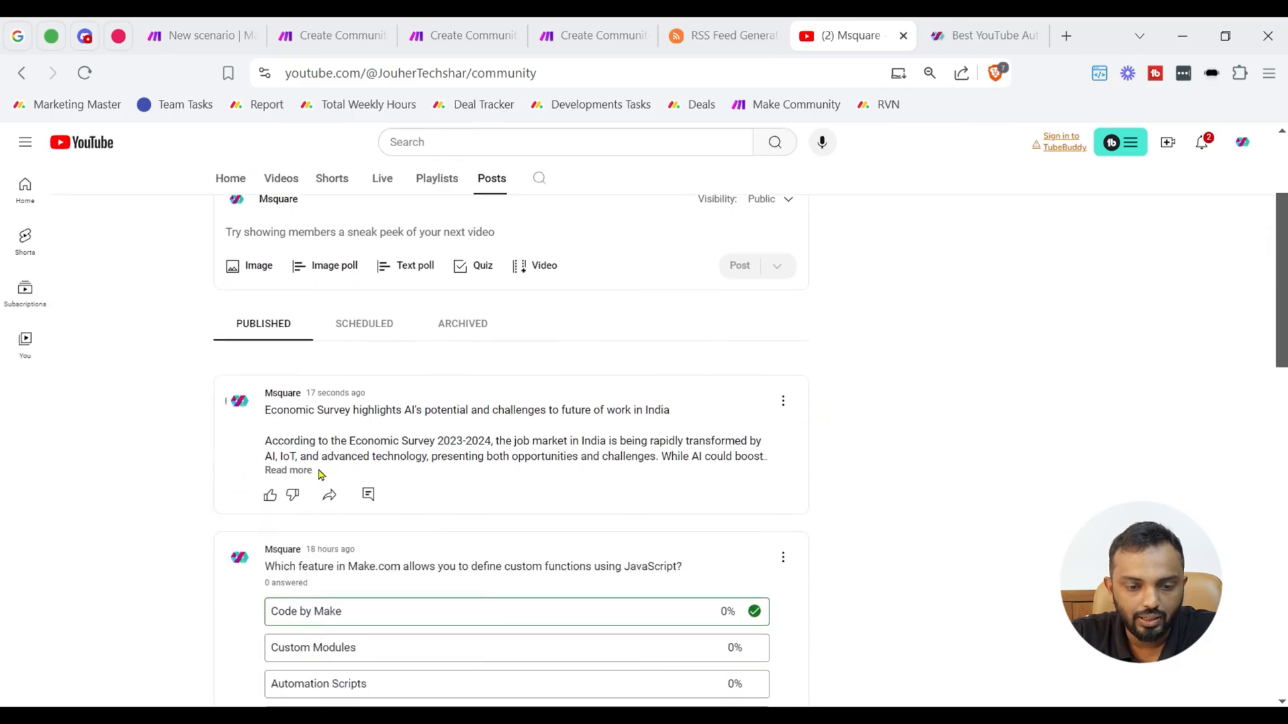
Expand the new Economic Survey post's full text, then switch to the poll scenario in Make
{"action": "left_click", "coordinate": [289, 469]}
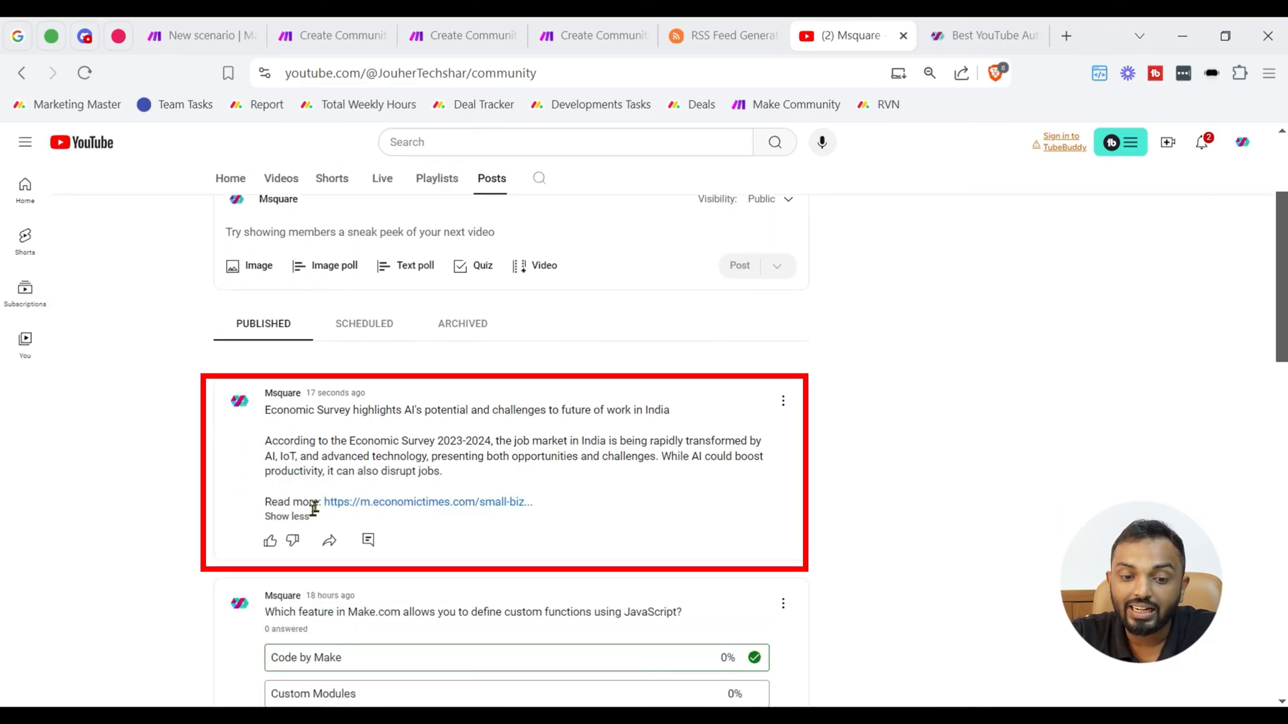
{"action": "mouse_move", "coordinate": [379, 514]}
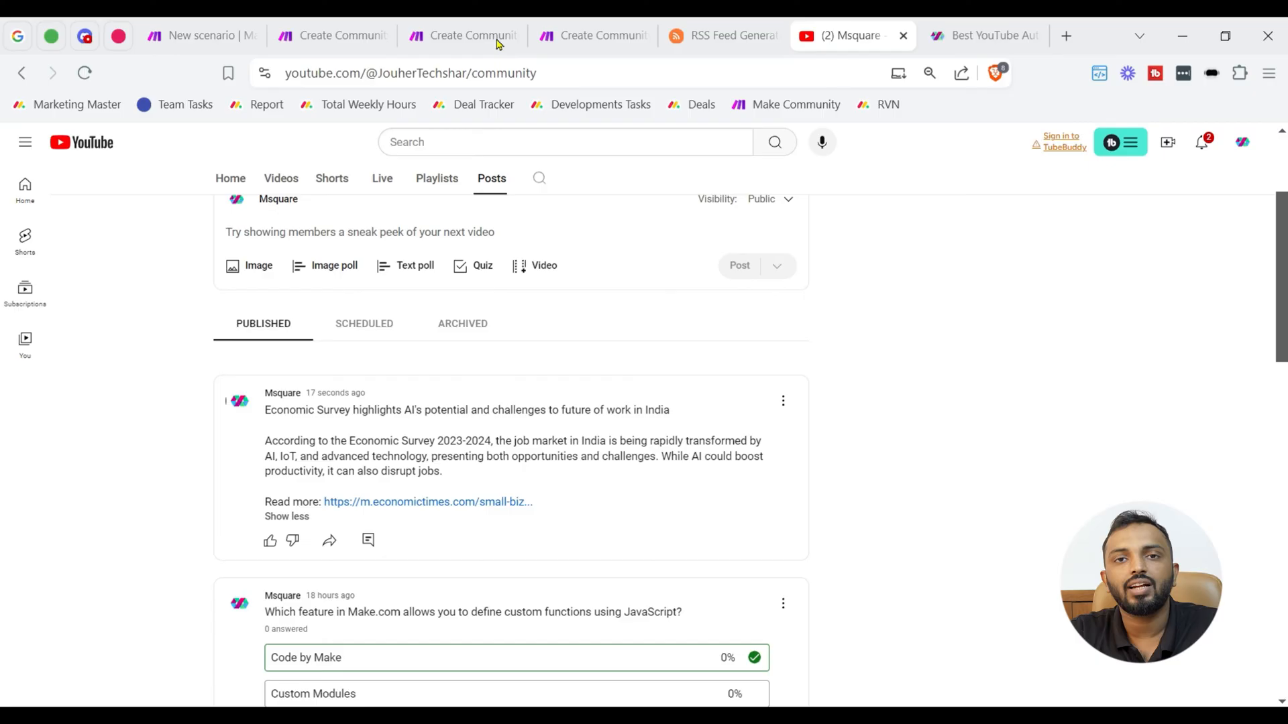
{"action": "left_click", "coordinate": [463, 35]}
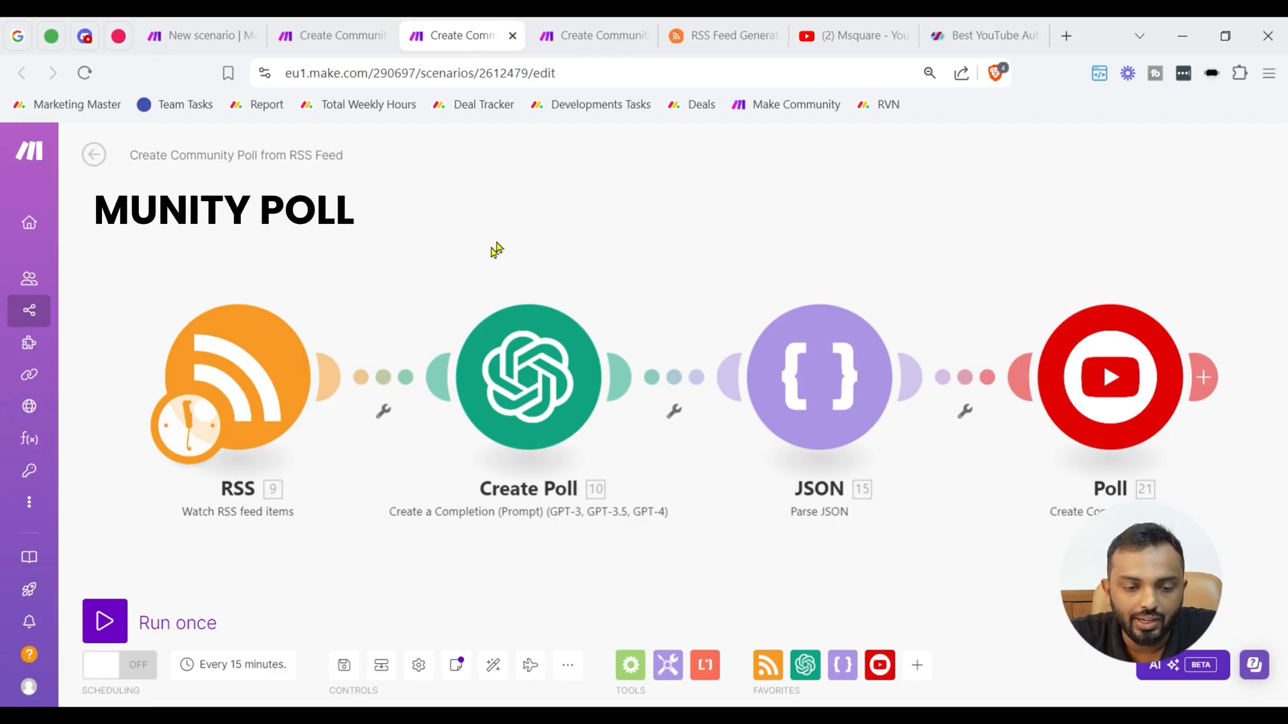
{"action": "left_click", "coordinate": [237, 379]}
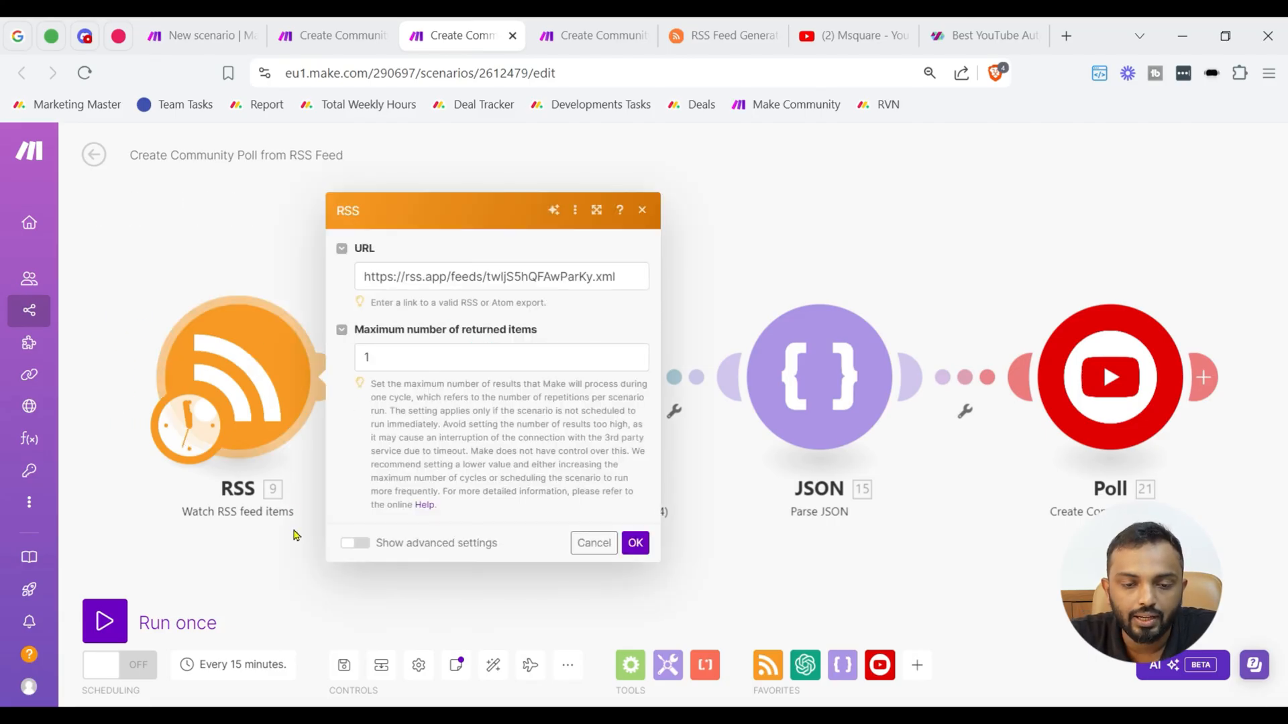
{"action": "left_click", "coordinate": [634, 543]}
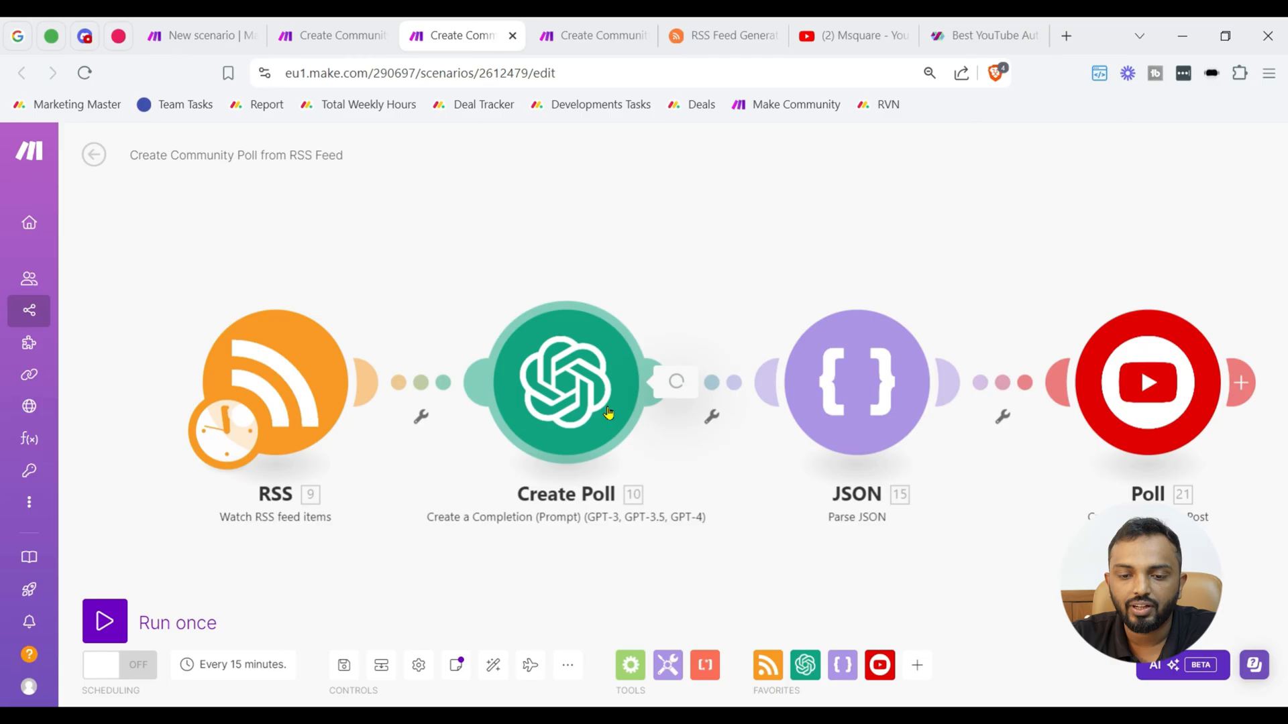
{"action": "left_click", "coordinate": [564, 383]}
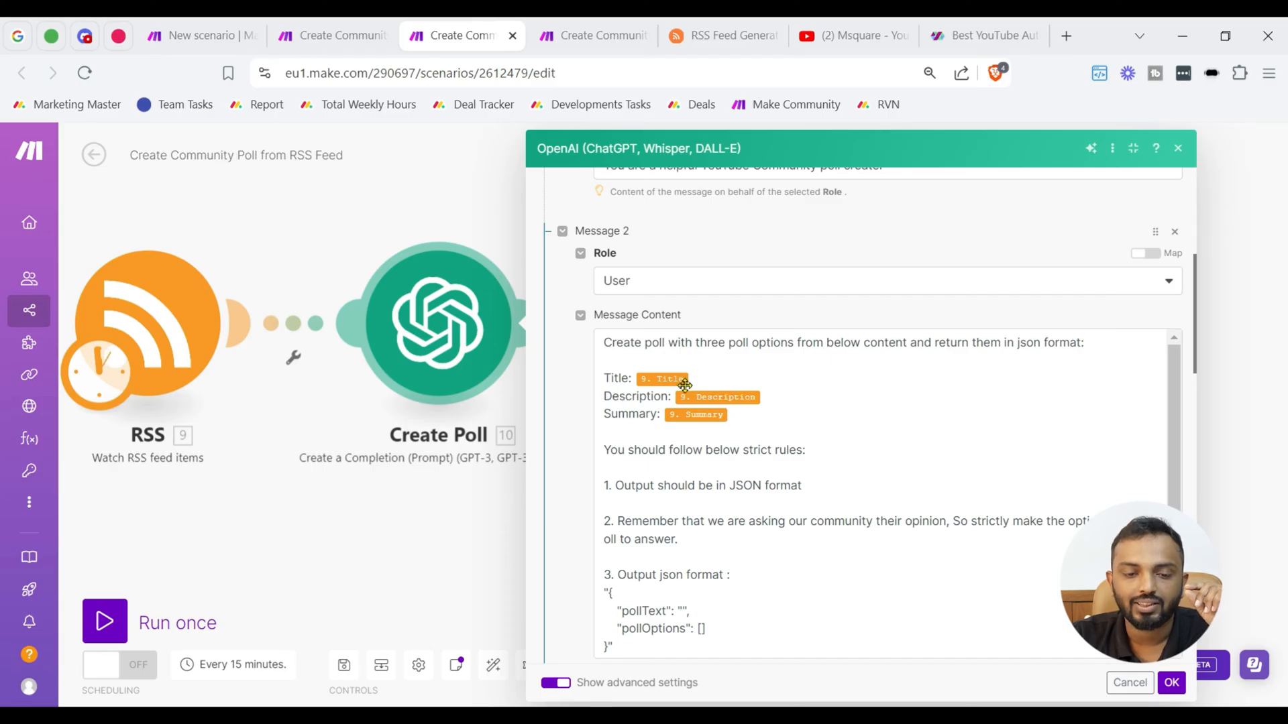
{"action": "left_click", "coordinate": [686, 378]}
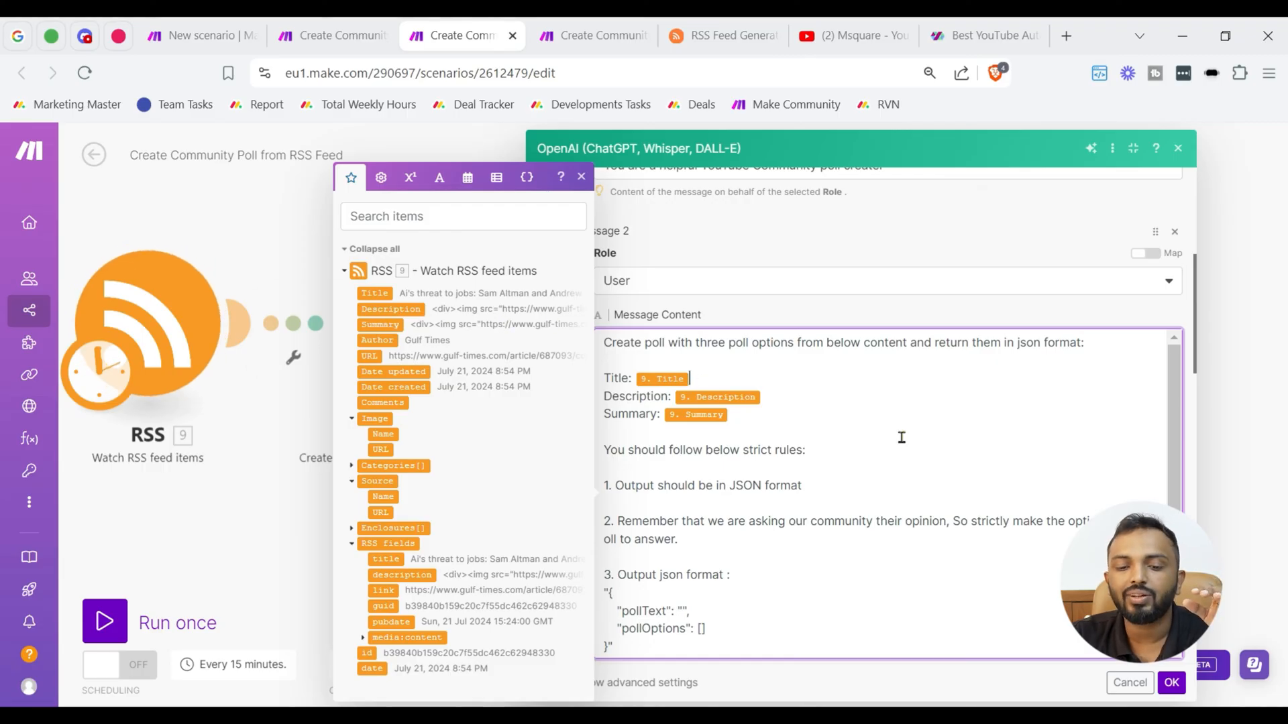
{"action": "scroll", "scroll_direction": "down", "scroll_amount": 3}
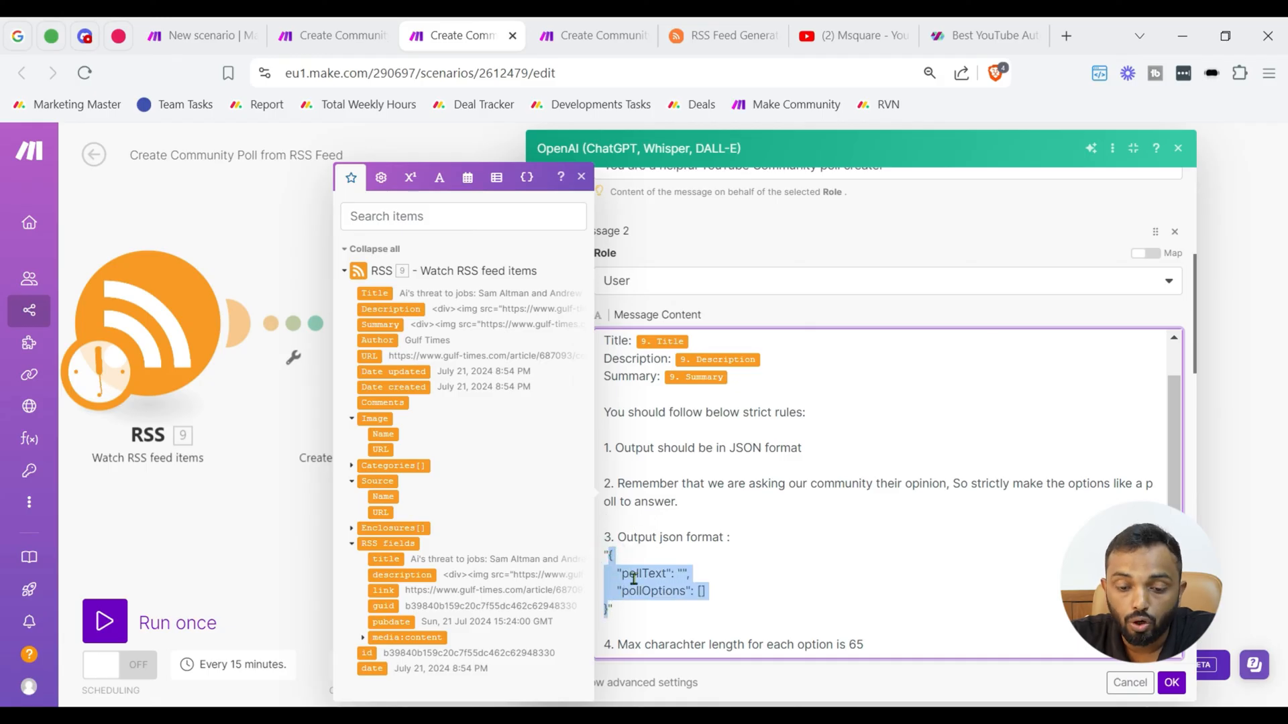
{"action": "left_click", "coordinate": [658, 616]}
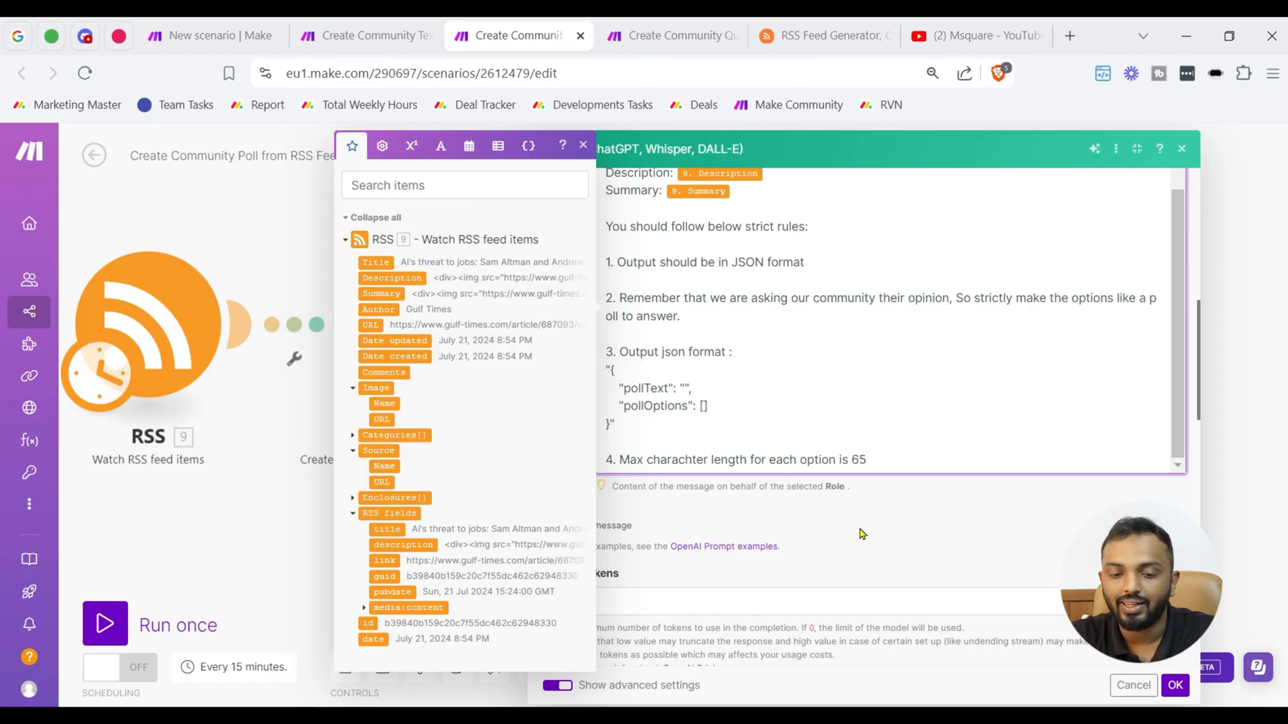
{"action": "mouse_move", "coordinate": [917, 530]}
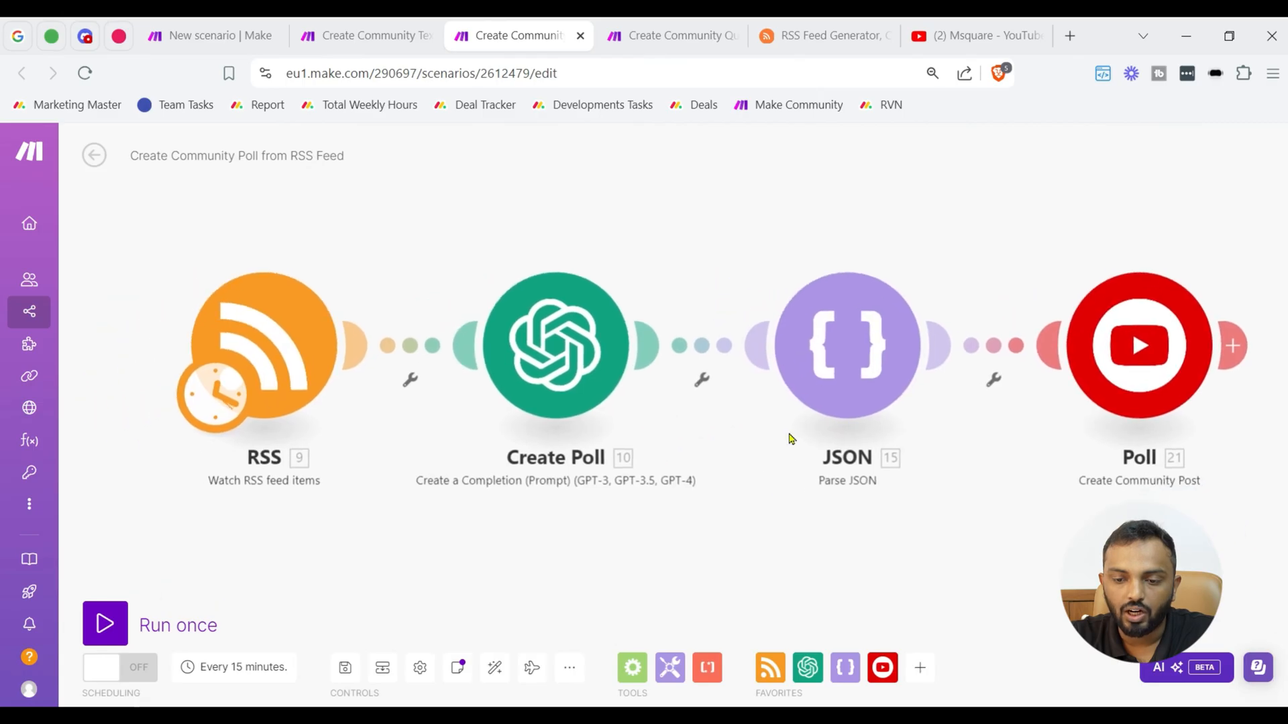
Peek at the JSON parsing settings, then bring up the YouTube Poll module's settings
{"action": "left_click", "coordinate": [848, 345]}
{"action": "type", "text": "jso"}
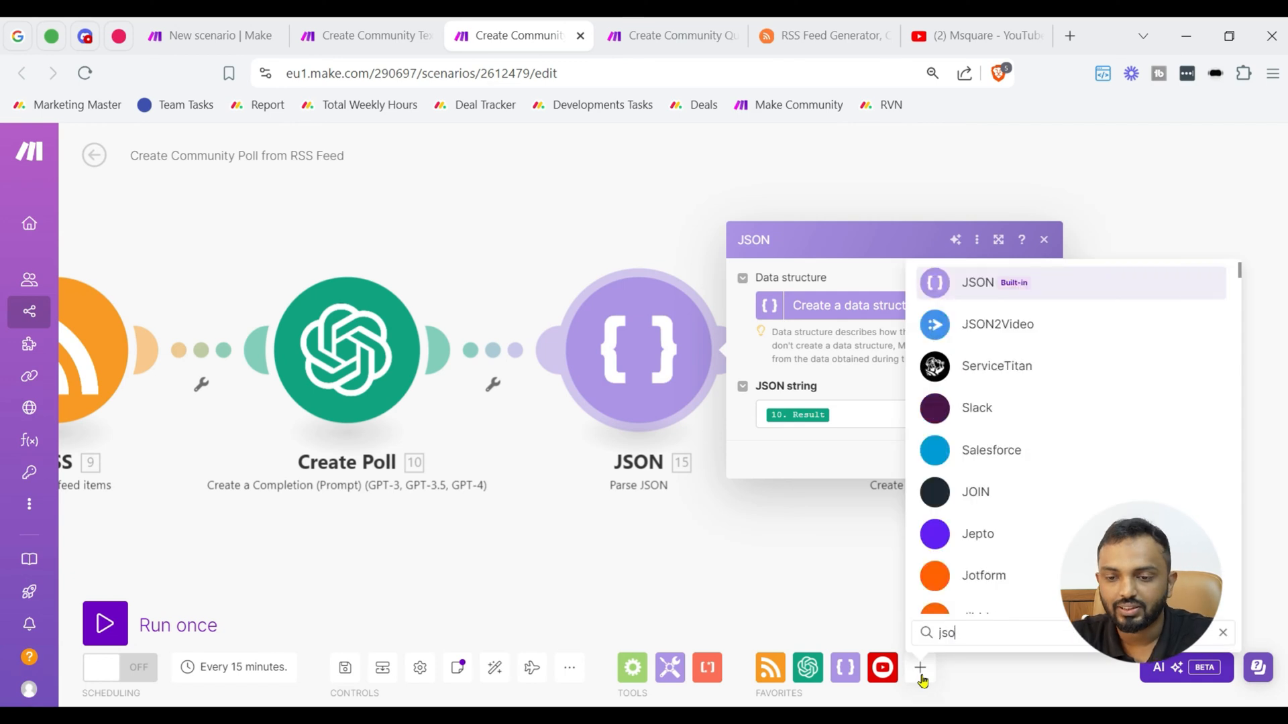
{"action": "left_click", "coordinate": [976, 283]}
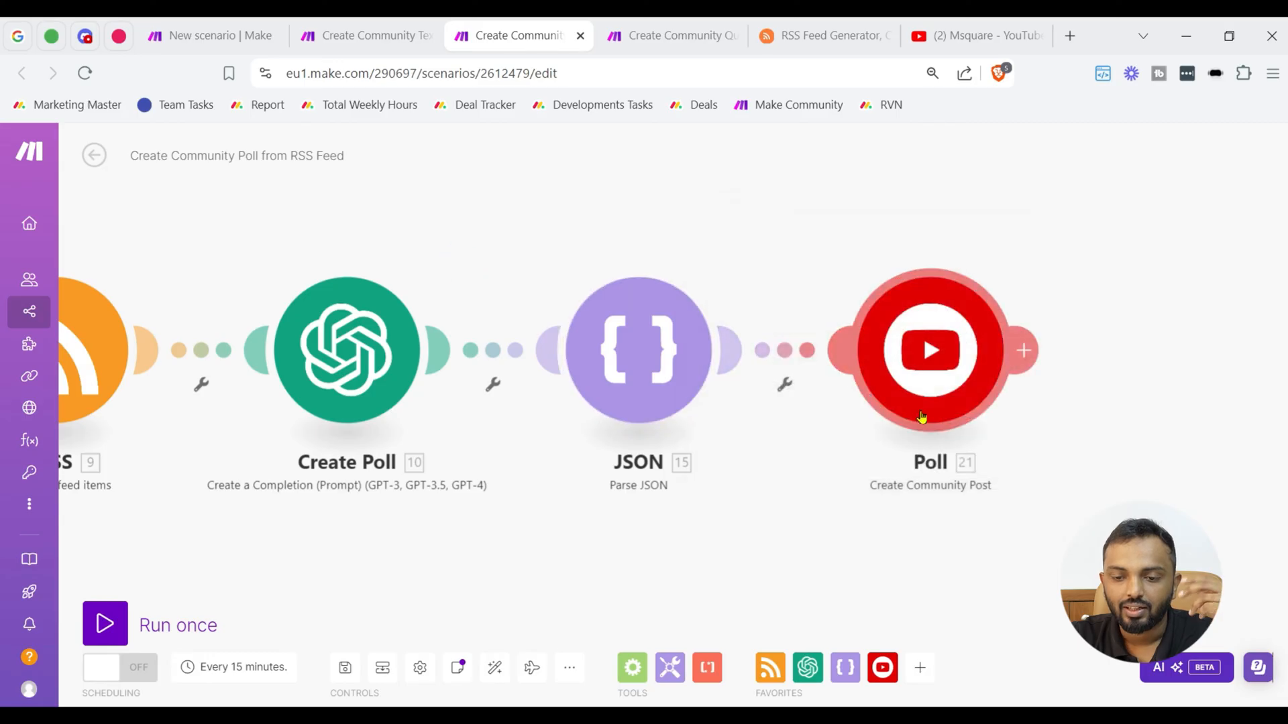
{"action": "left_click", "coordinate": [929, 351]}
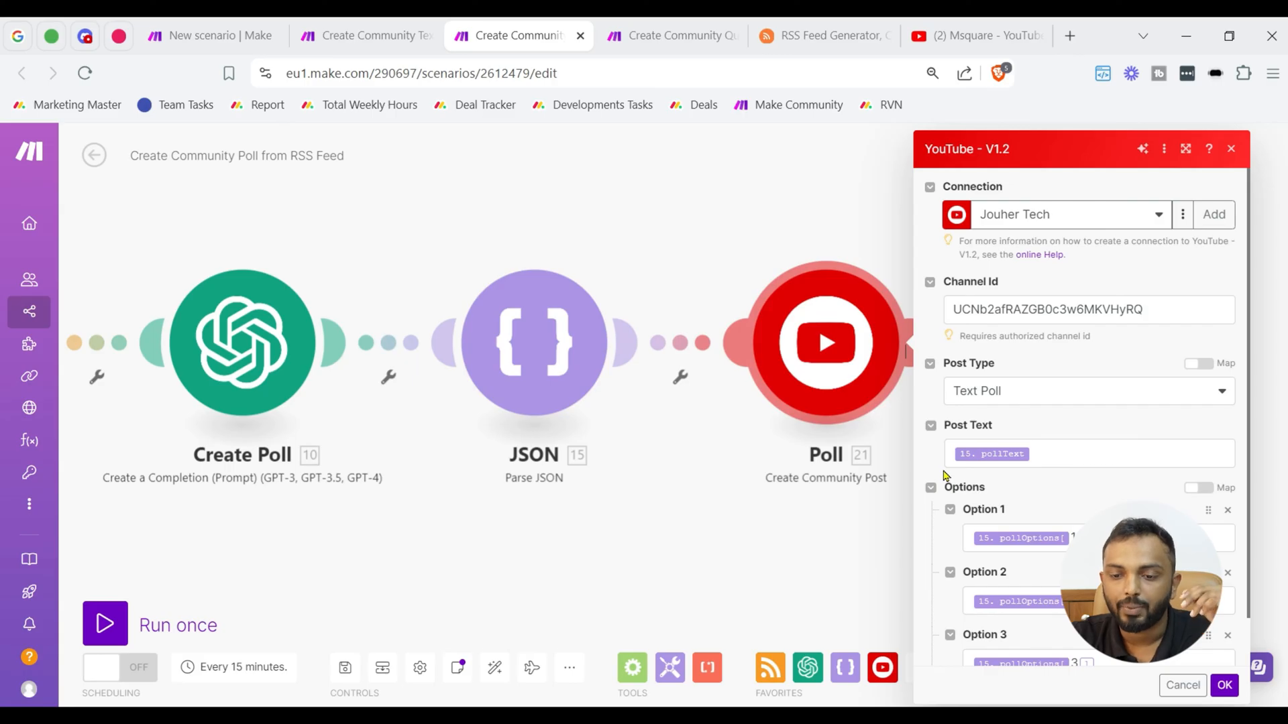
Toggle Post Type to Text Post and back to Text Poll, keeping the three mapped options, and confirm
{"action": "left_click", "coordinate": [1084, 391]}
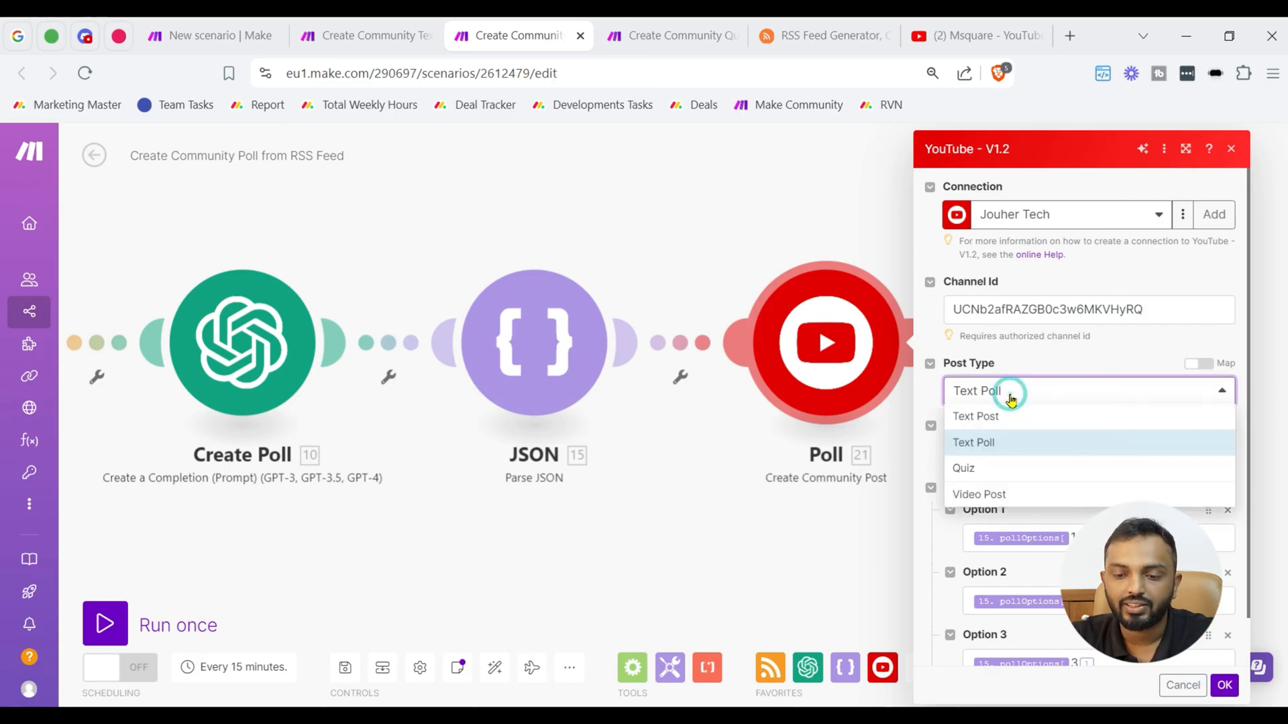
{"action": "left_click", "coordinate": [976, 416]}
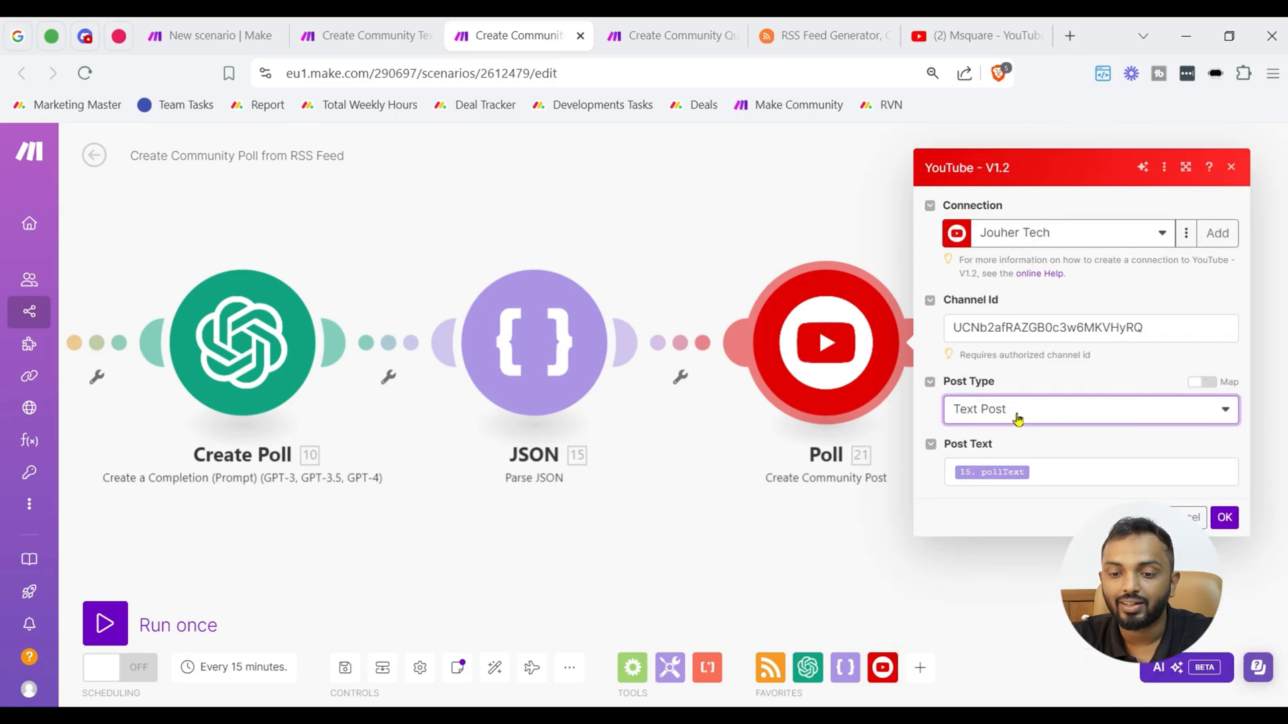
{"action": "left_click", "coordinate": [1088, 409]}
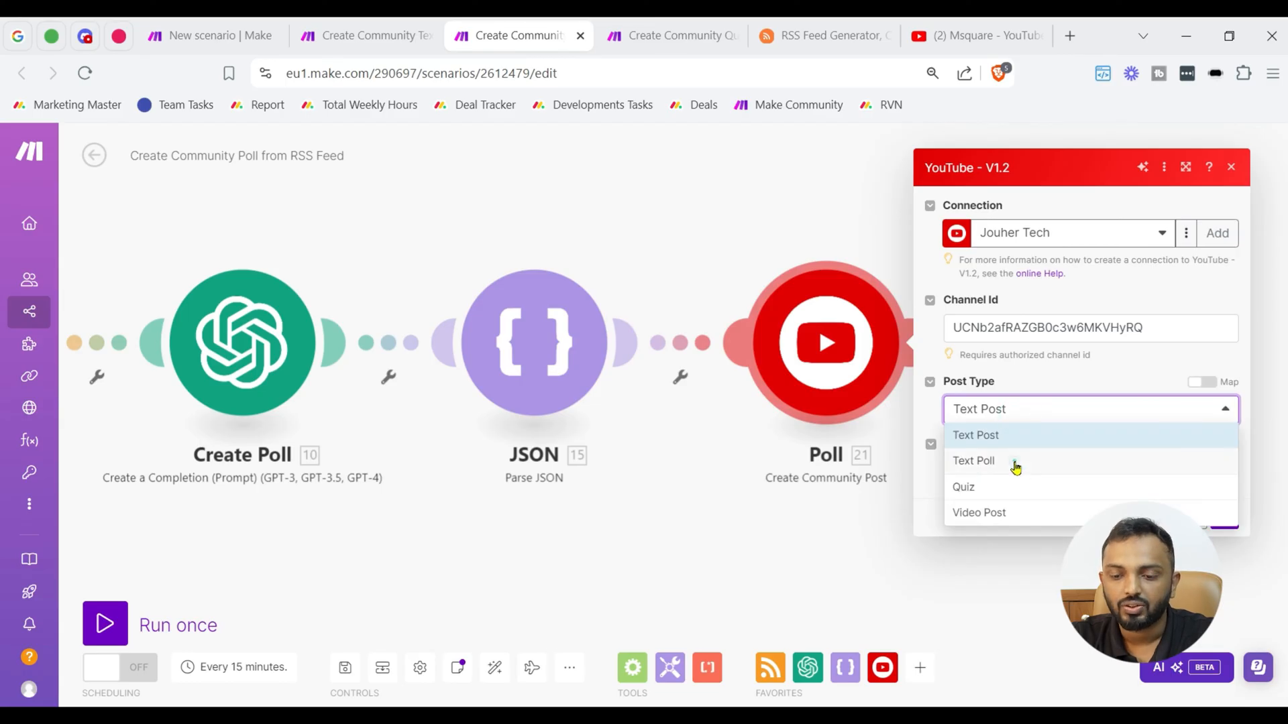
{"action": "left_click", "coordinate": [974, 460]}
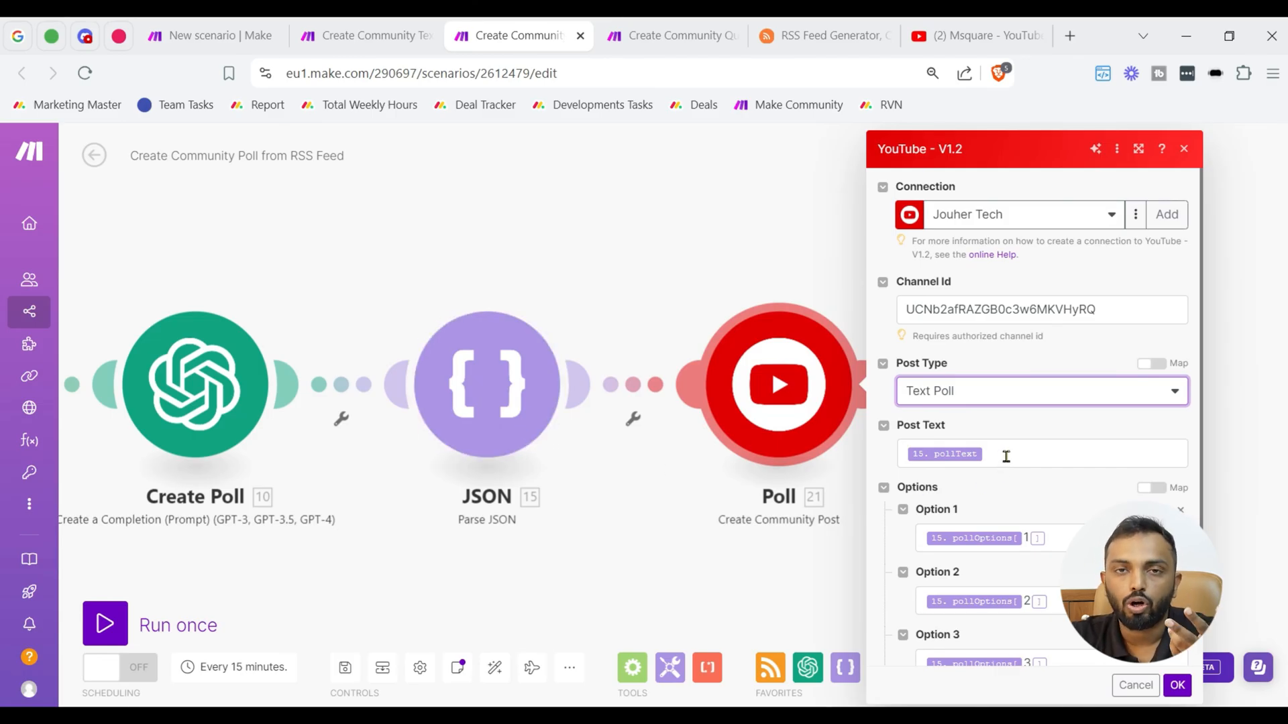
{"action": "scroll", "scroll_direction": "down", "scroll_amount": 3}
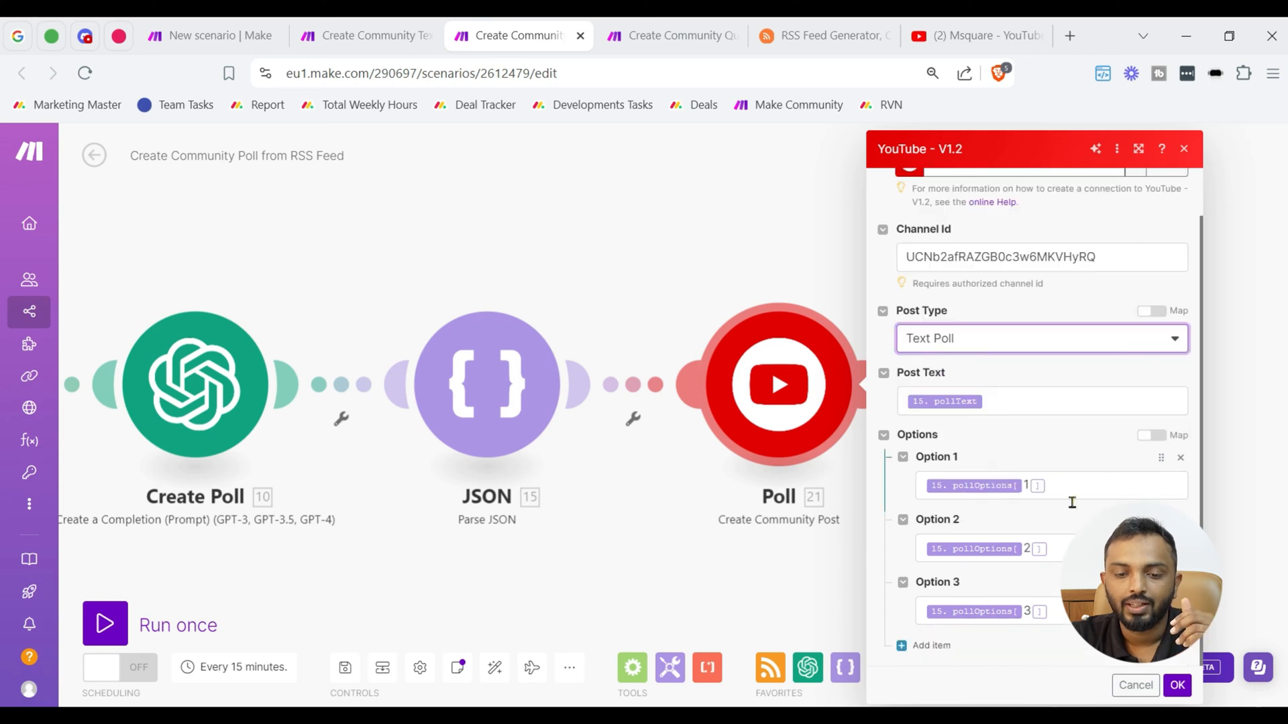
{"action": "left_click", "coordinate": [1135, 686]}
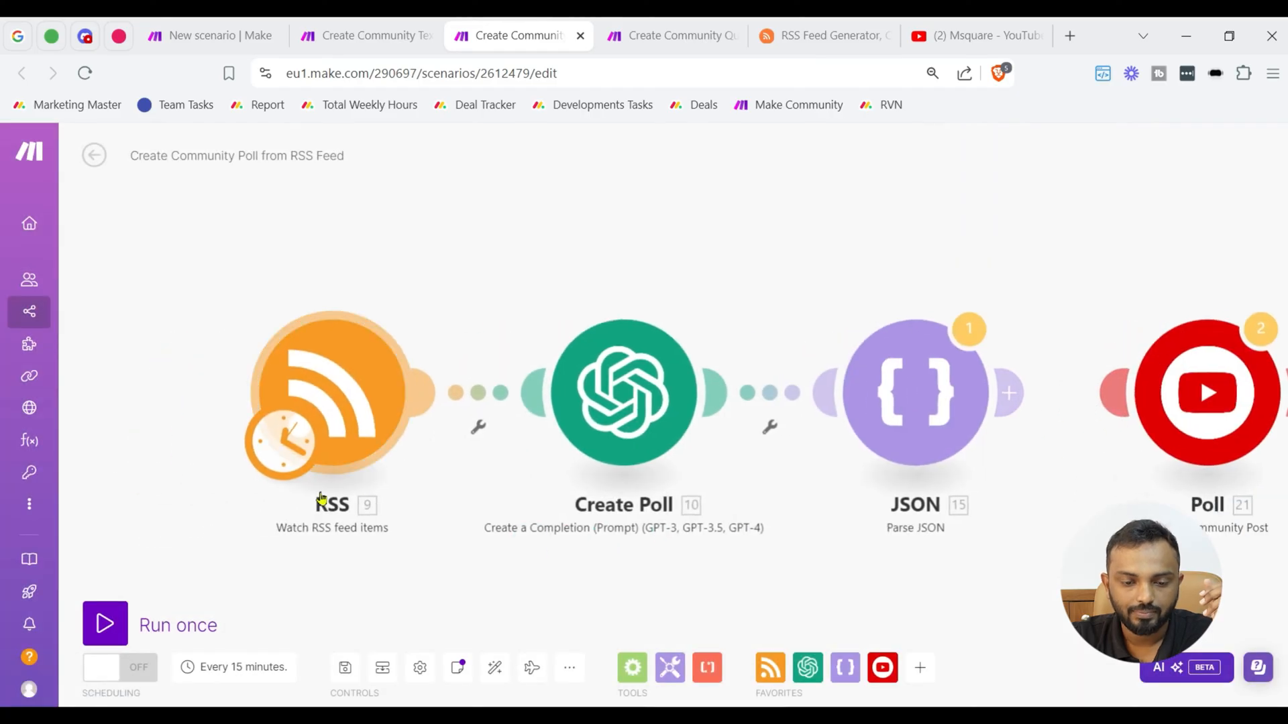
Run the poll scenario, expand the JSON output's pollOptions list, and reopen the Poll module settings
{"action": "left_click", "coordinate": [105, 624]}
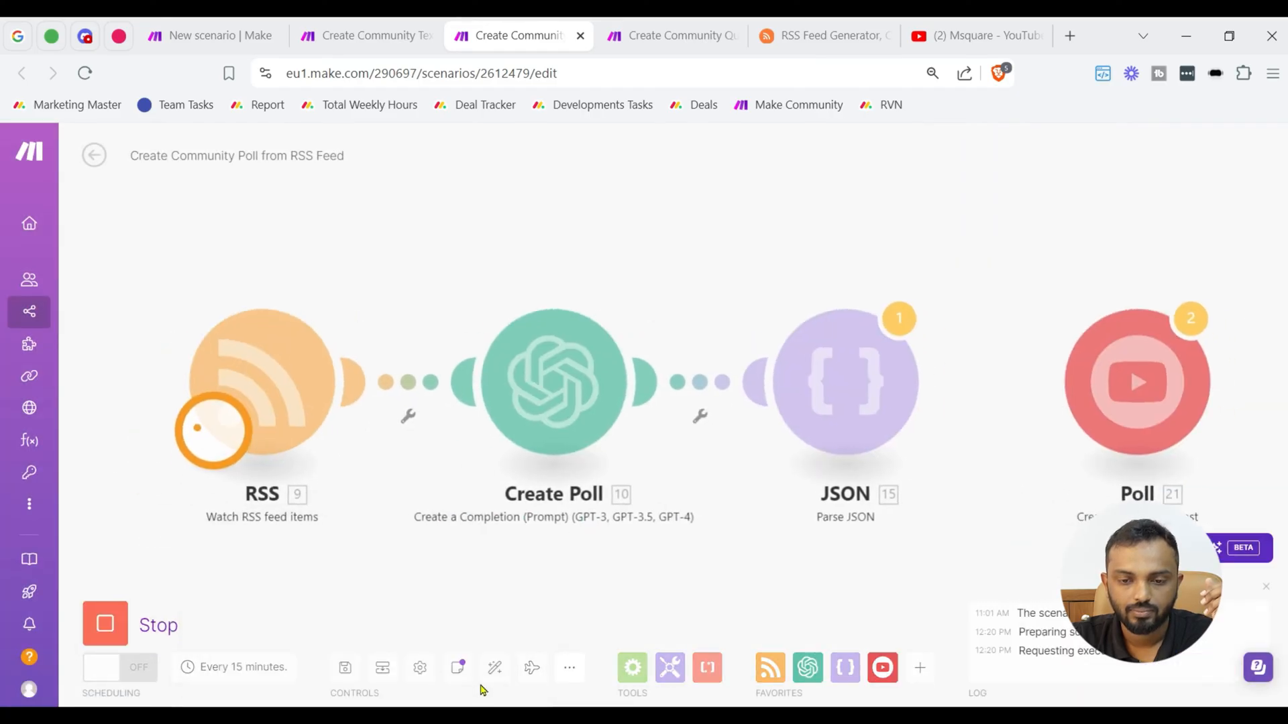
{"action": "left_click", "coordinate": [105, 625]}
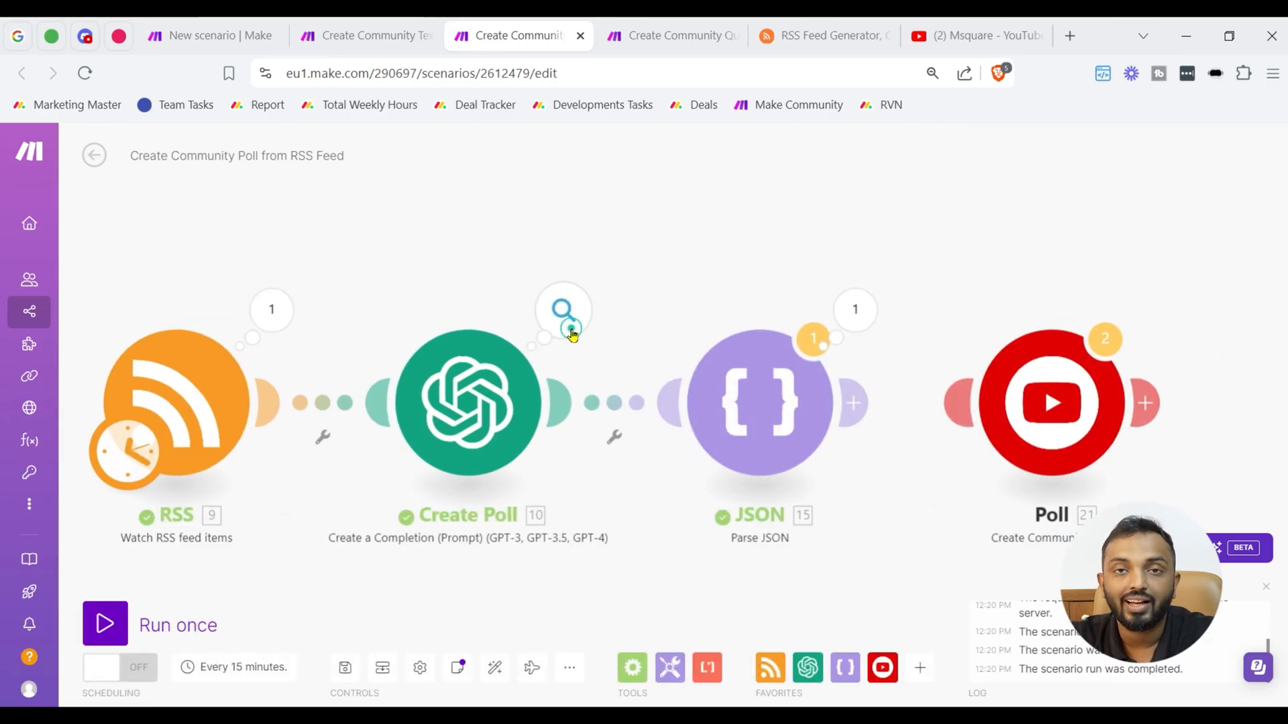
{"action": "left_click", "coordinate": [563, 310]}
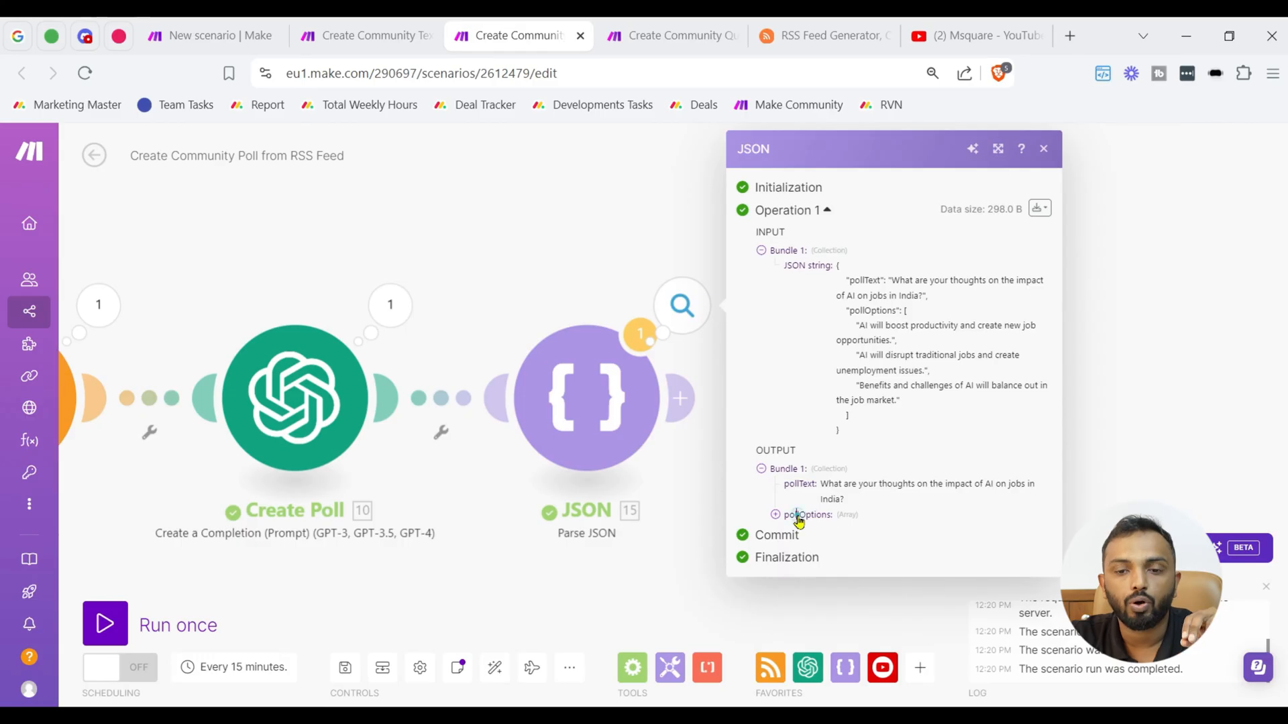
{"action": "left_click", "coordinate": [774, 514]}
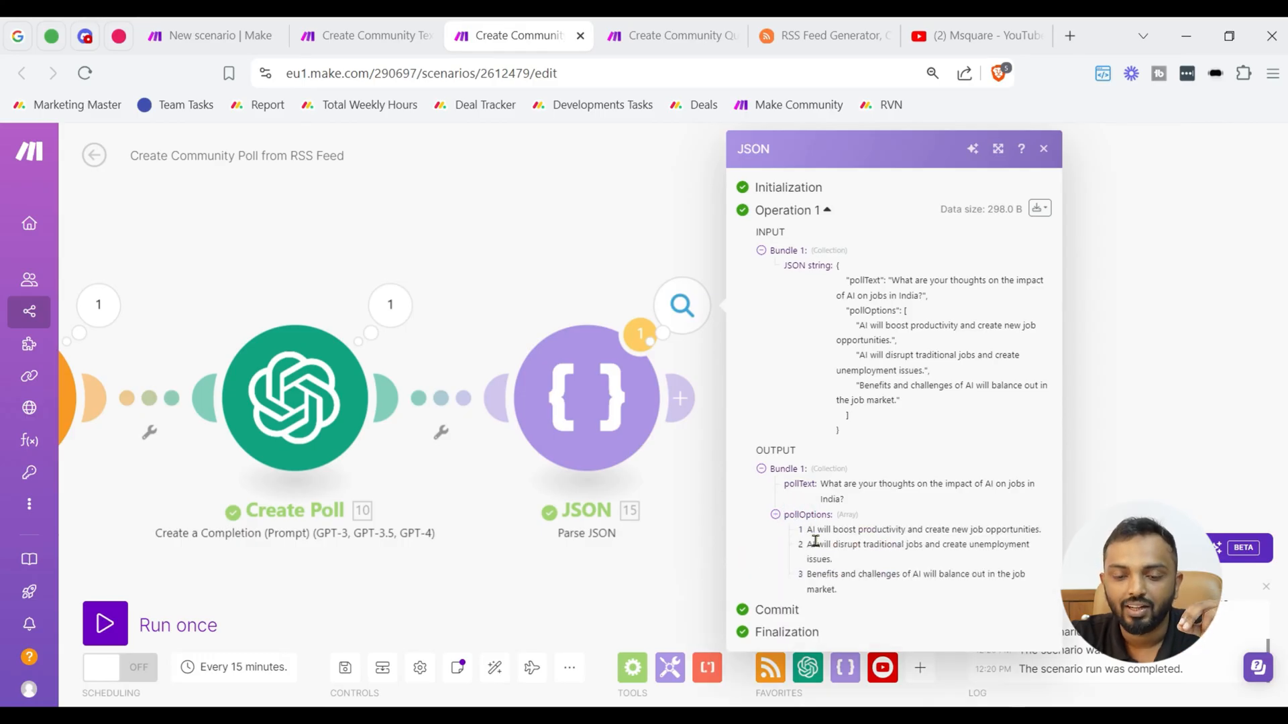
{"action": "left_click", "coordinate": [1043, 149]}
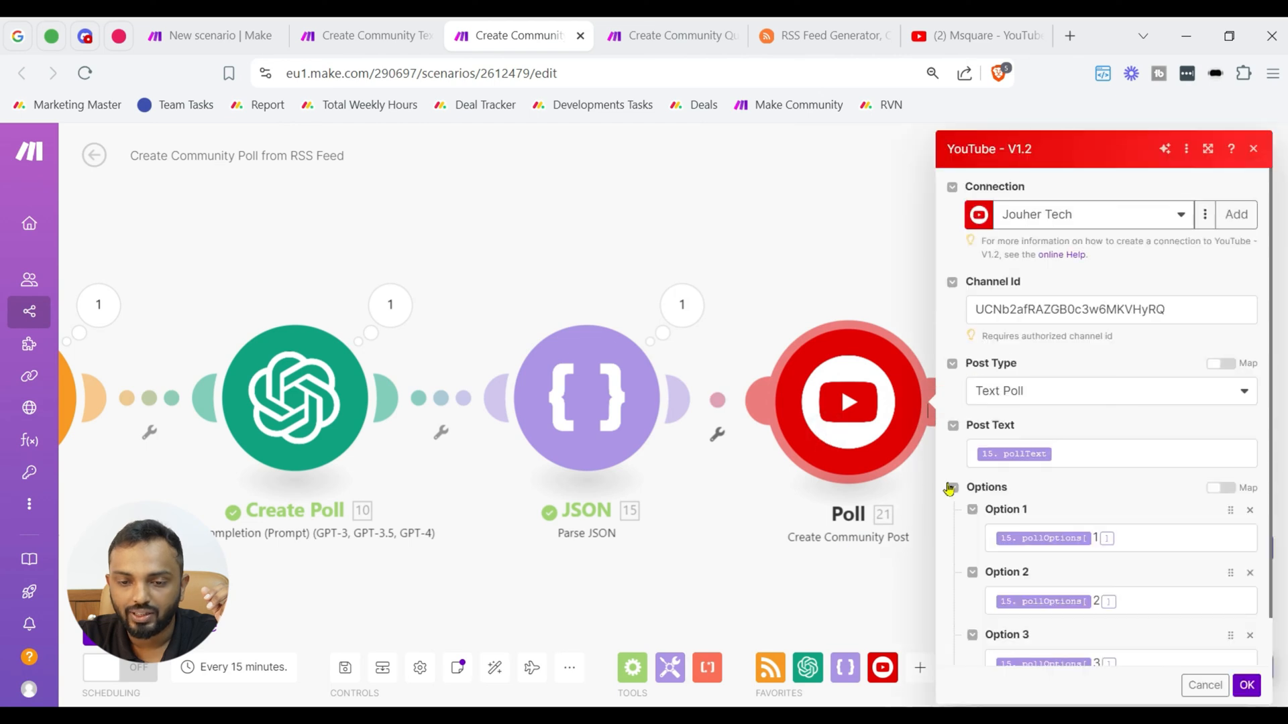
Edit the Post Text and poll option item mappings from the parsed pollOptions array
{"action": "left_click", "coordinate": [1109, 454]}
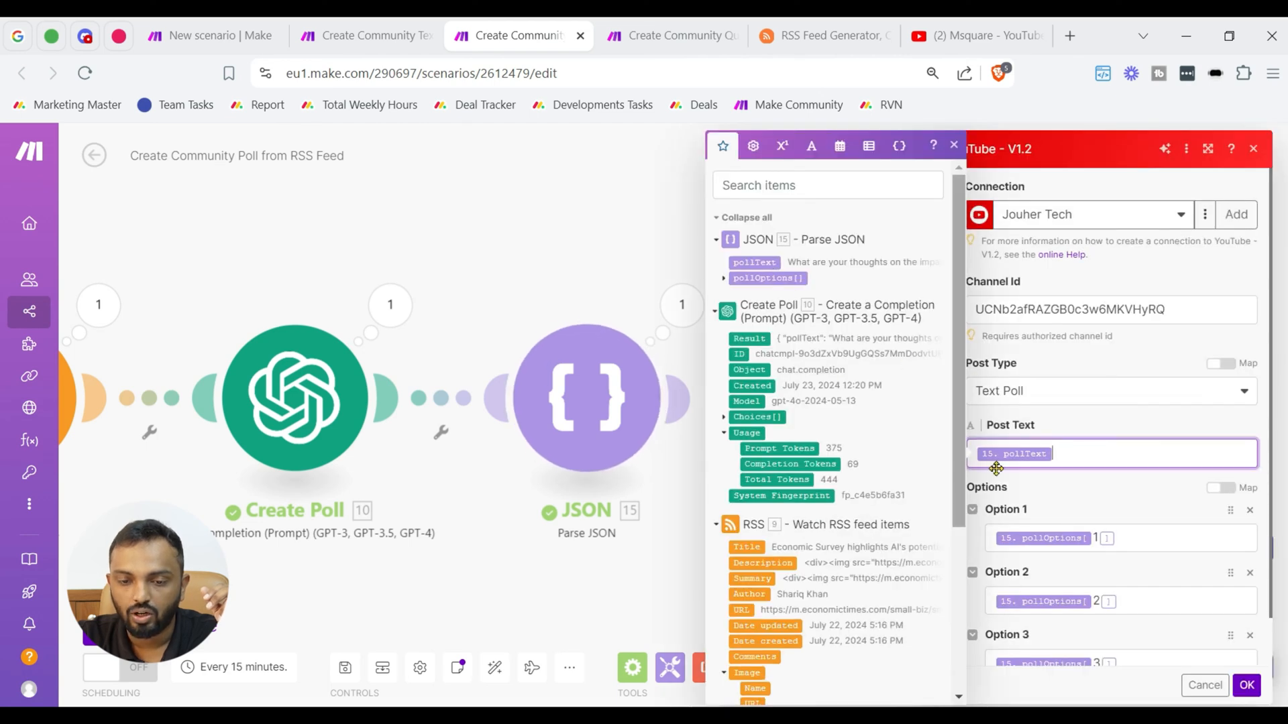
{"action": "left_click", "coordinate": [724, 277]}
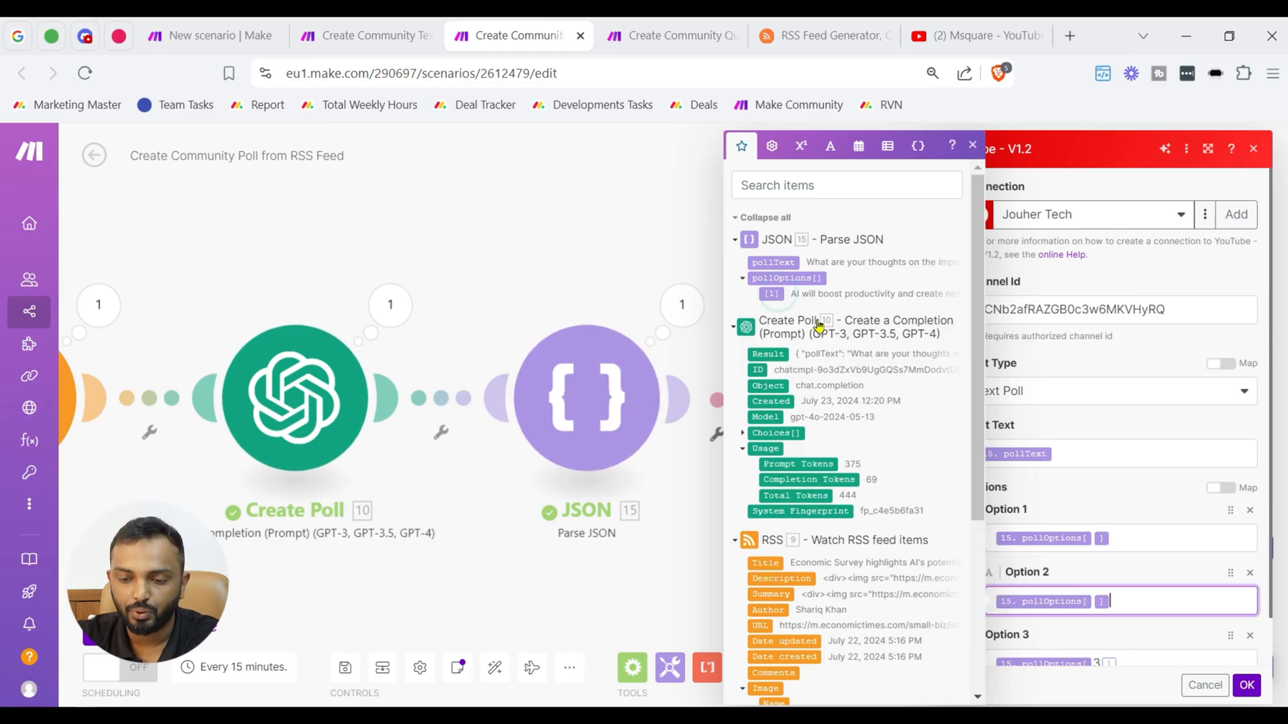
{"action": "mouse_move", "coordinate": [1109, 496]}
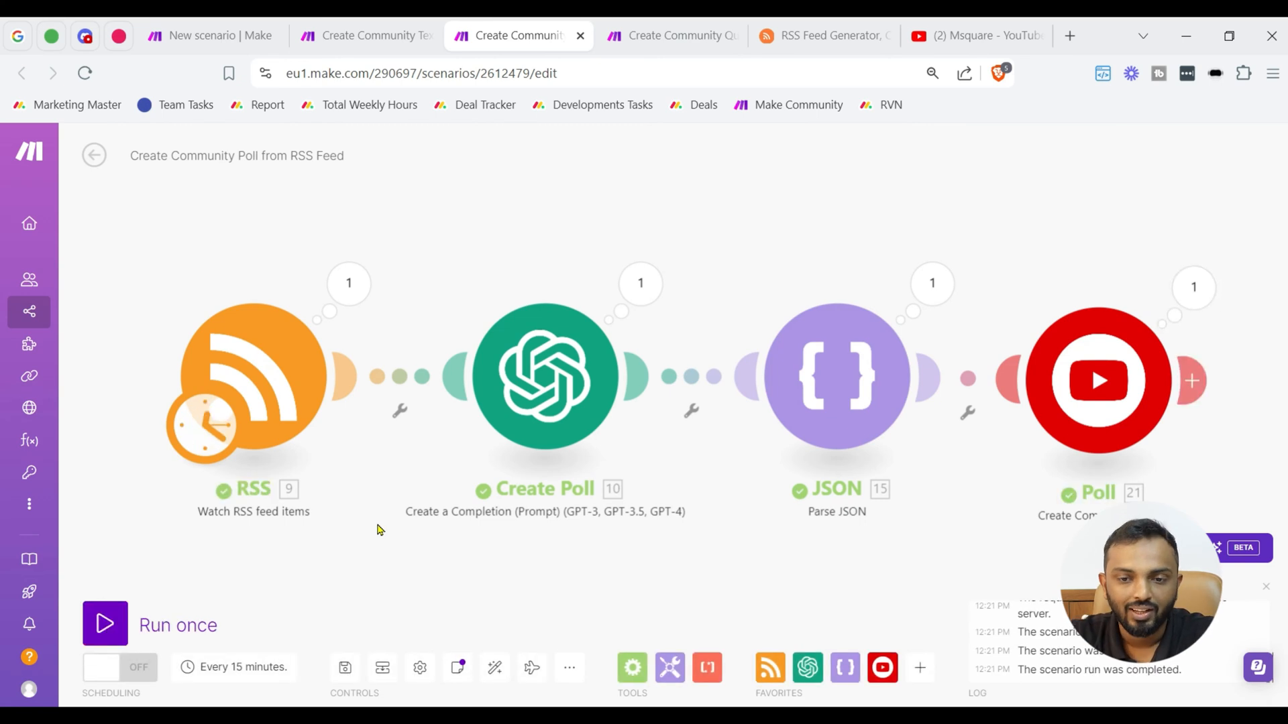
{"action": "mouse_move", "coordinate": [861, 161]}
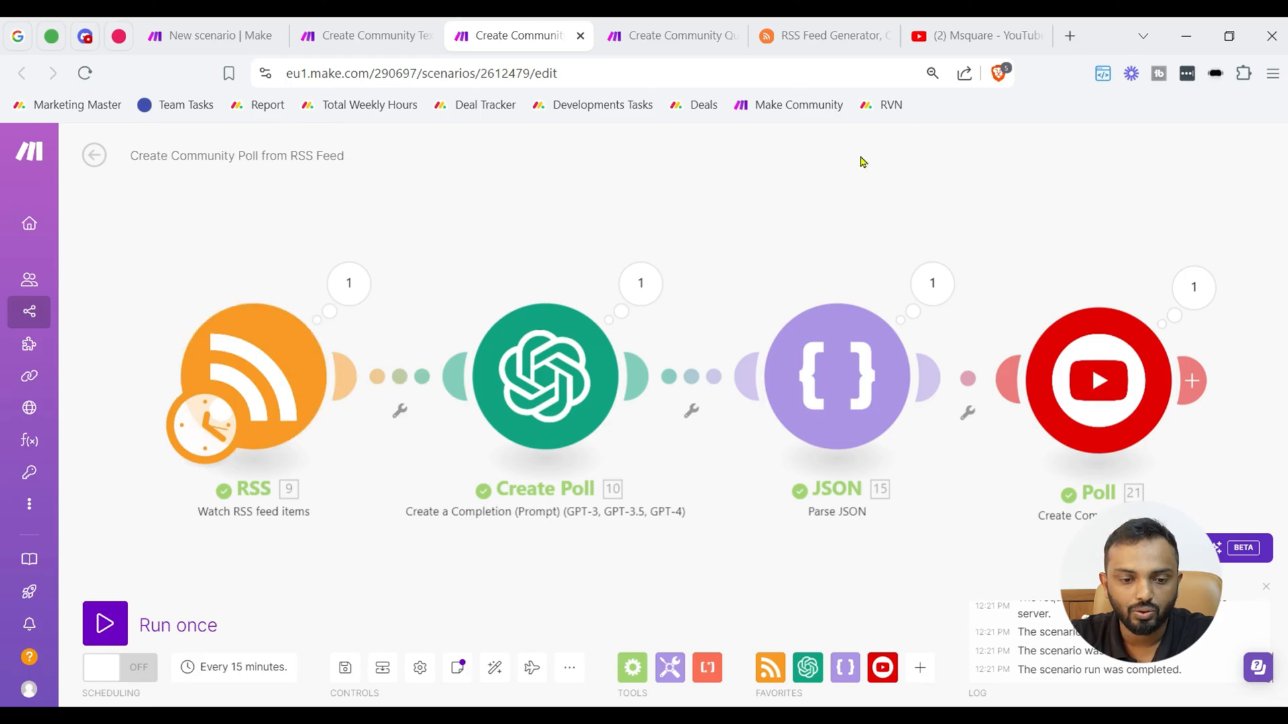
Reload the YouTube community page to see the new poll, then switch to the community quiz scenario
{"action": "left_click", "coordinate": [976, 35]}
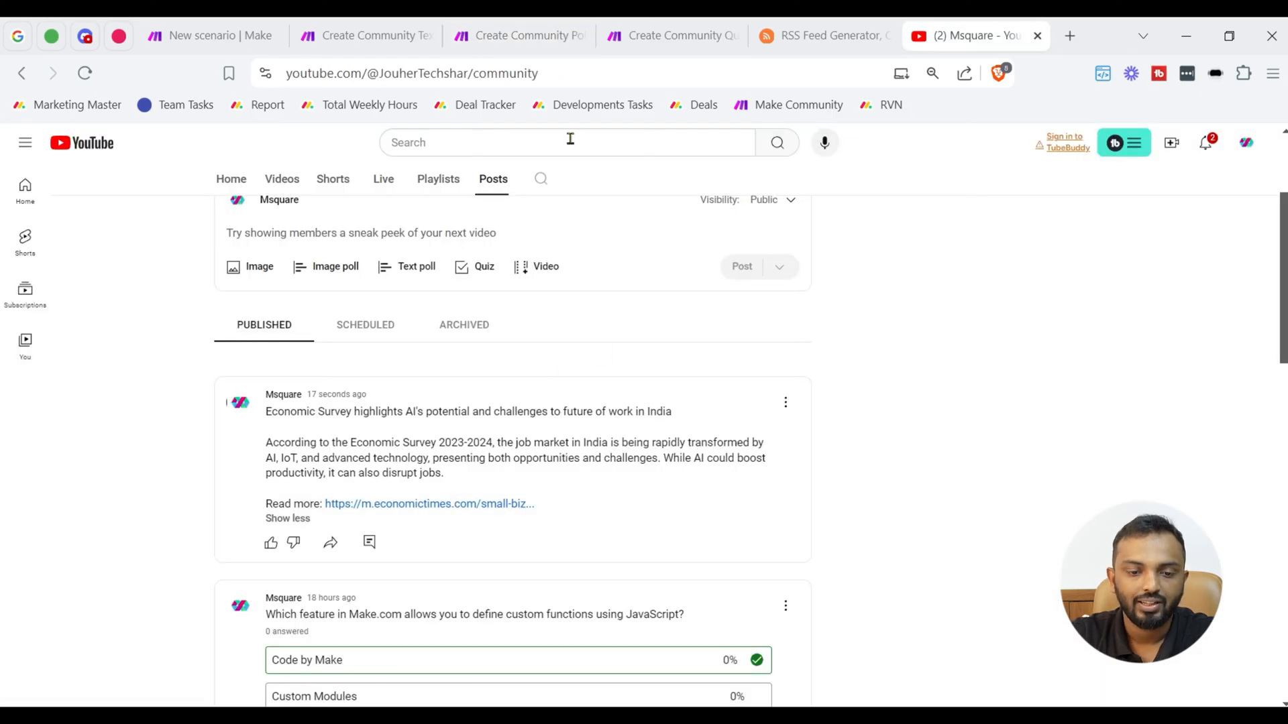
{"action": "left_click", "coordinate": [84, 72]}
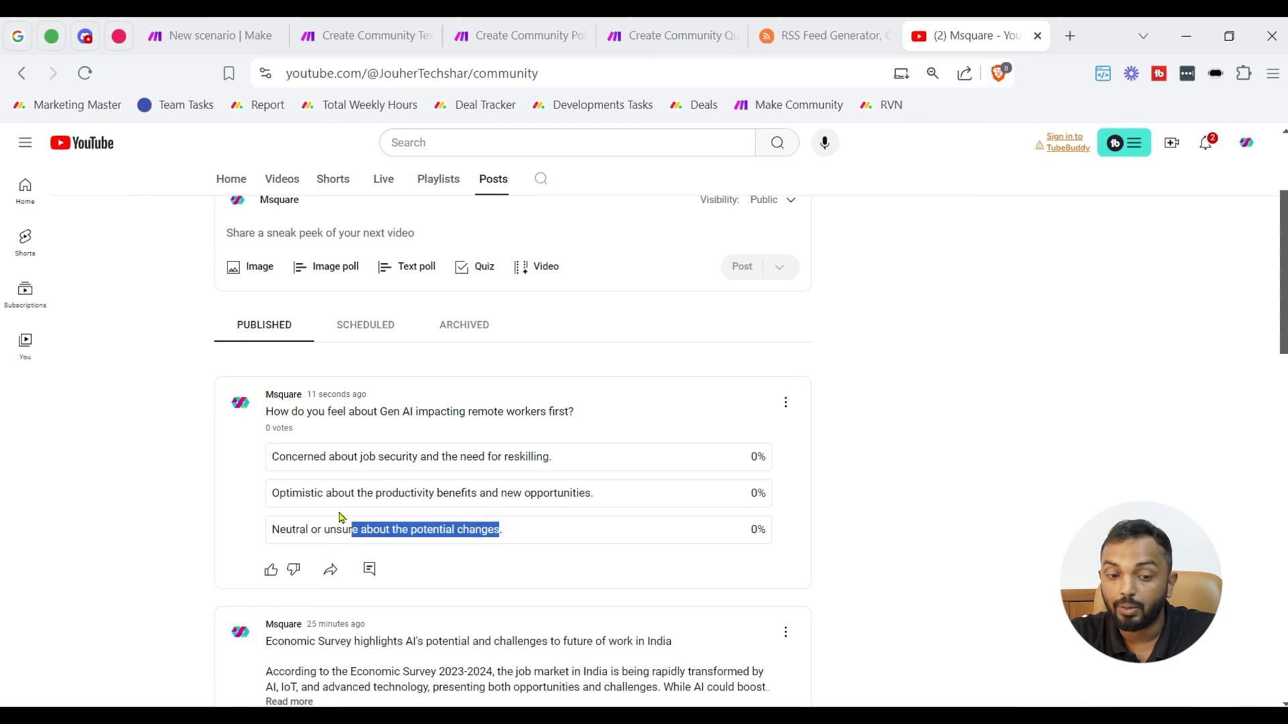
{"action": "left_click", "coordinate": [666, 35]}
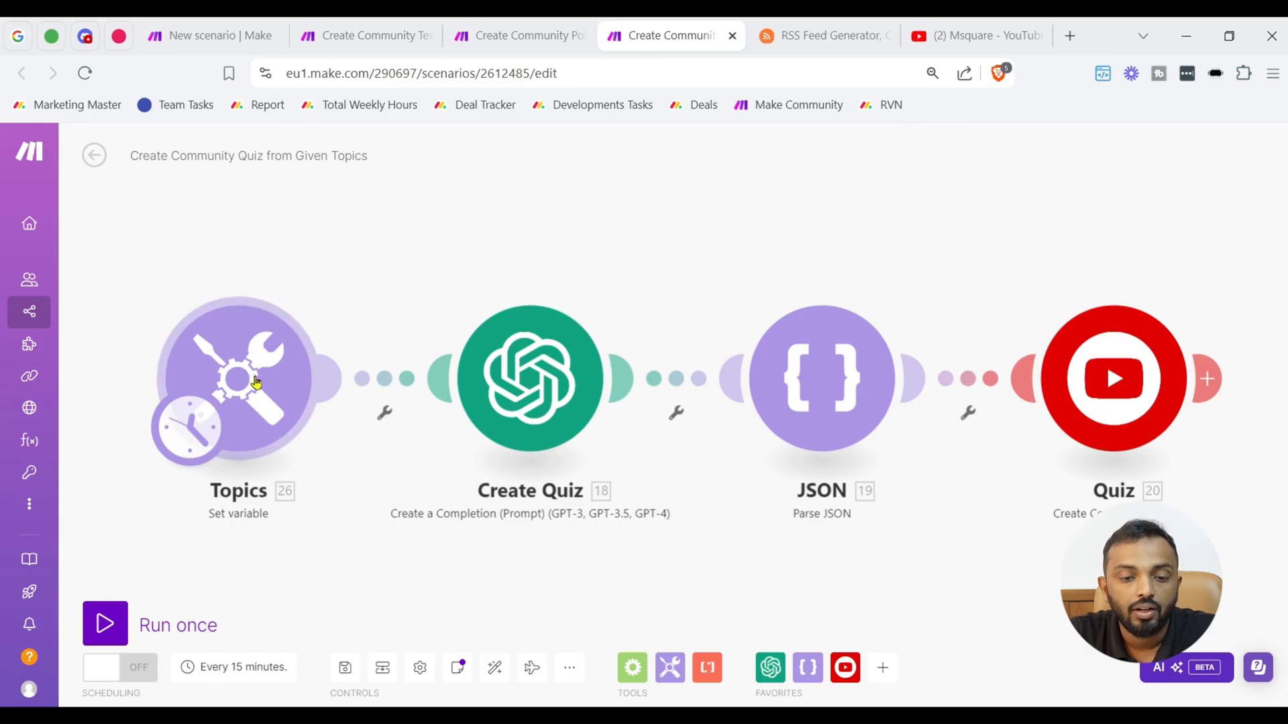
{"action": "left_click", "coordinate": [239, 378]}
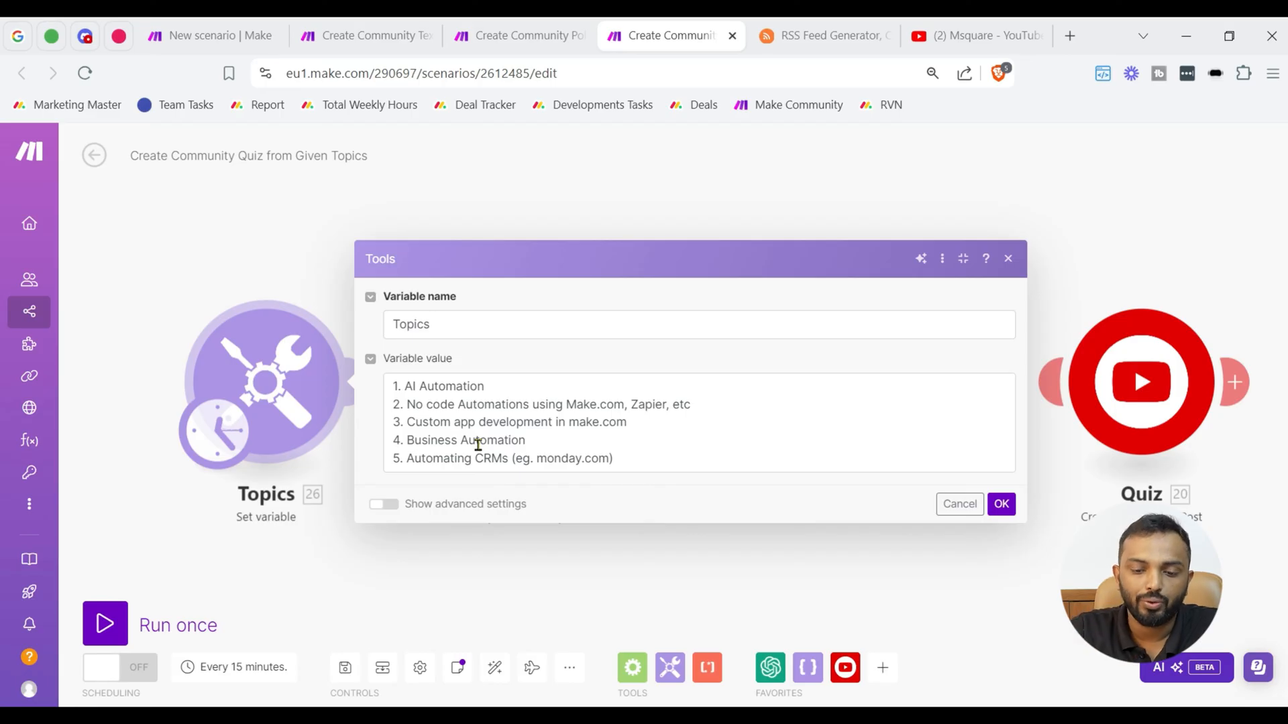
{"action": "mouse_move", "coordinate": [668, 667]}
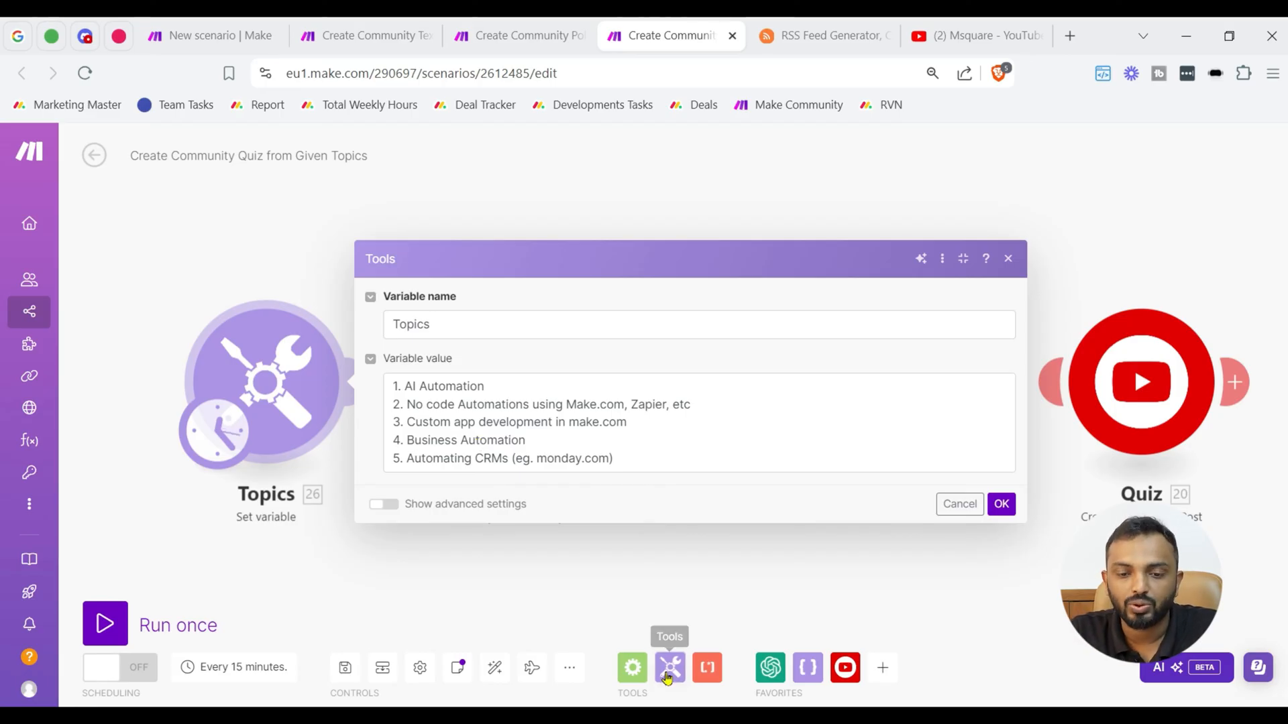
{"action": "left_click", "coordinate": [670, 666]}
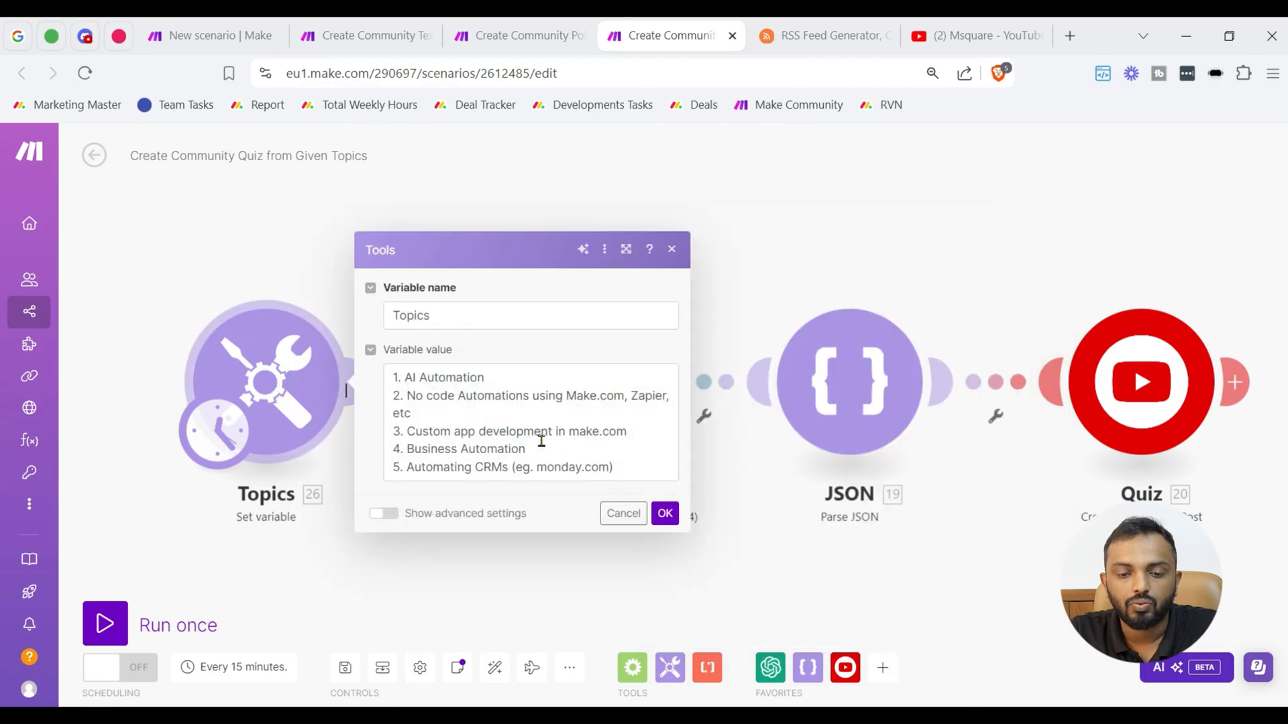
{"action": "left_click", "coordinate": [664, 512]}
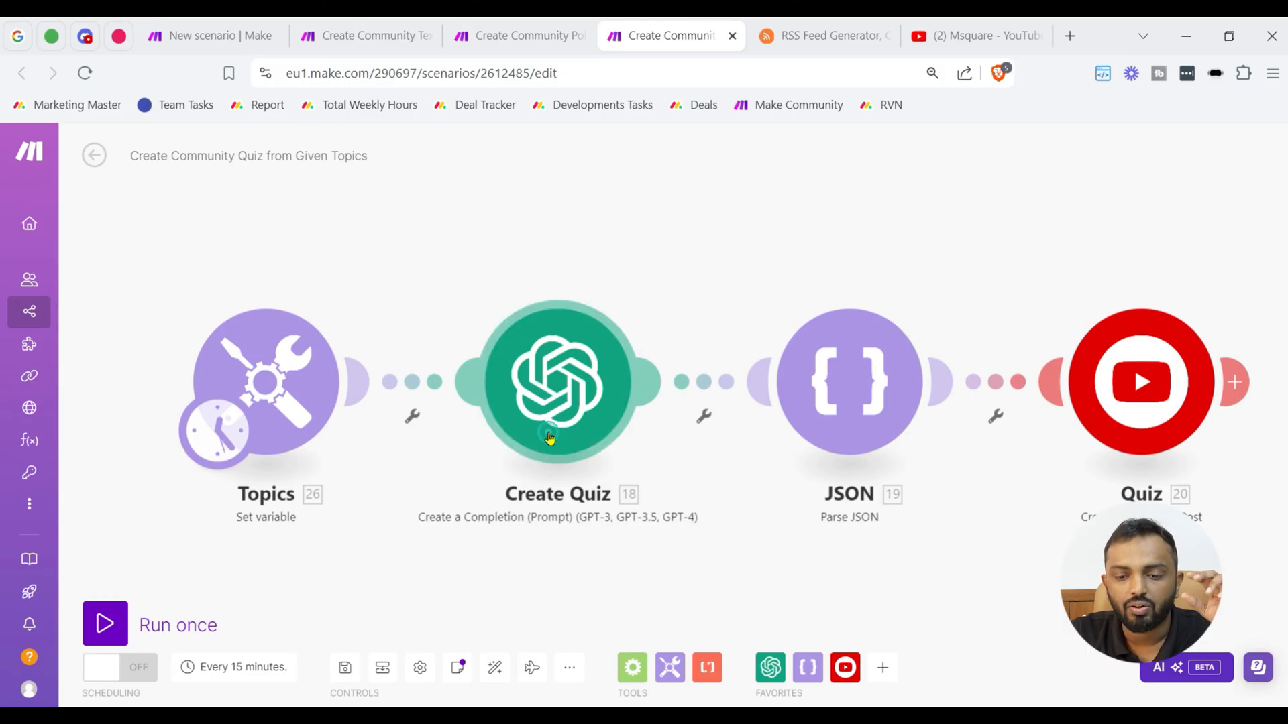
{"action": "left_click", "coordinate": [558, 382]}
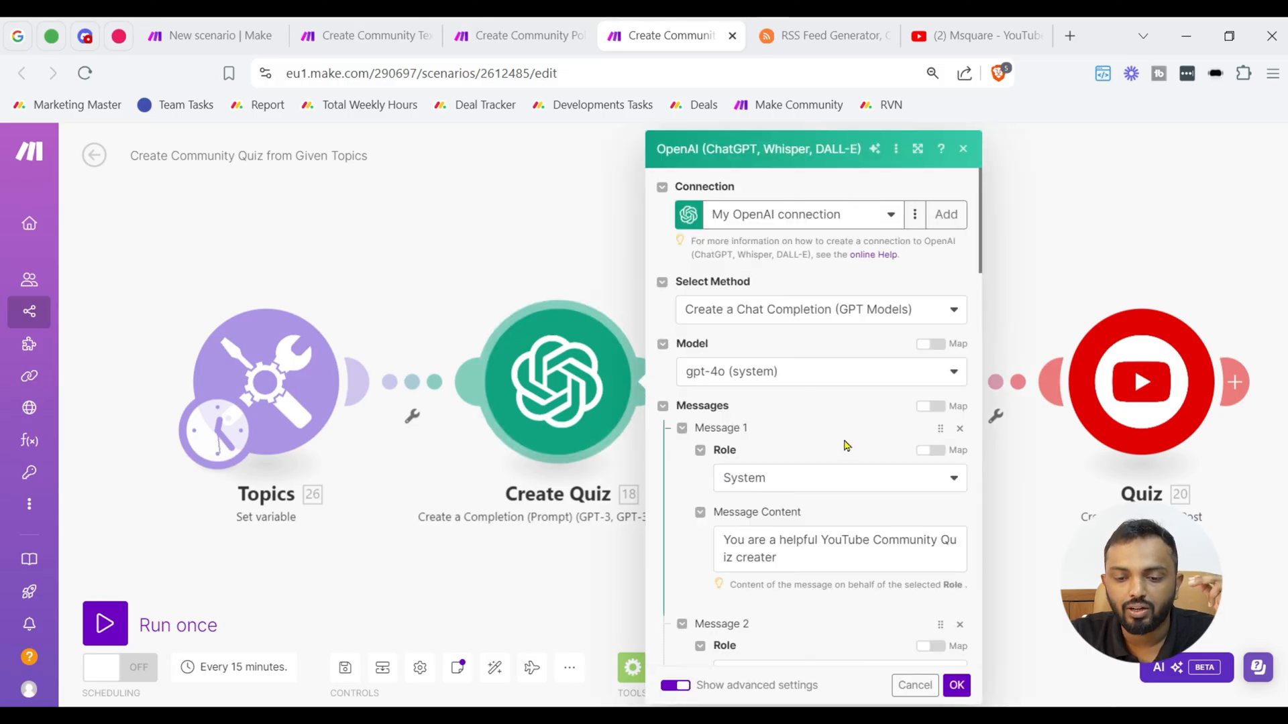
{"action": "scroll", "scroll_direction": "down", "scroll_amount": 3}
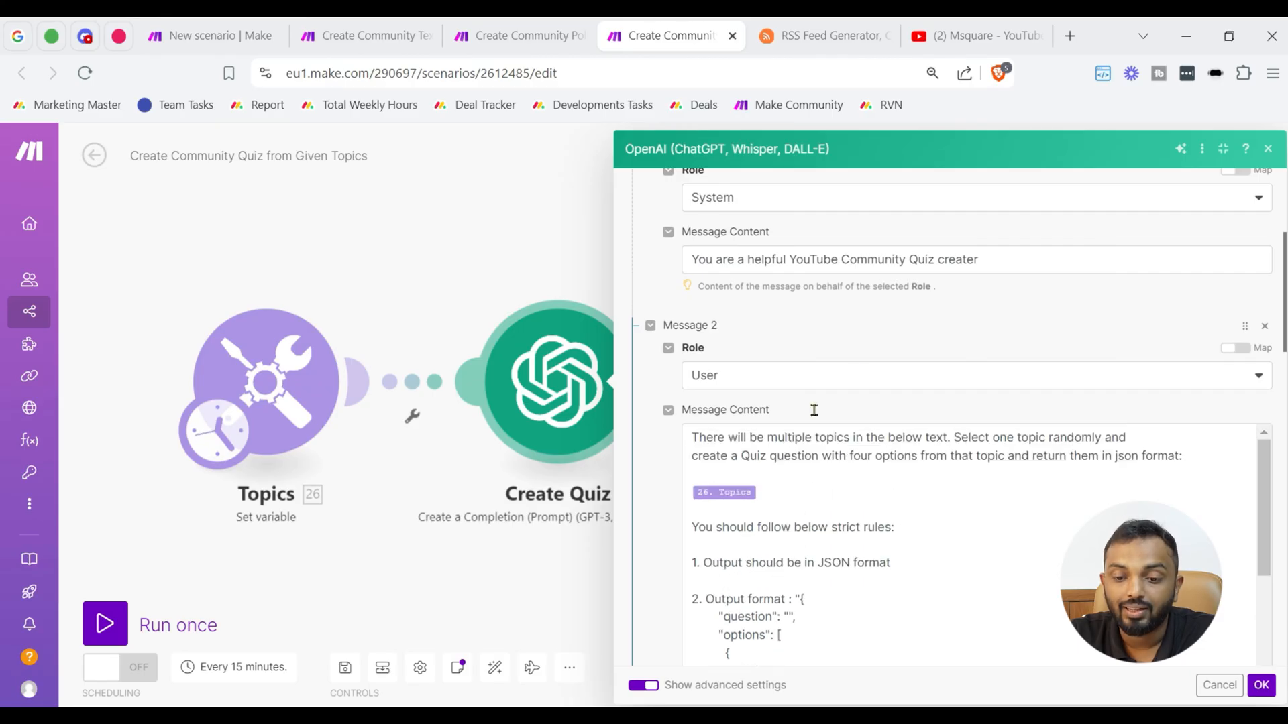
{"action": "scroll", "scroll_direction": "down", "scroll_amount": 3}
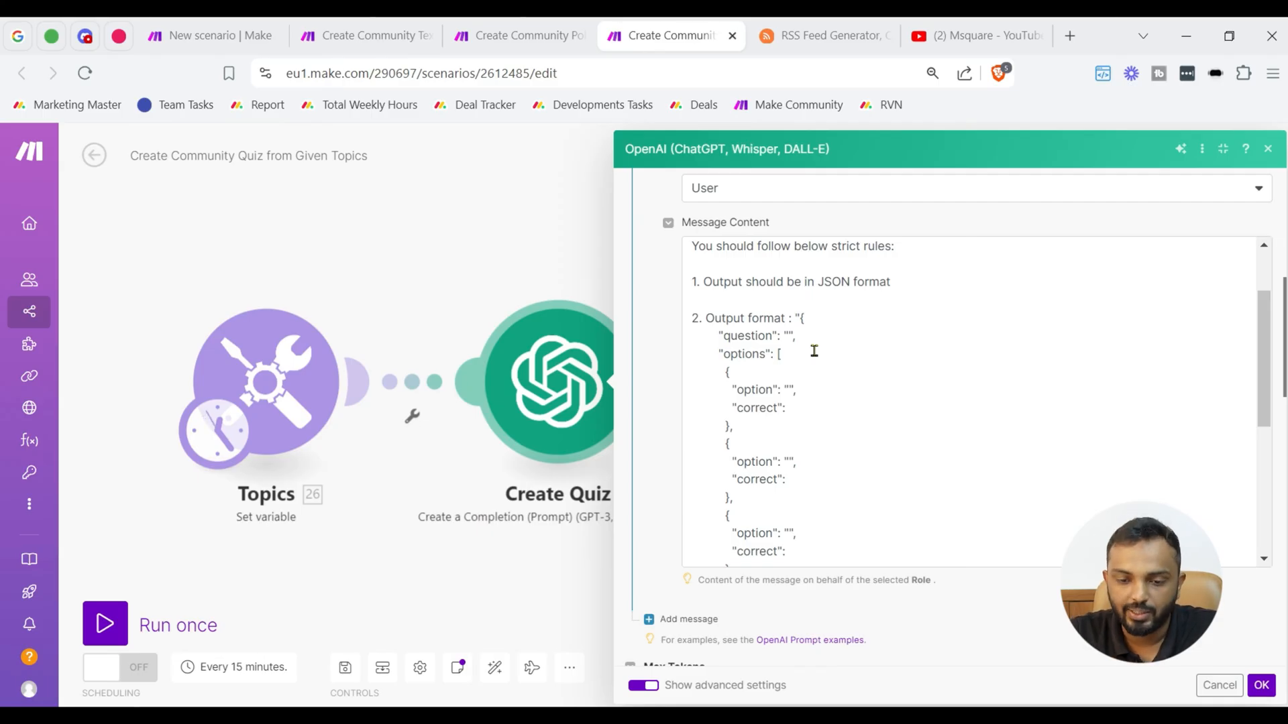
{"action": "scroll", "scroll_direction": "down", "scroll_amount": 3}
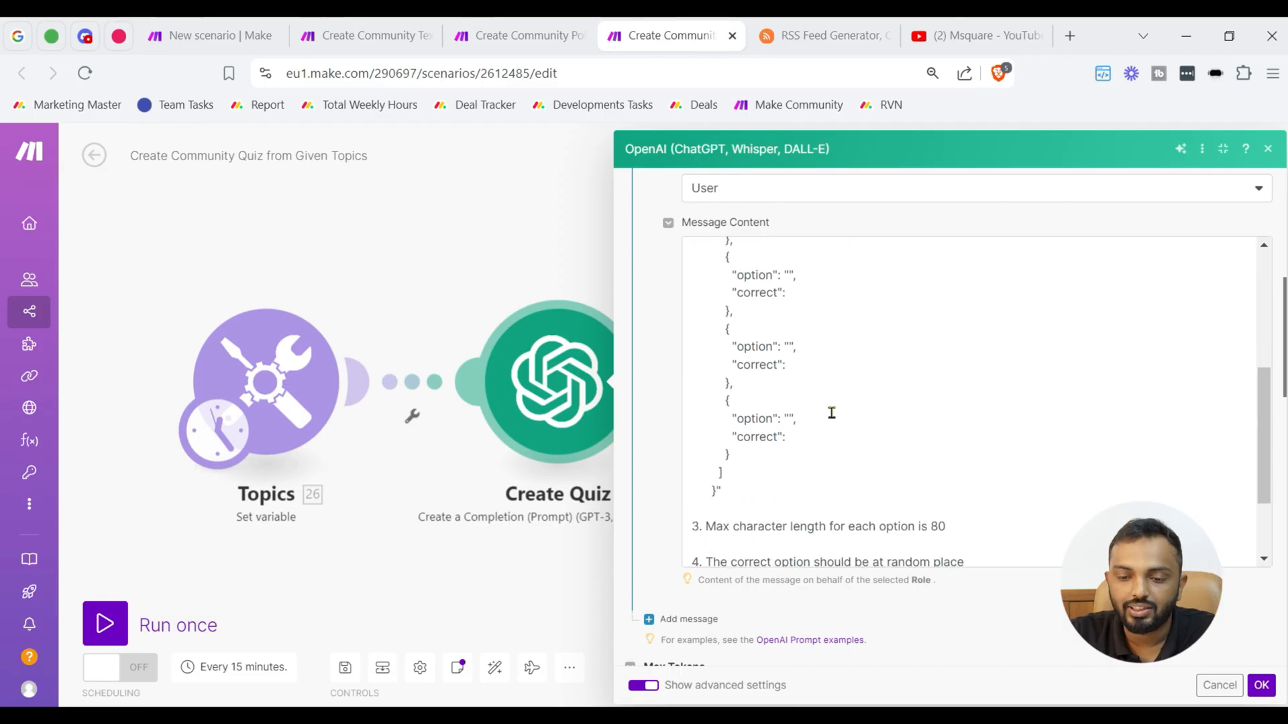
{"action": "scroll", "scroll_direction": "down", "scroll_amount": 3}
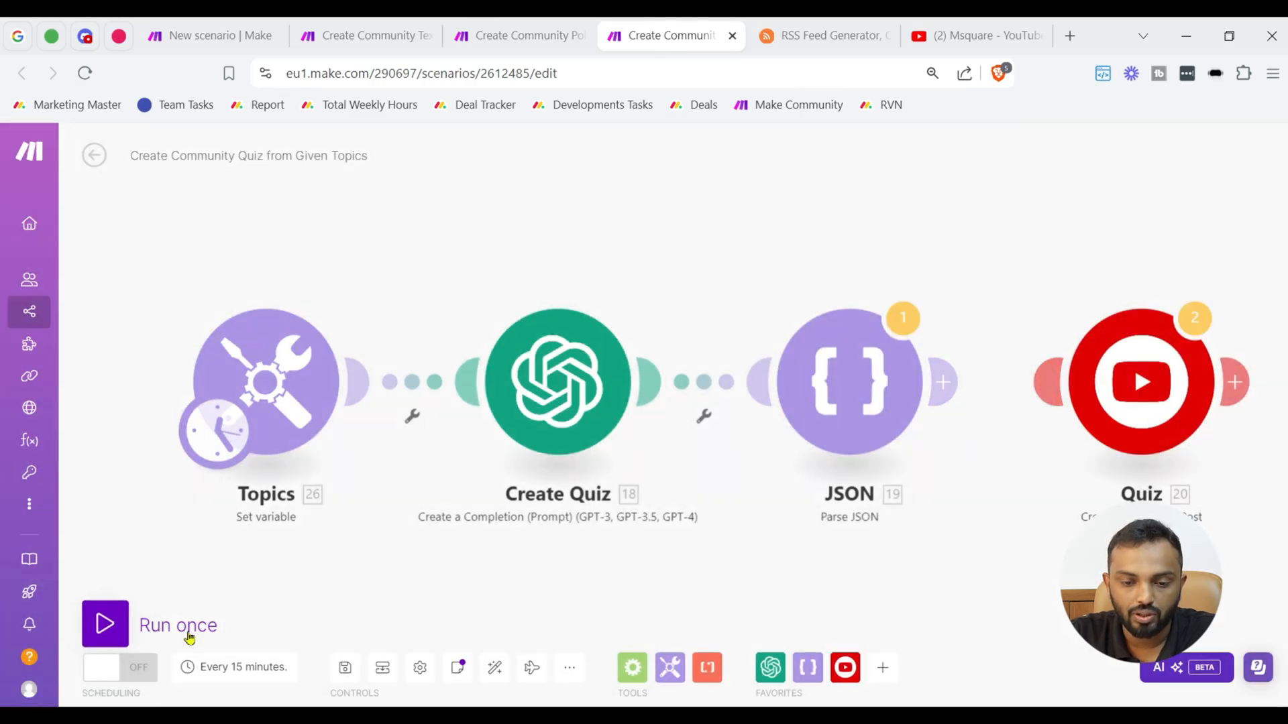
Run the quiz scenario and inspect the OpenAI and Parse JSON outputs for the HTTP-requests question
{"action": "left_click", "coordinate": [105, 624]}
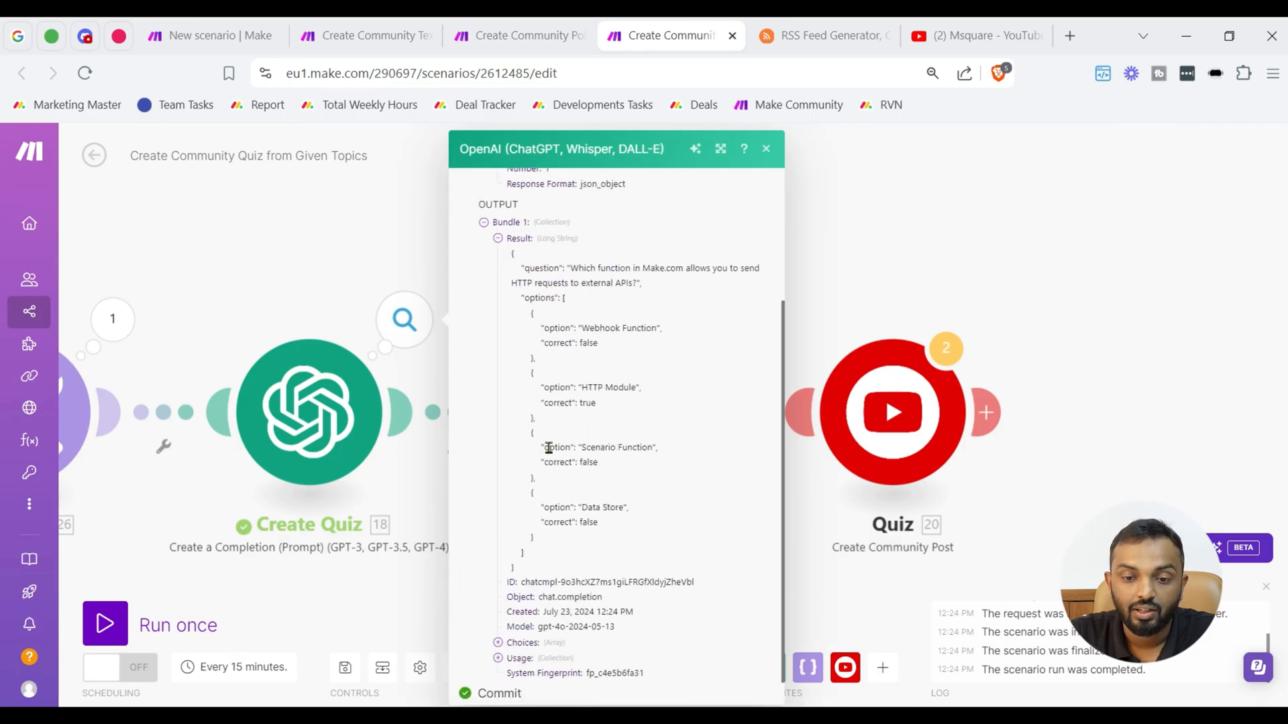
{"action": "mouse_move", "coordinate": [662, 268]}
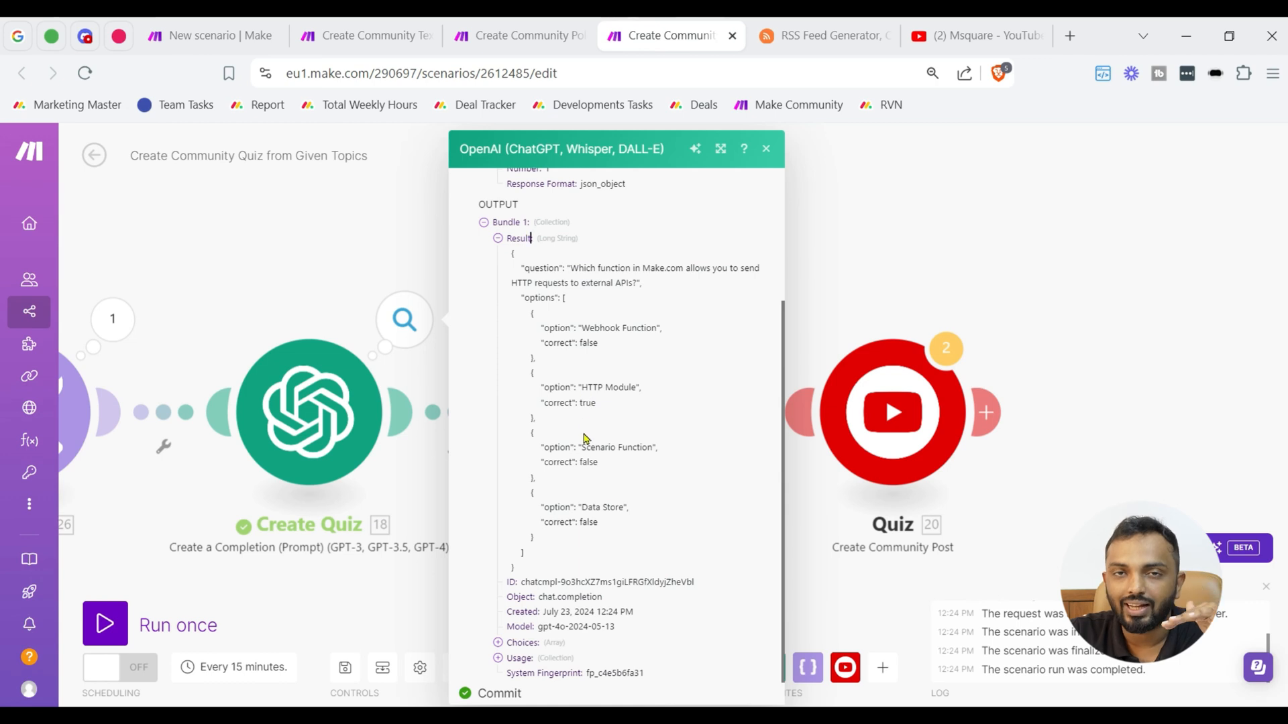
{"action": "left_click", "coordinate": [765, 149]}
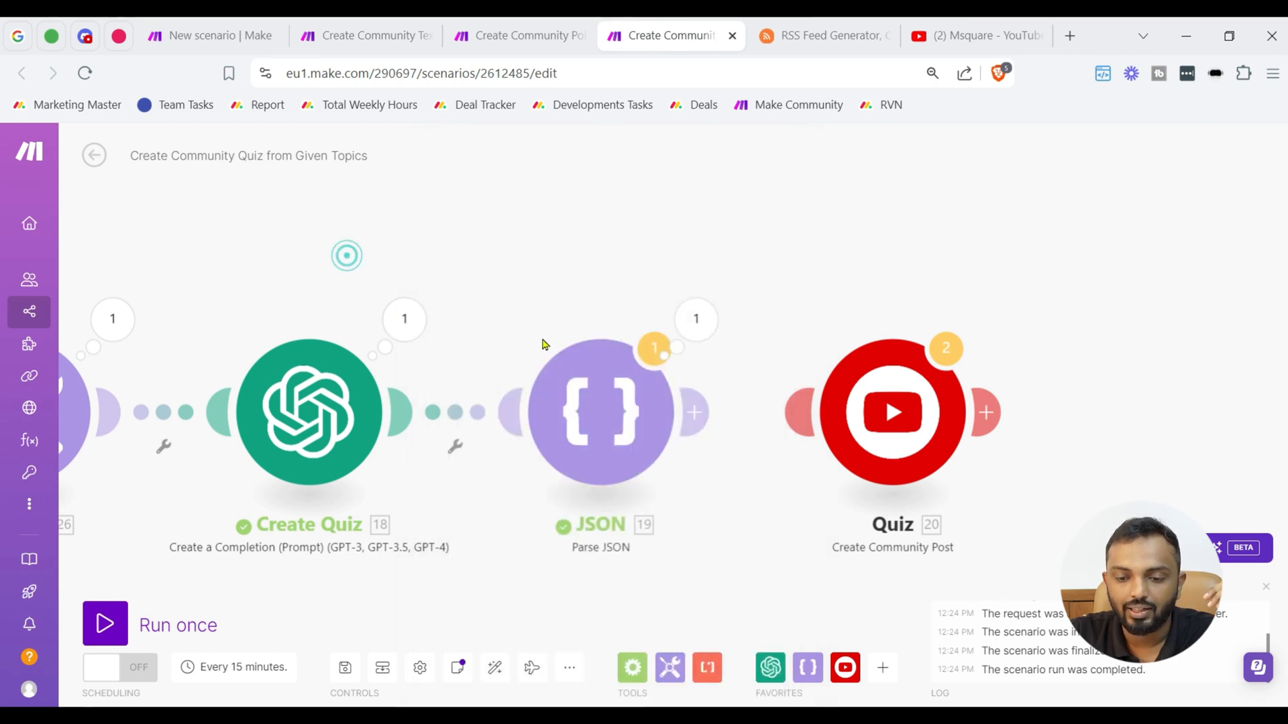
{"action": "left_click", "coordinate": [654, 349]}
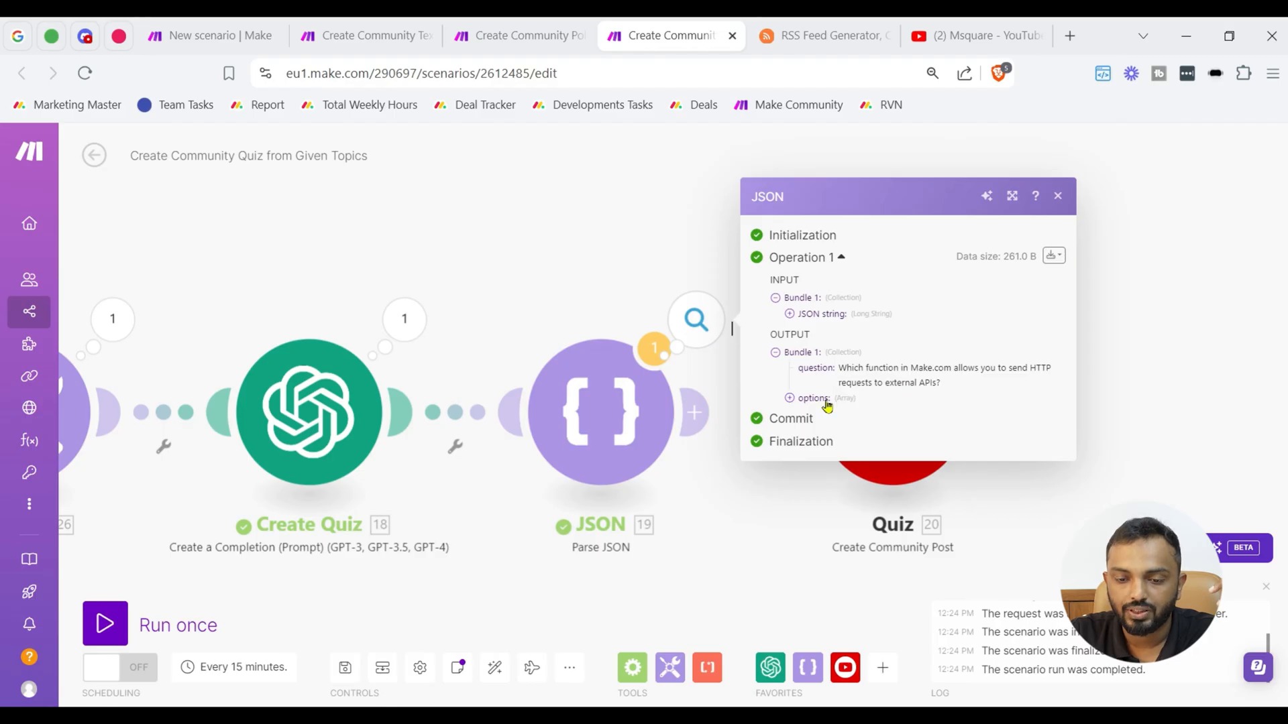
{"action": "left_click", "coordinate": [1057, 196]}
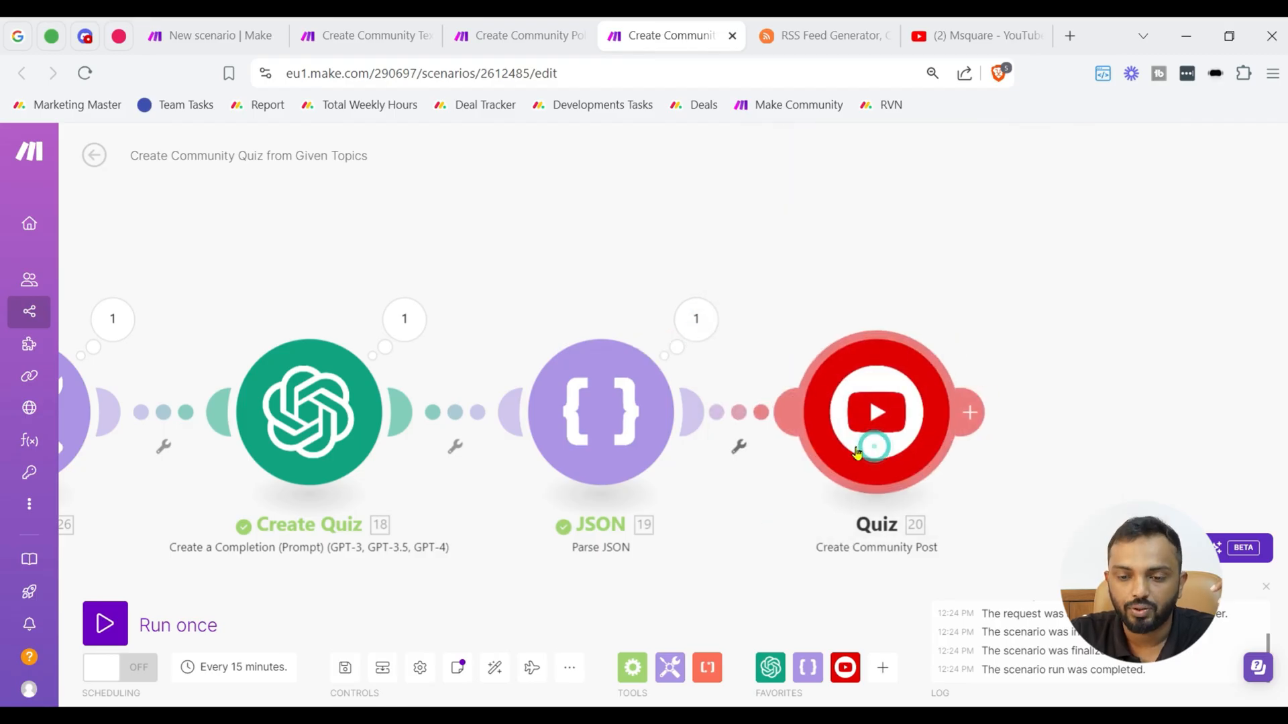
{"action": "left_click", "coordinate": [876, 411]}
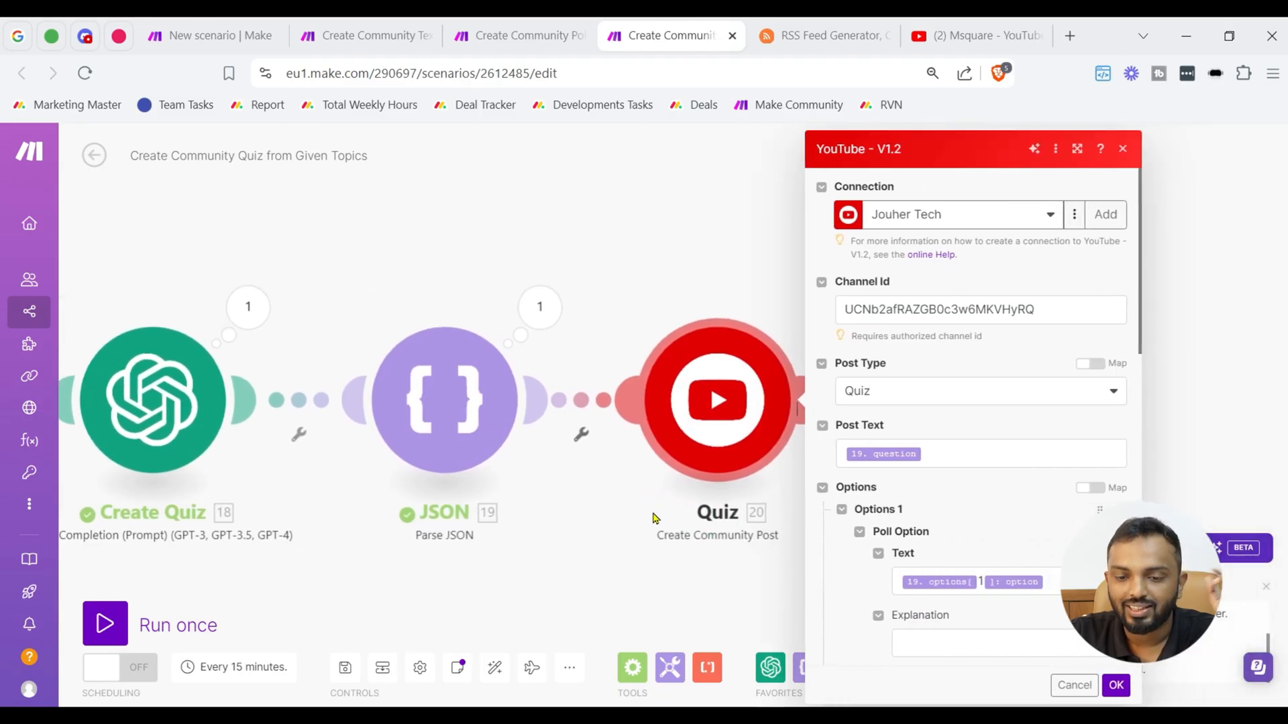
{"action": "left_click", "coordinate": [978, 391]}
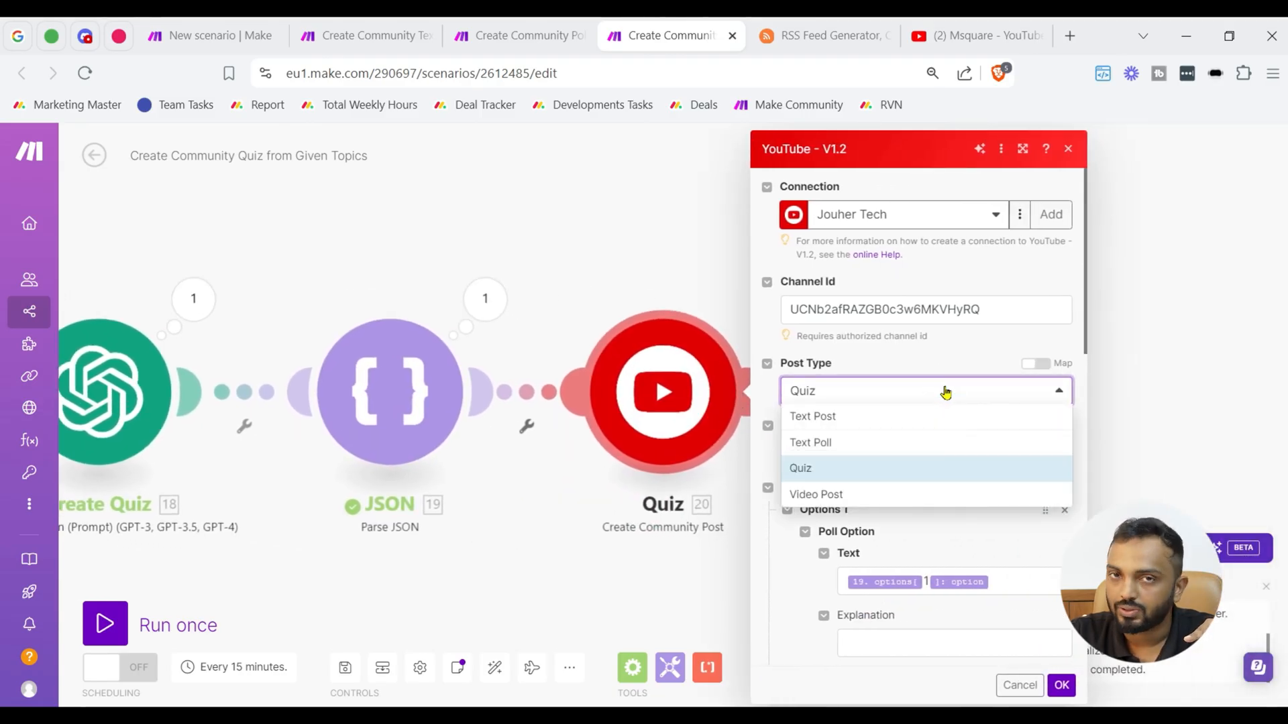
{"action": "mouse_move", "coordinate": [883, 448]}
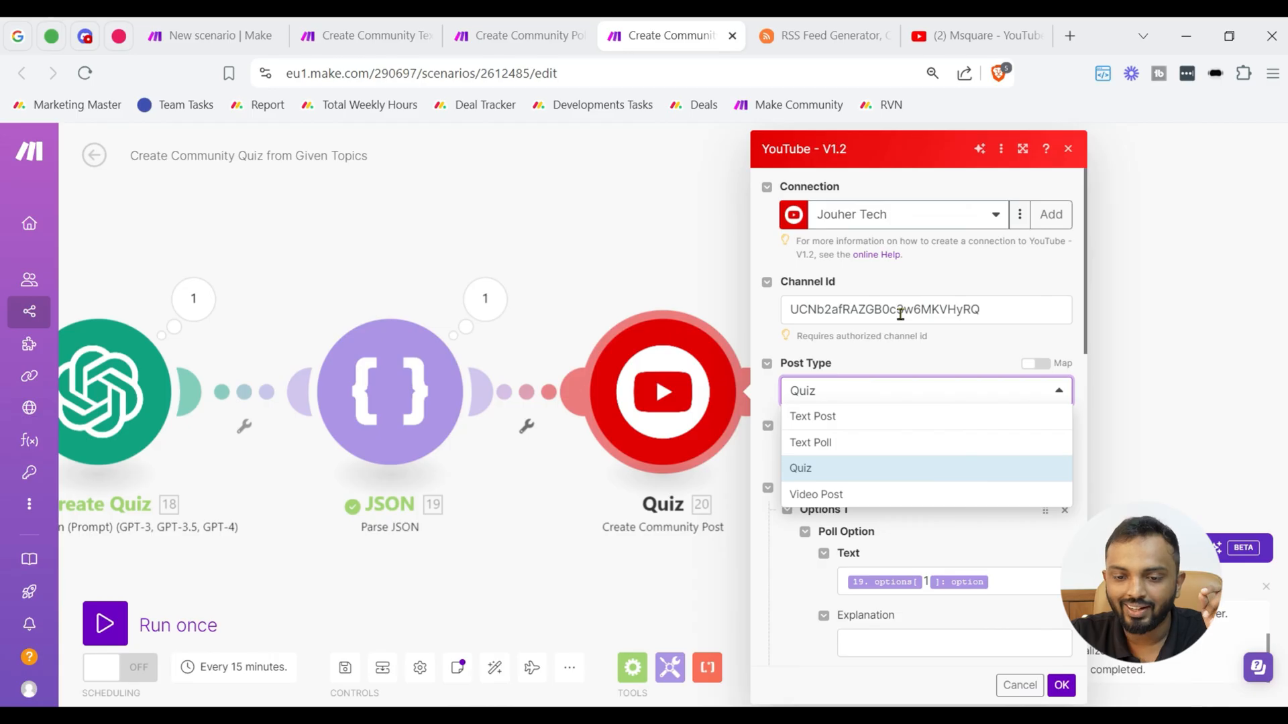
{"action": "left_click", "coordinate": [800, 468]}
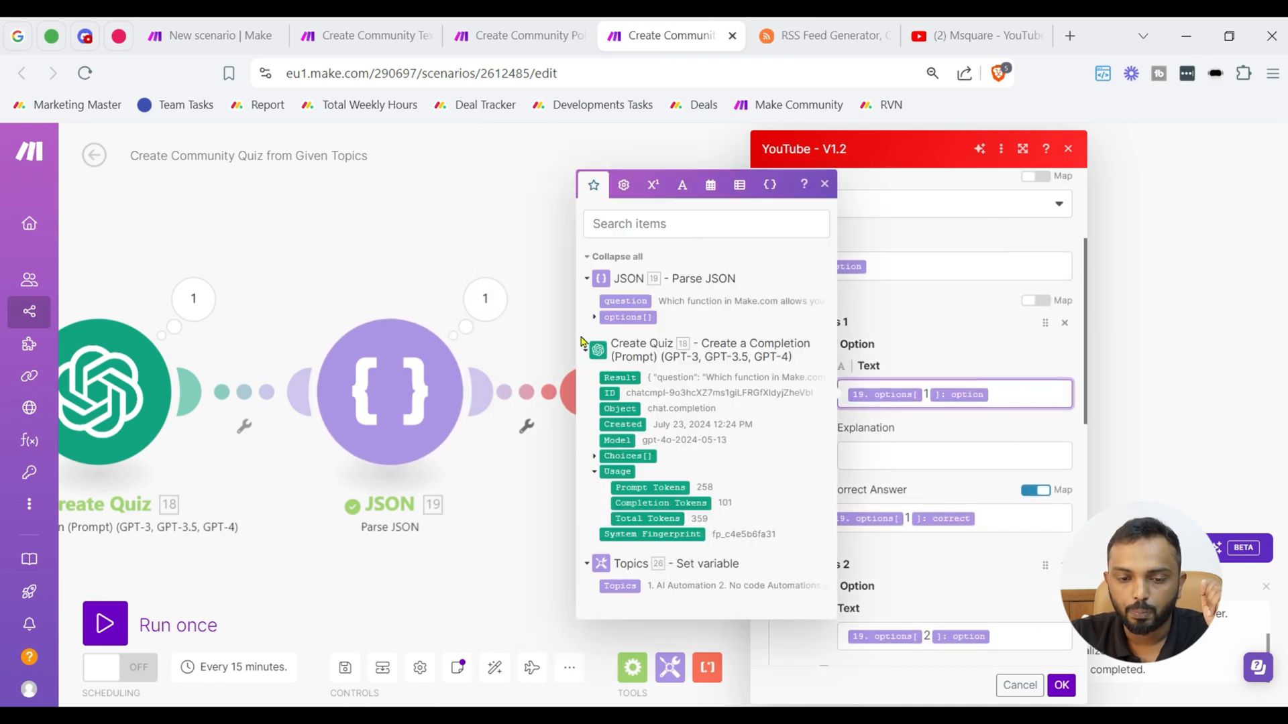
{"action": "left_click", "coordinate": [594, 317]}
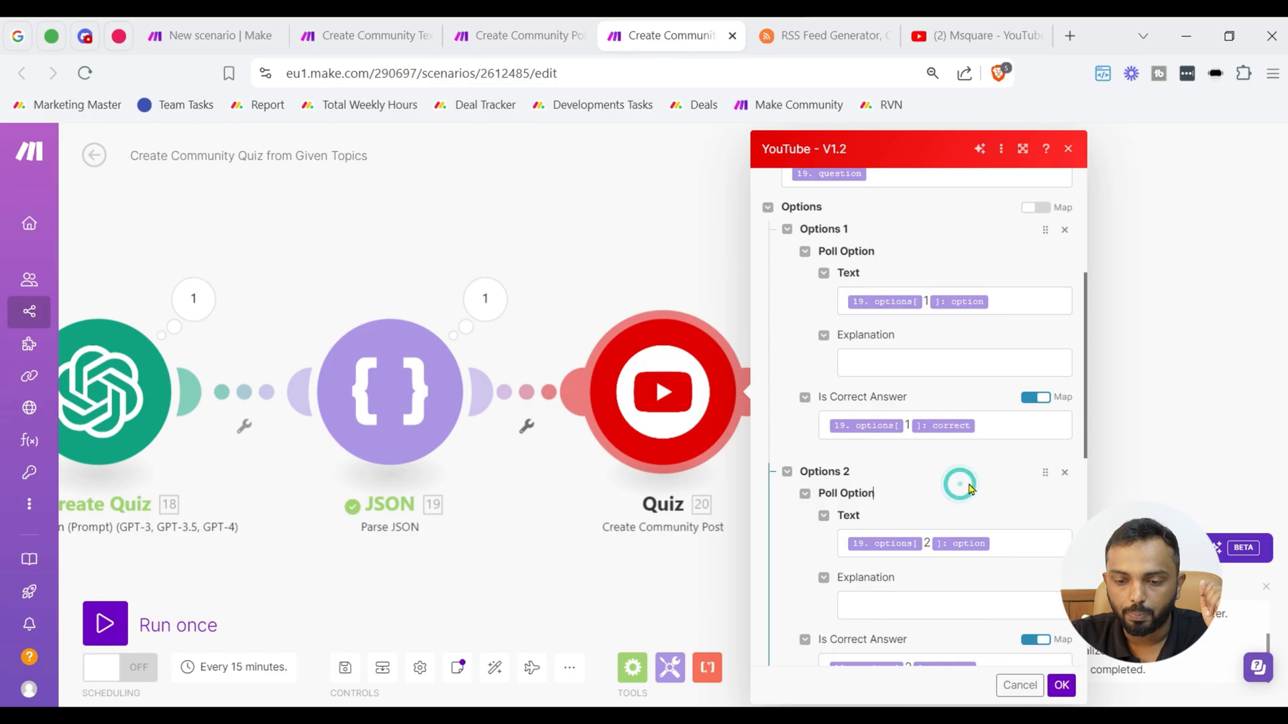
{"action": "left_click", "coordinate": [953, 543]}
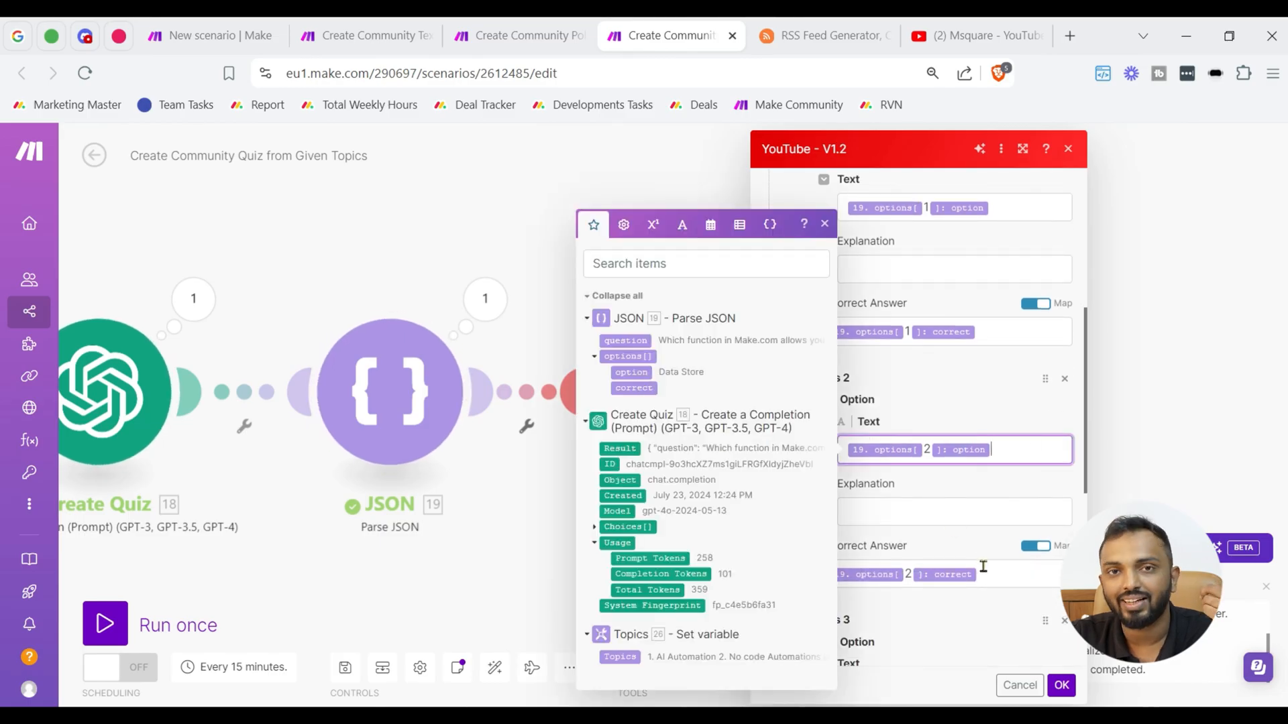
{"action": "left_click", "coordinate": [824, 224]}
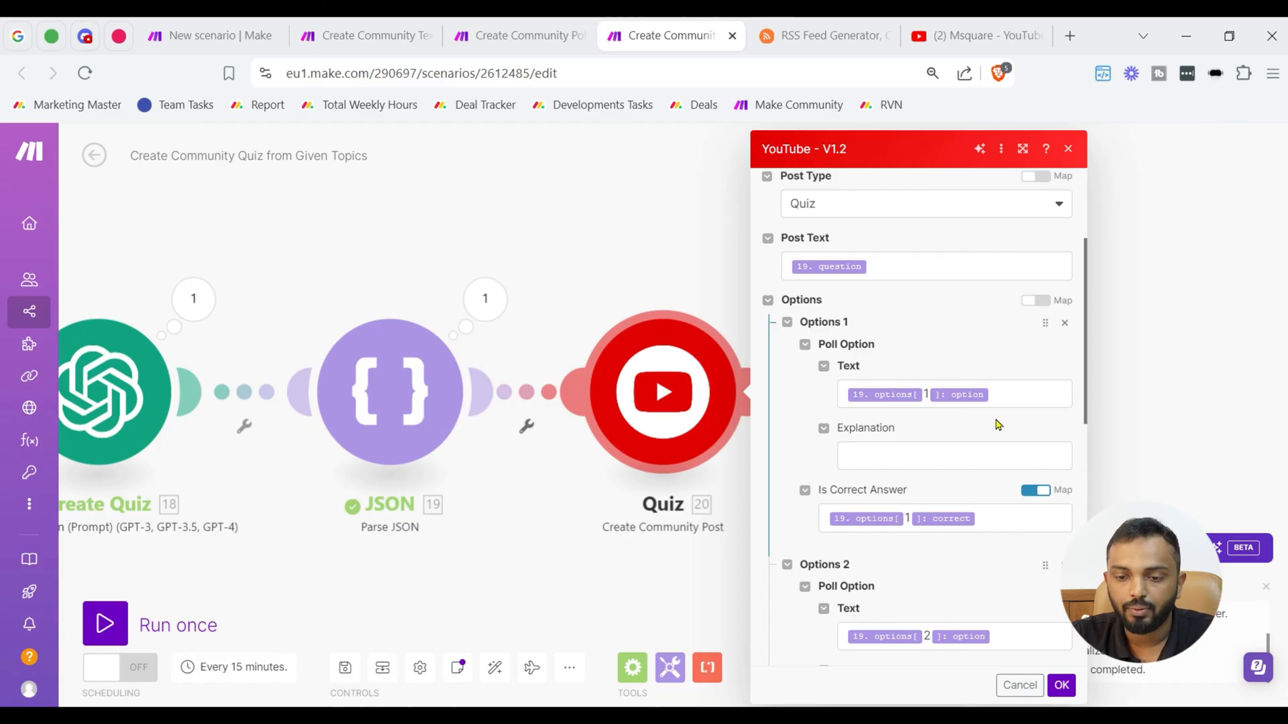
{"action": "scroll", "scroll_direction": "down", "scroll_amount": 3}
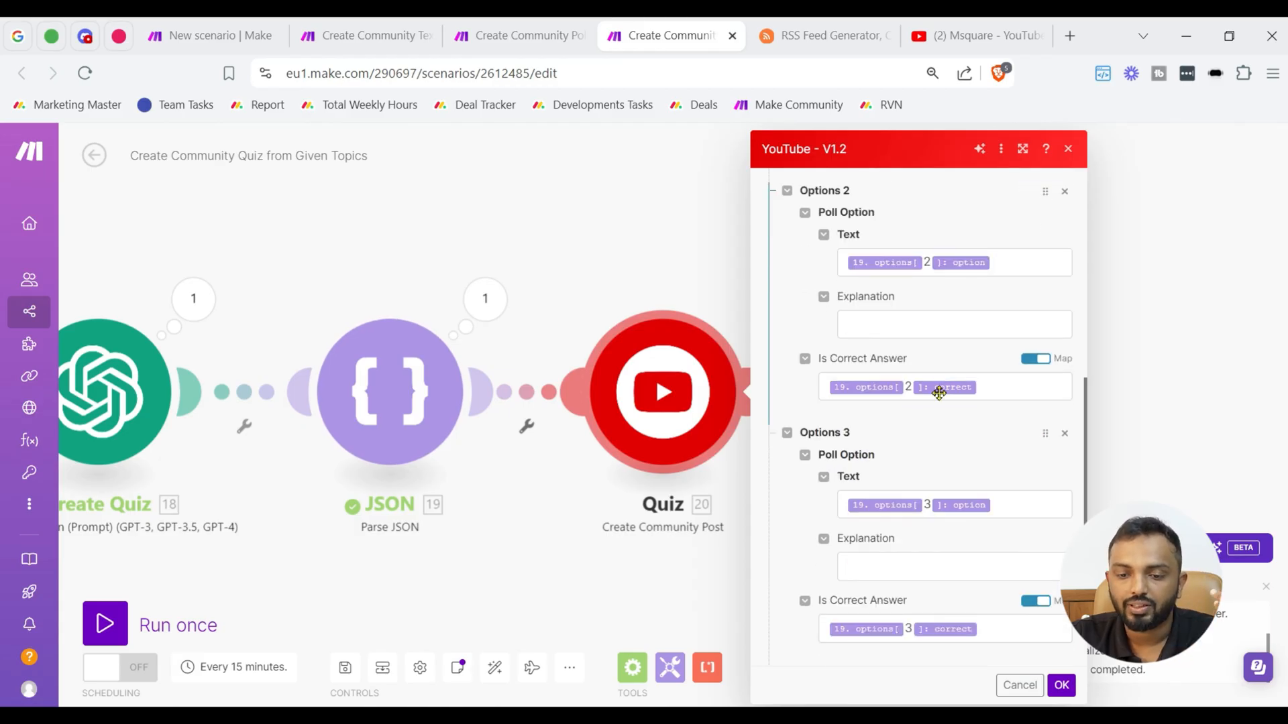
{"action": "scroll", "scroll_direction": "down", "scroll_amount": 3}
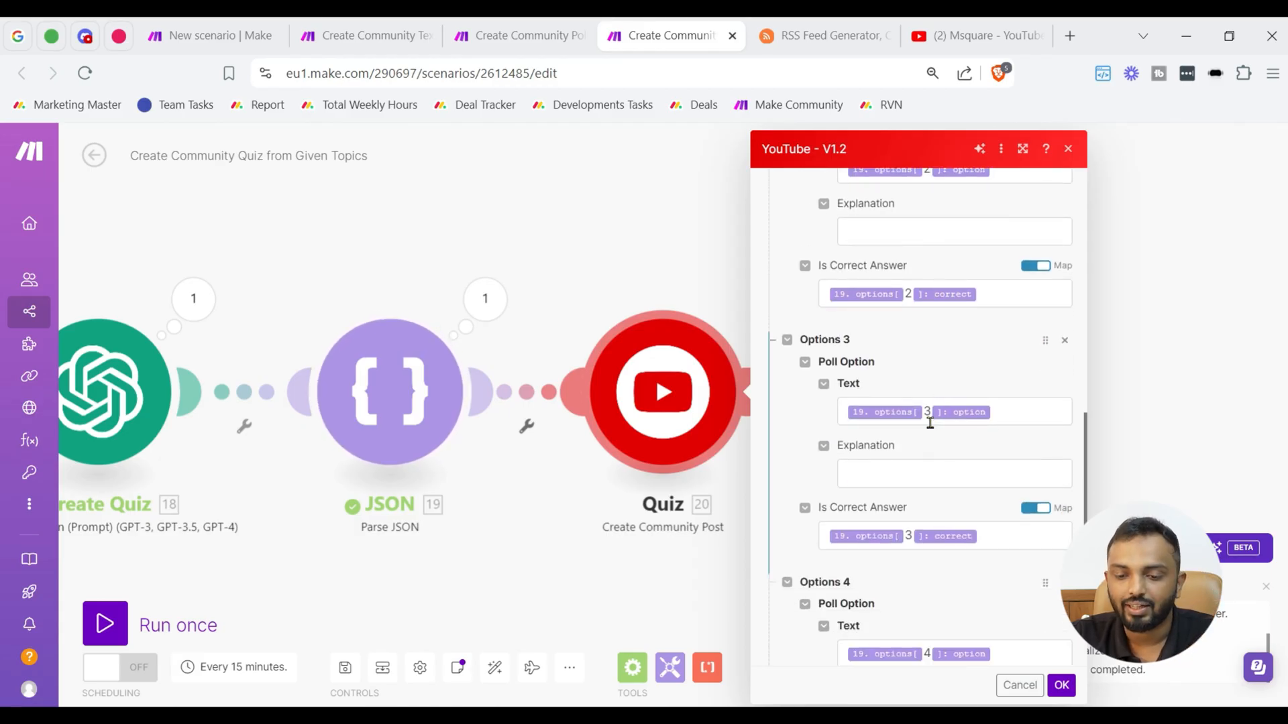
{"action": "scroll", "scroll_direction": "down", "scroll_amount": 3}
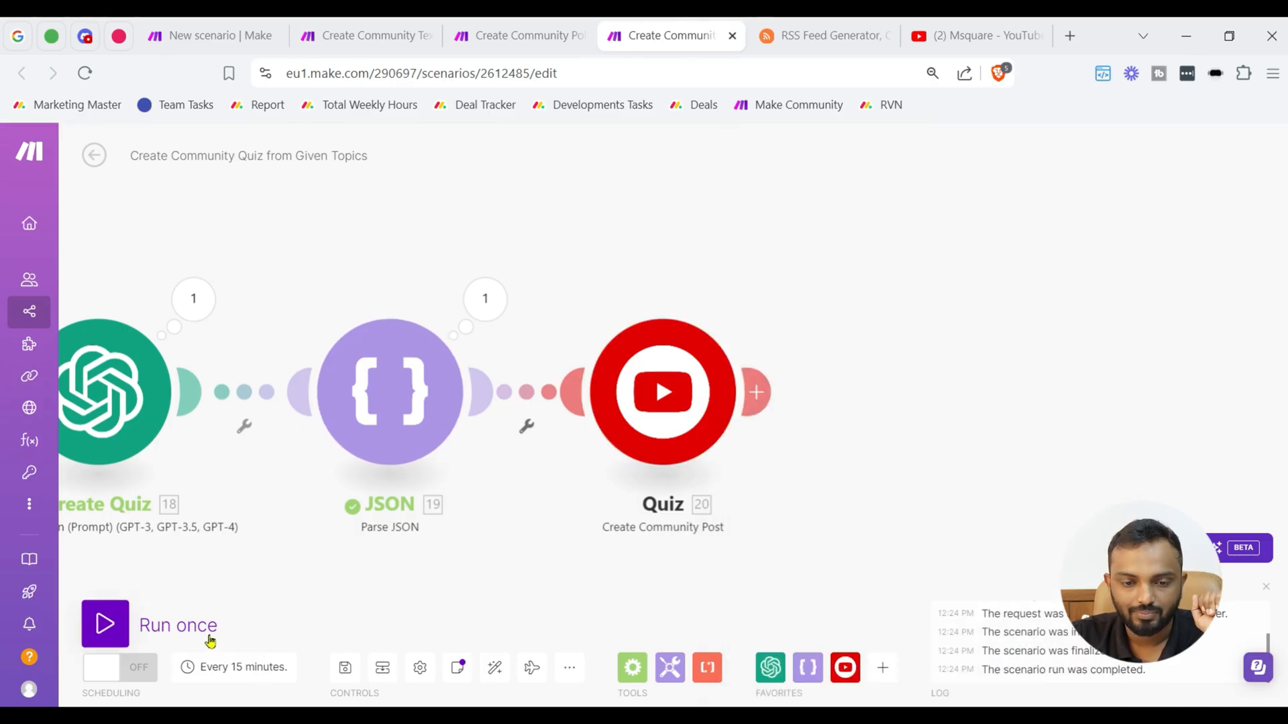
Run the quiz scenario again and switch to the YouTube community page
{"action": "left_click", "coordinate": [105, 624]}
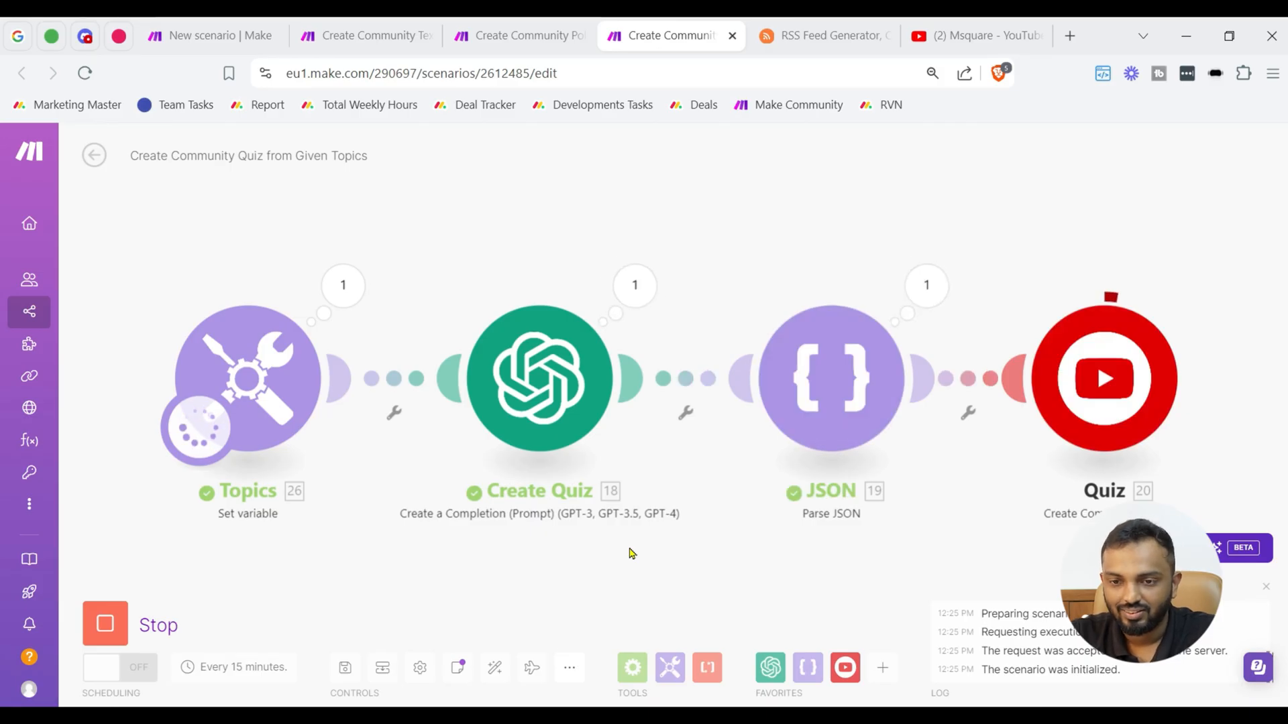
{"action": "left_click", "coordinate": [974, 35]}
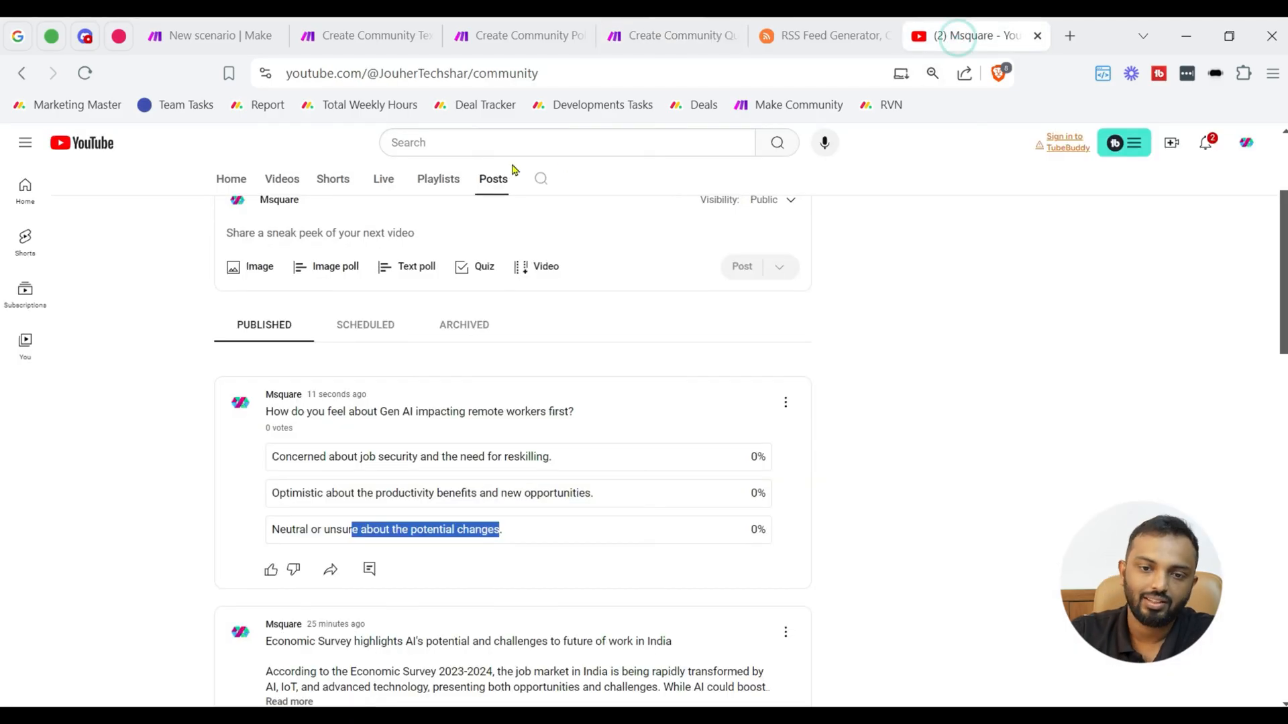